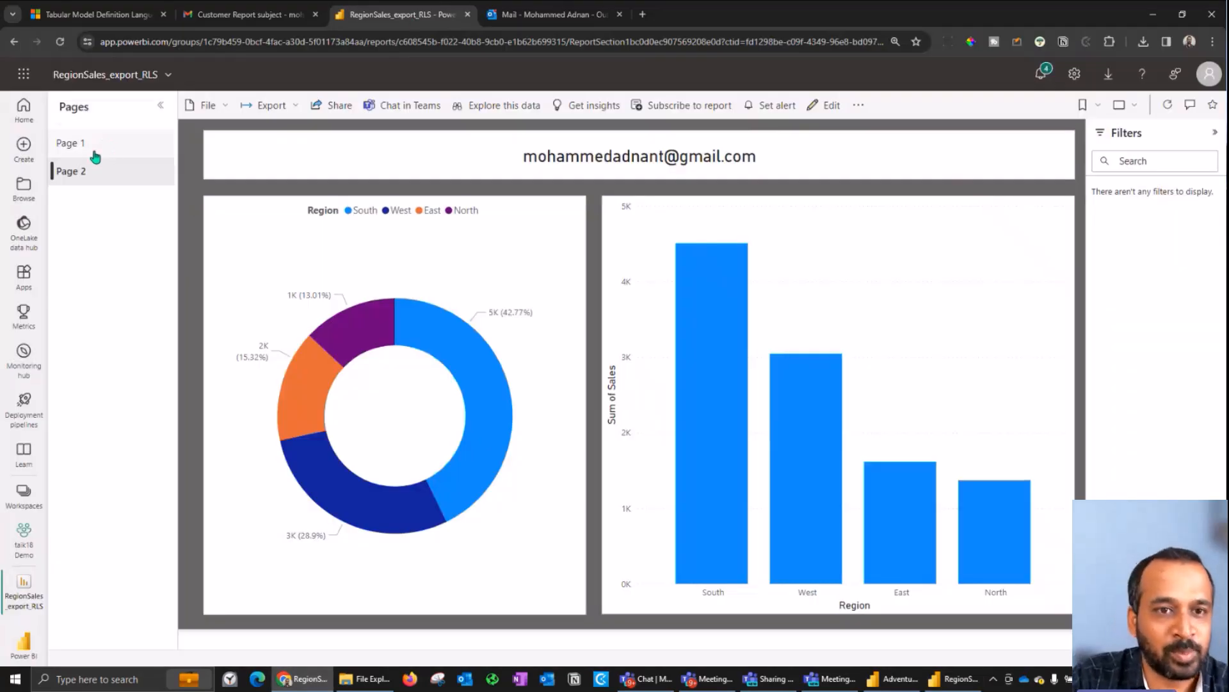
Switch the RegionSales_export_RLS report from Page 2 to Page 1
left_click(70, 142)
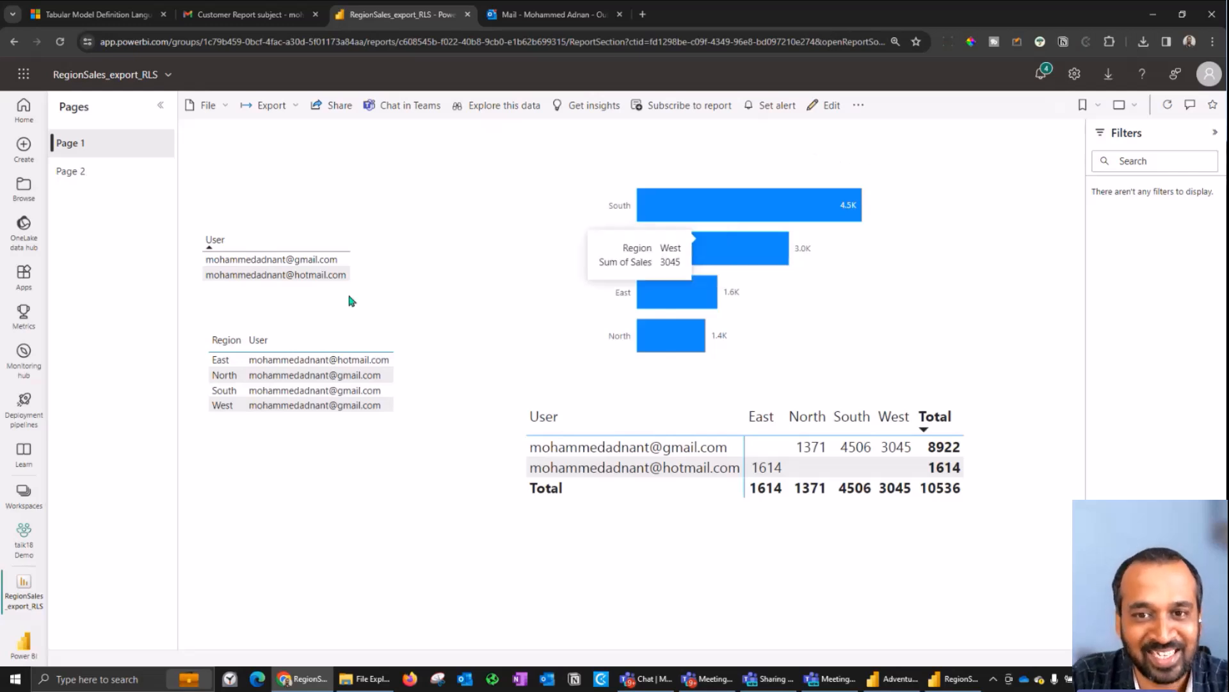
mouse_move(753, 318)
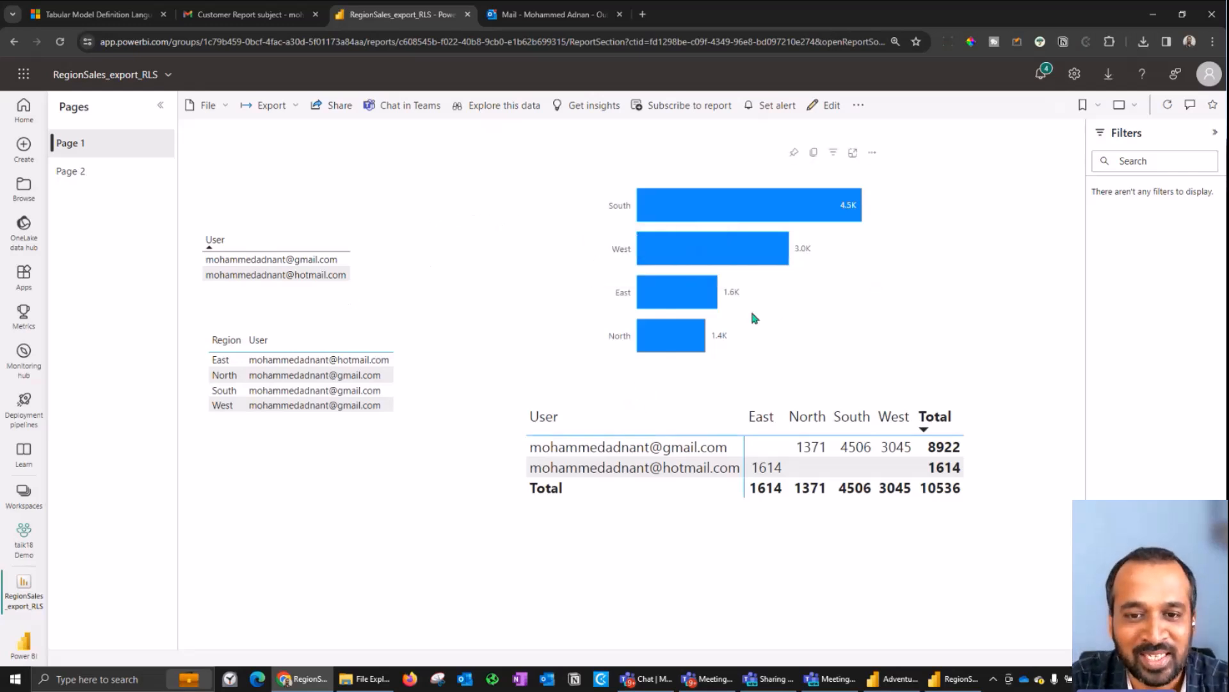
mouse_move(364, 256)
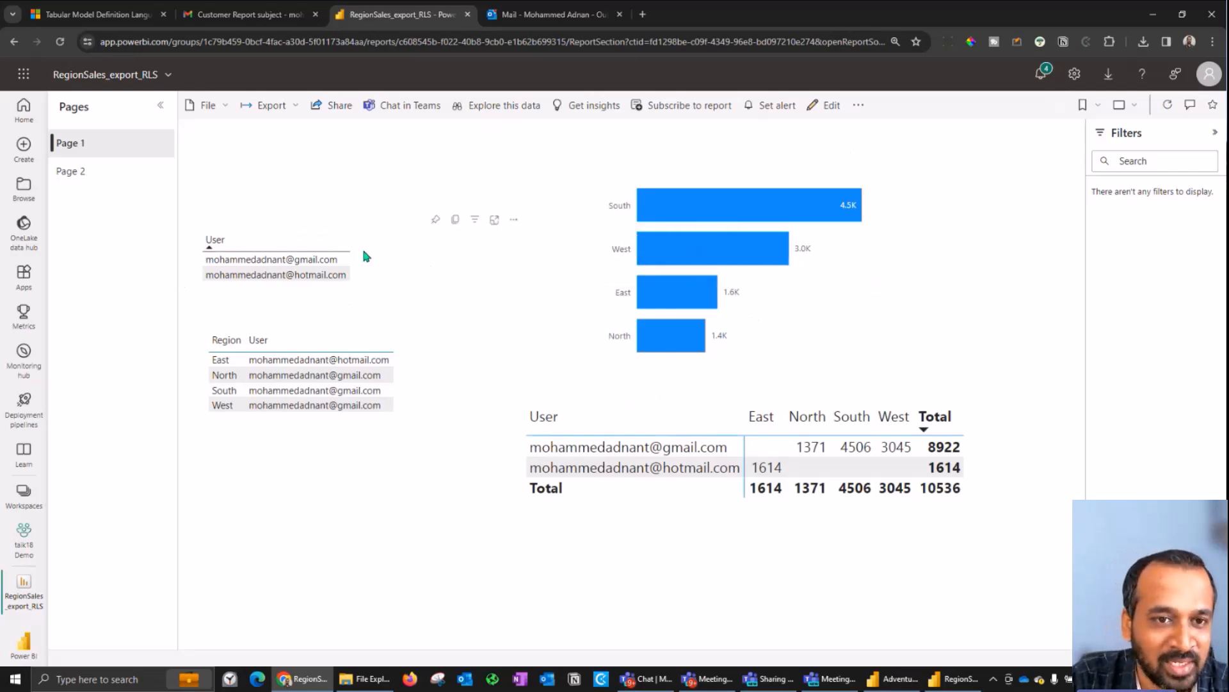
mouse_move(359, 269)
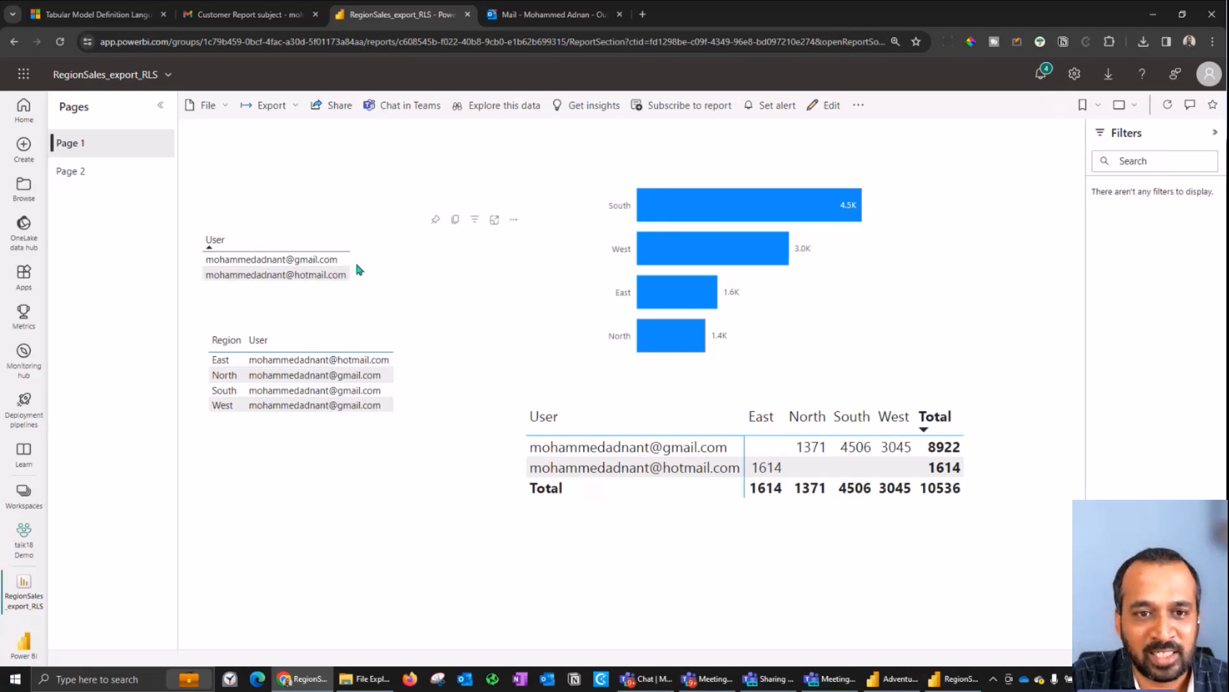
Enter edit mode and inspect the fields of the region-user table and sales matrix
left_click(830, 104)
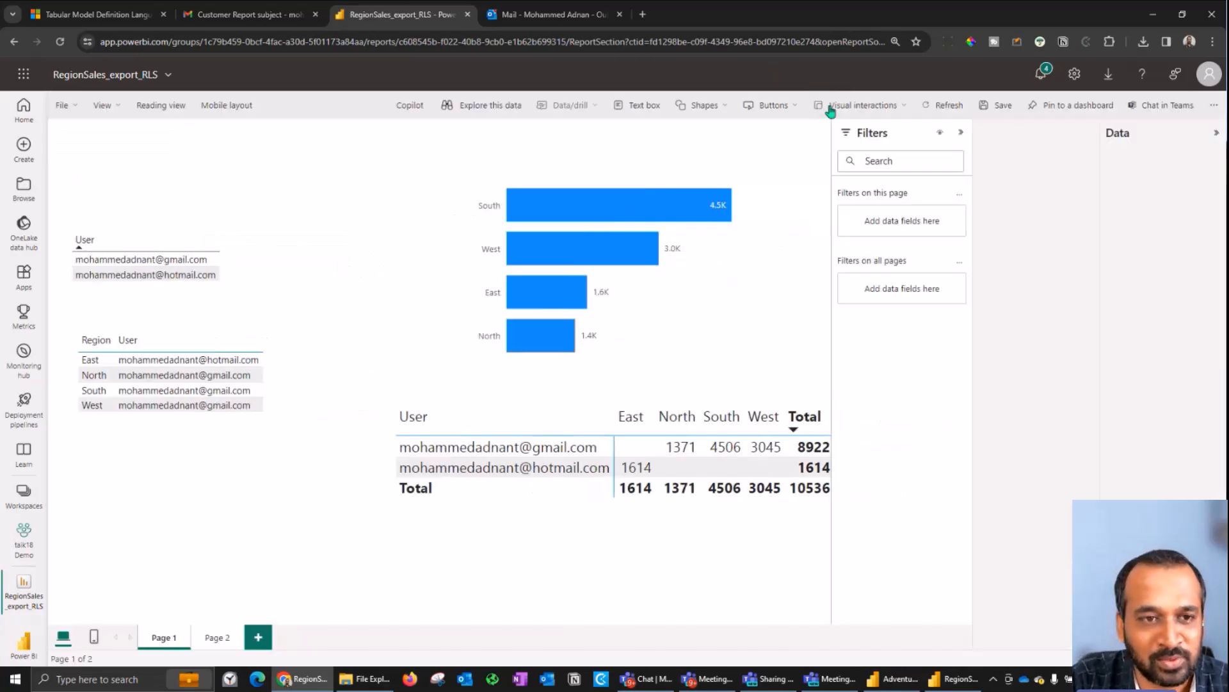
left_click(157, 247)
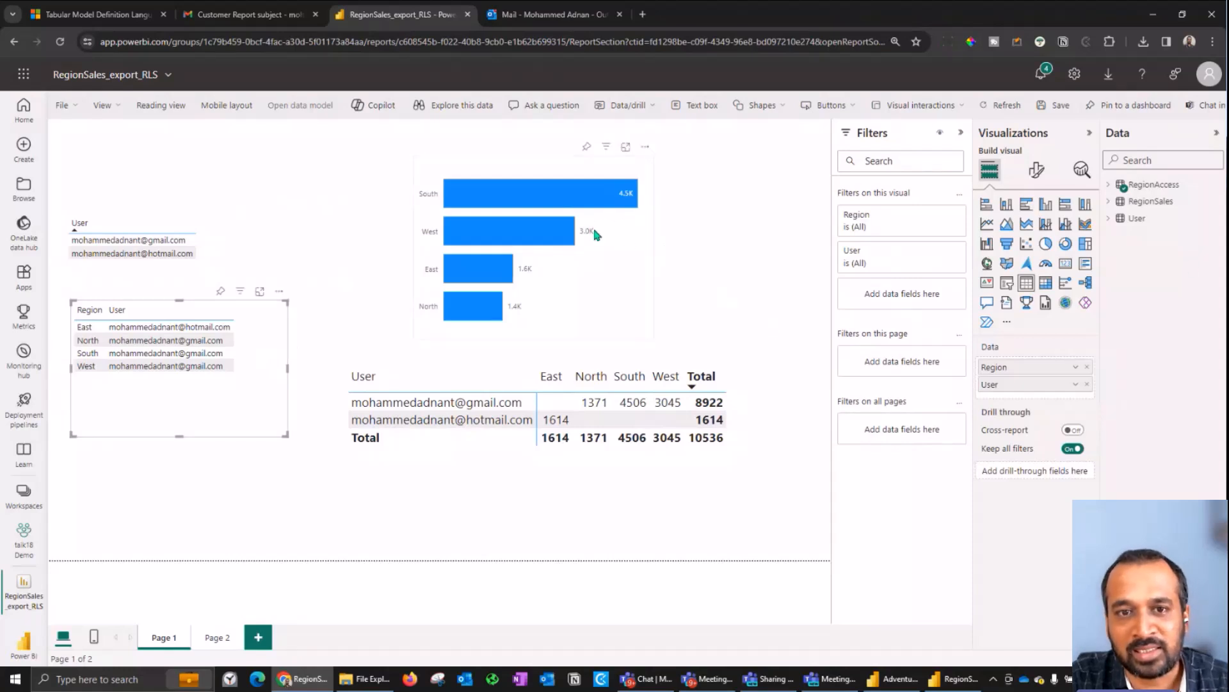
left_click(533, 248)
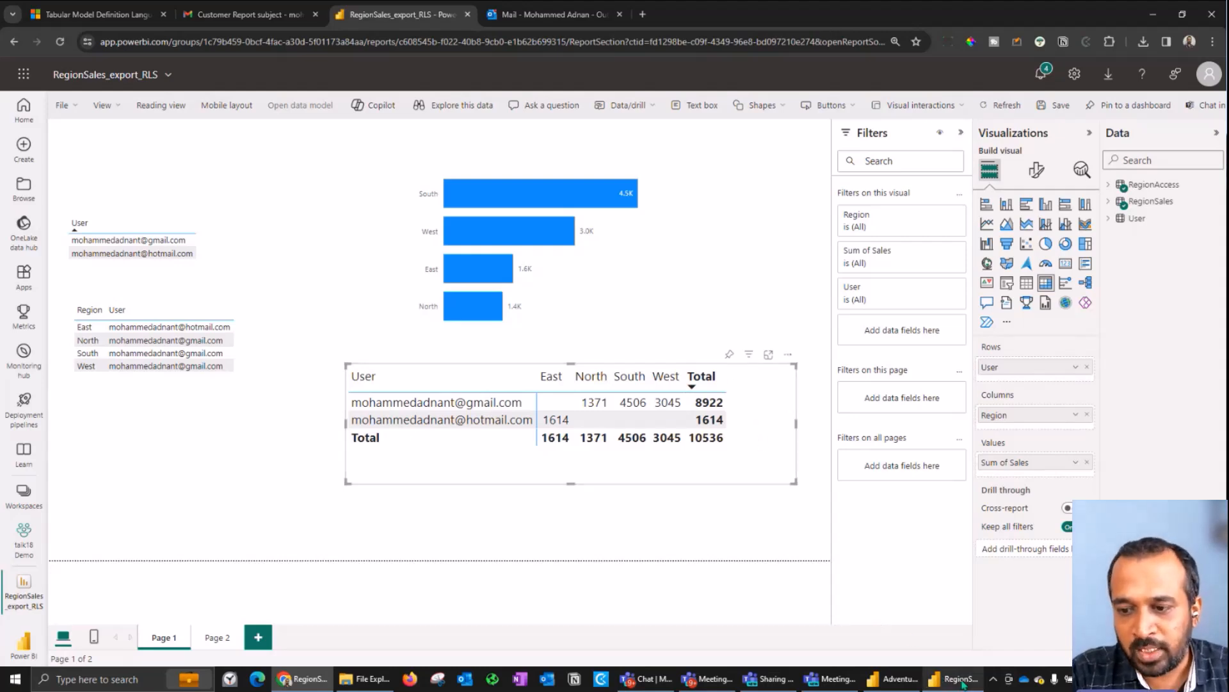
In Desktop's Table view, browse the User, RegionSales and RegionAccess tables
left_click(955, 679)
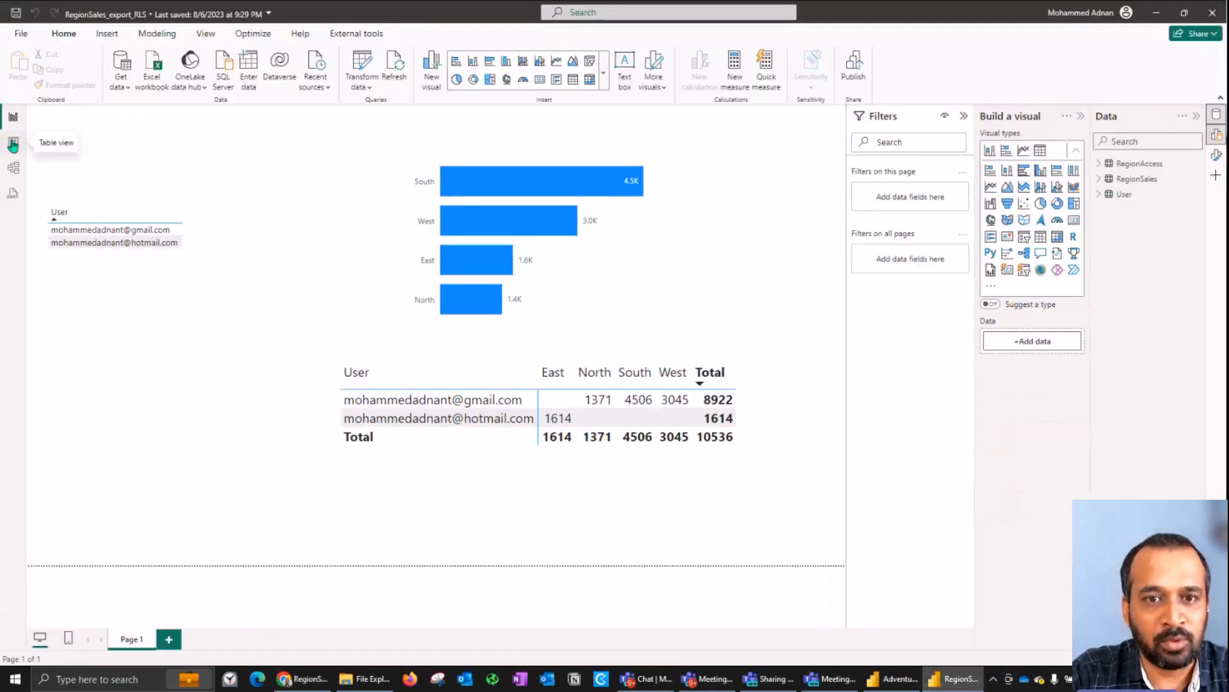
left_click(13, 147)
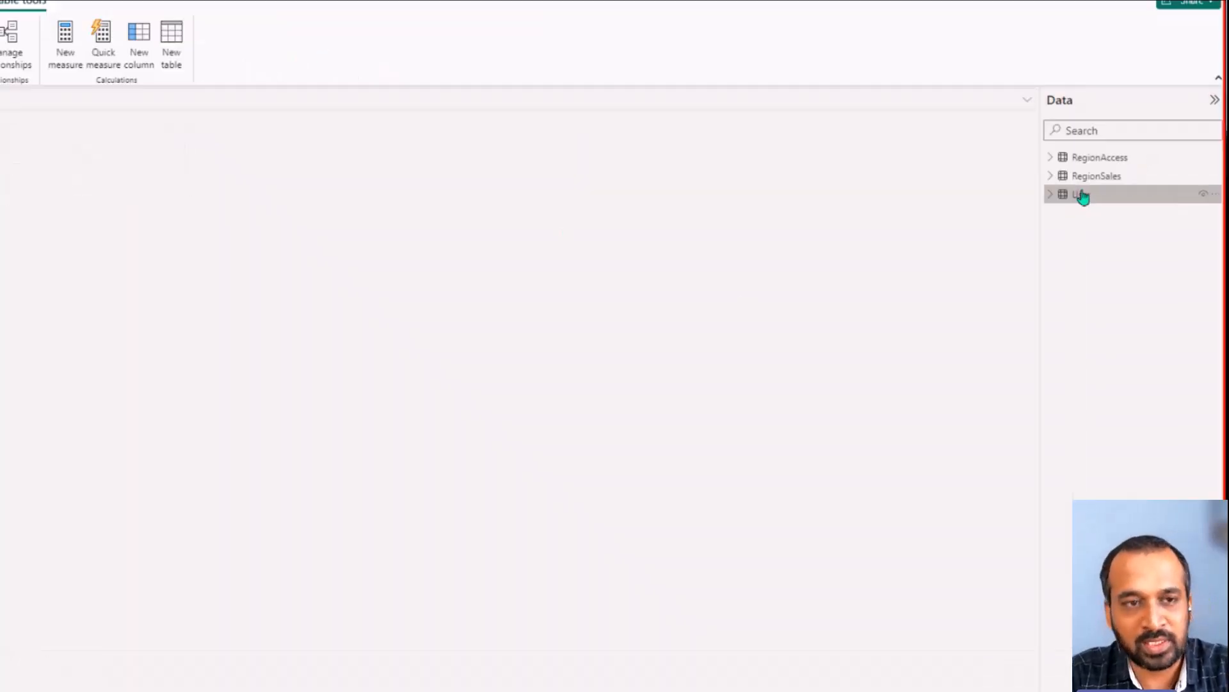
left_click(1082, 193)
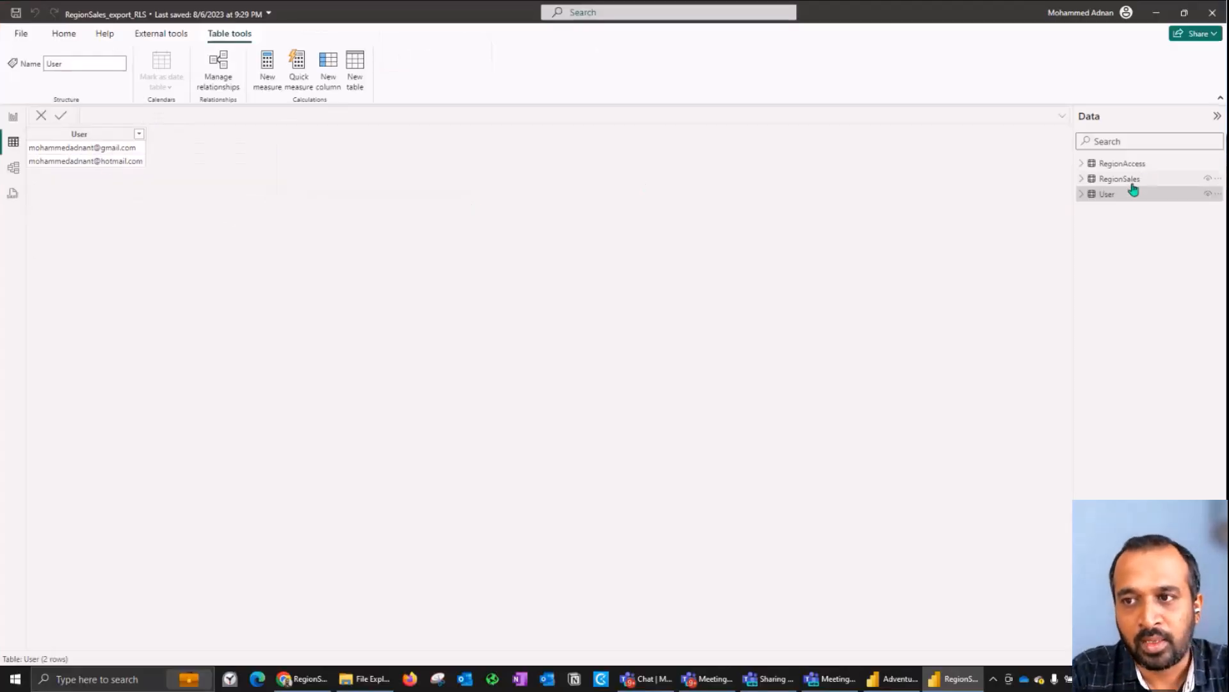
left_click(1119, 178)
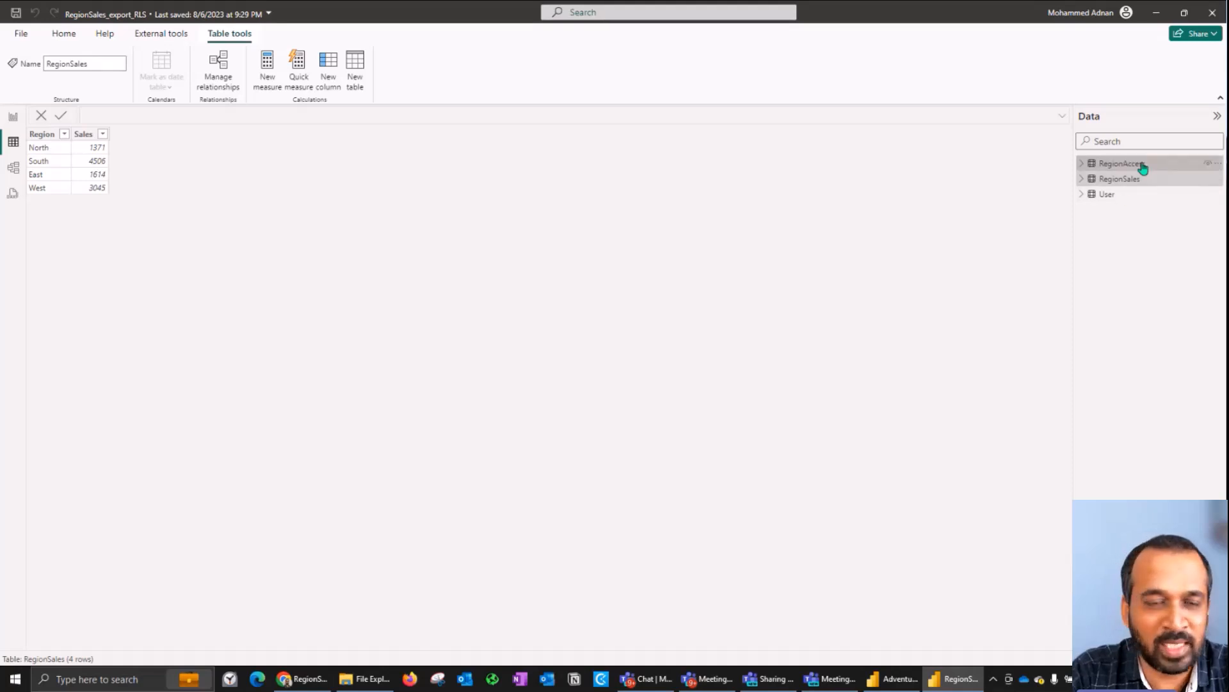
left_click(1121, 164)
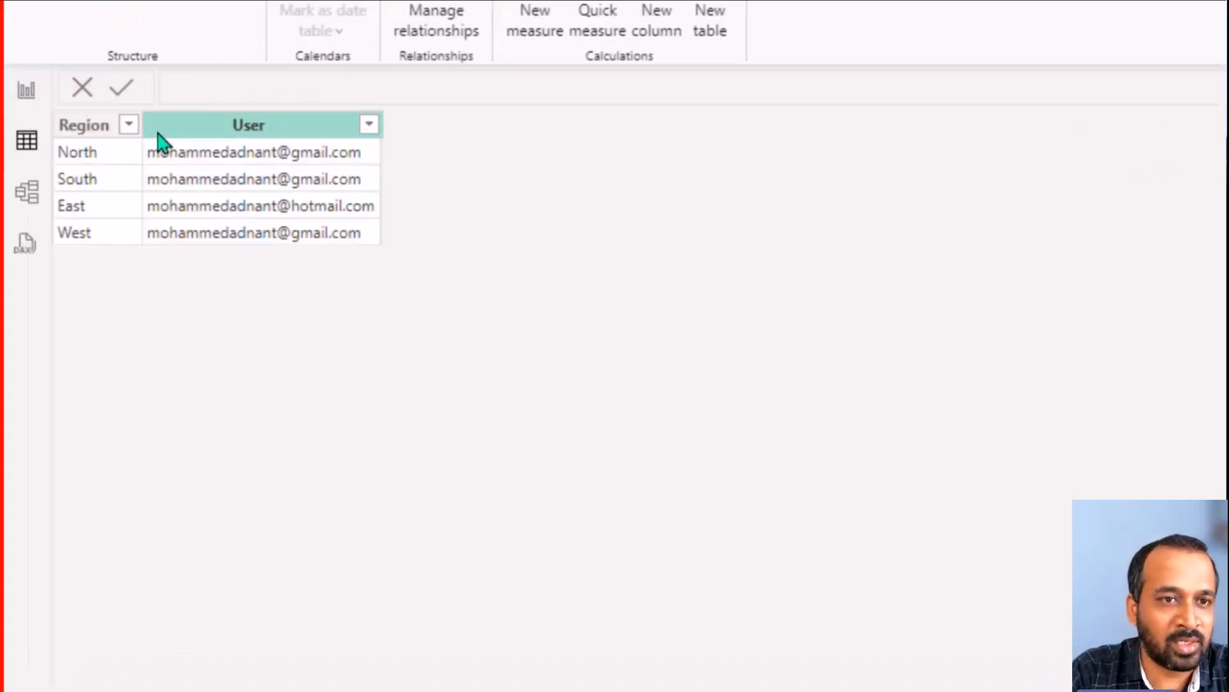
left_click(84, 124)
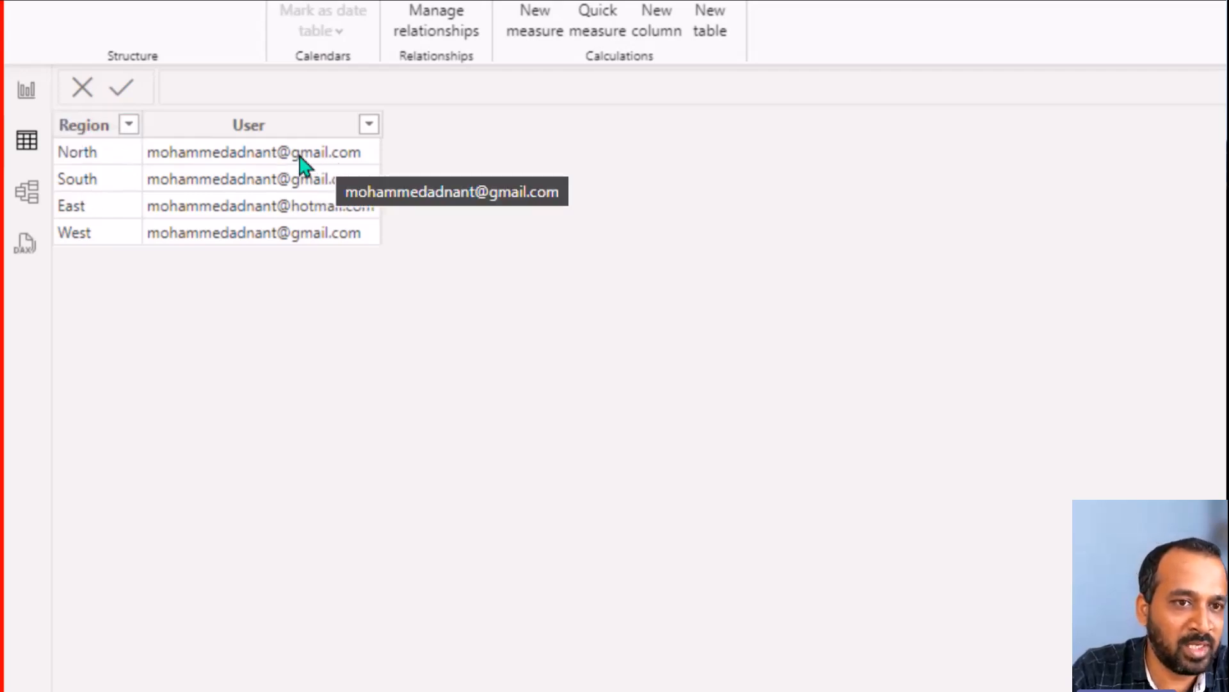
mouse_move(109, 178)
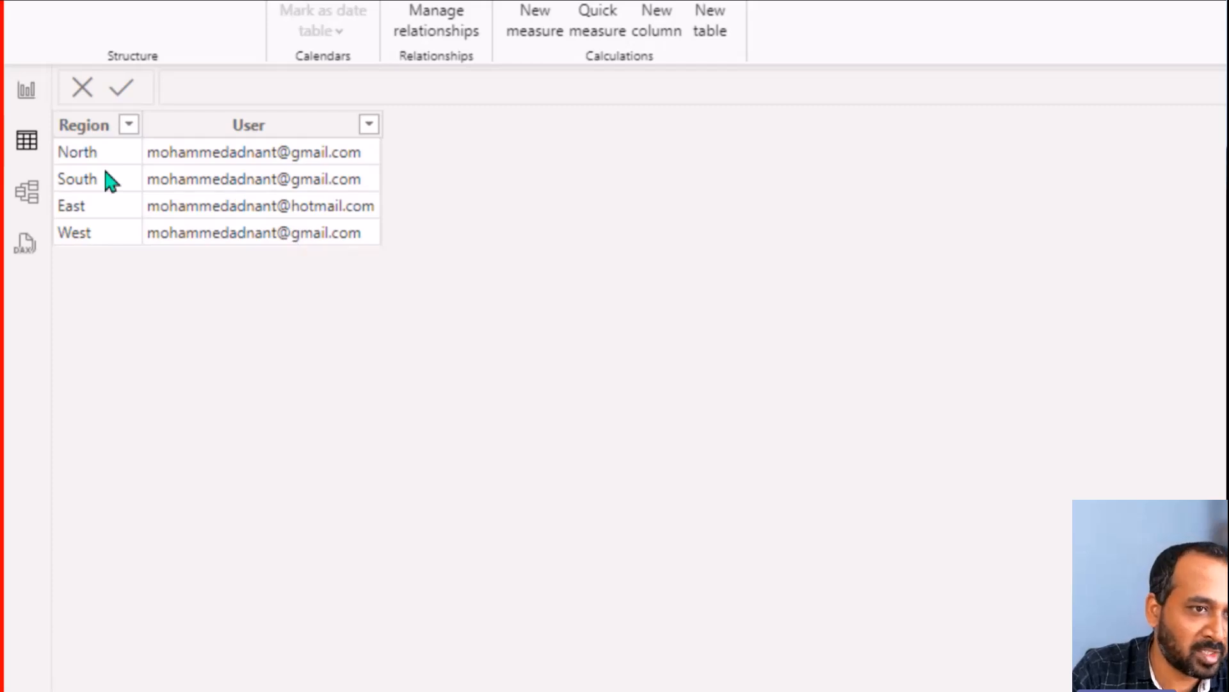
mouse_move(109, 258)
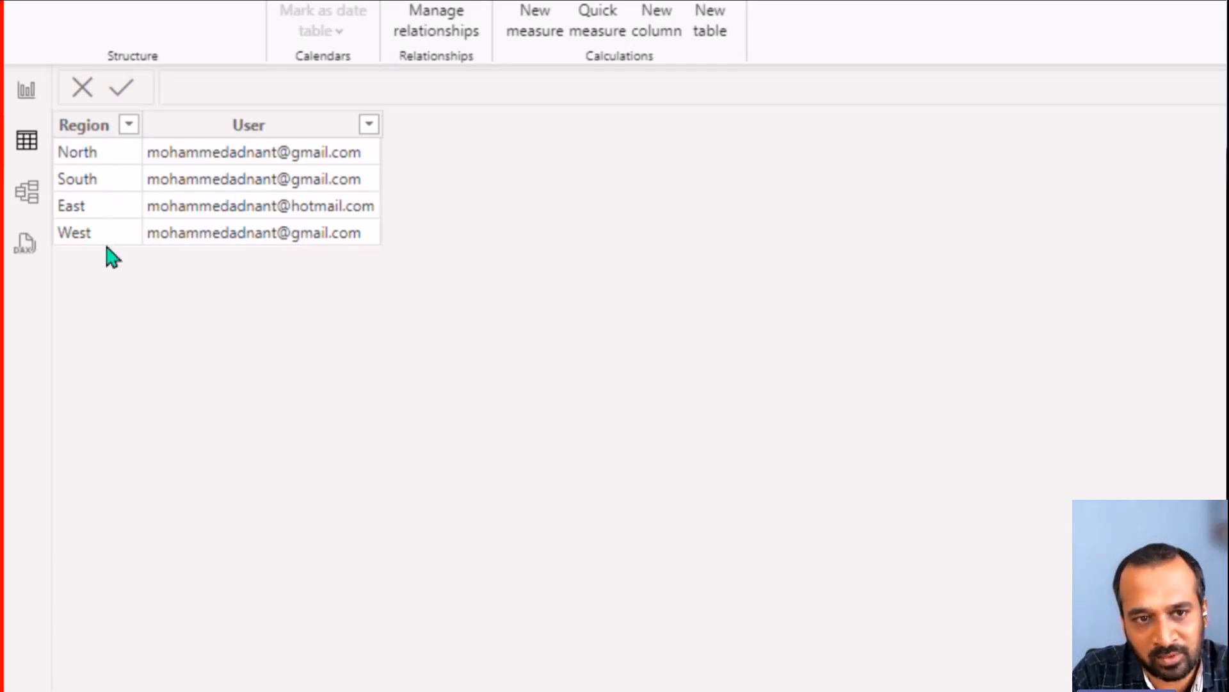
mouse_move(291, 205)
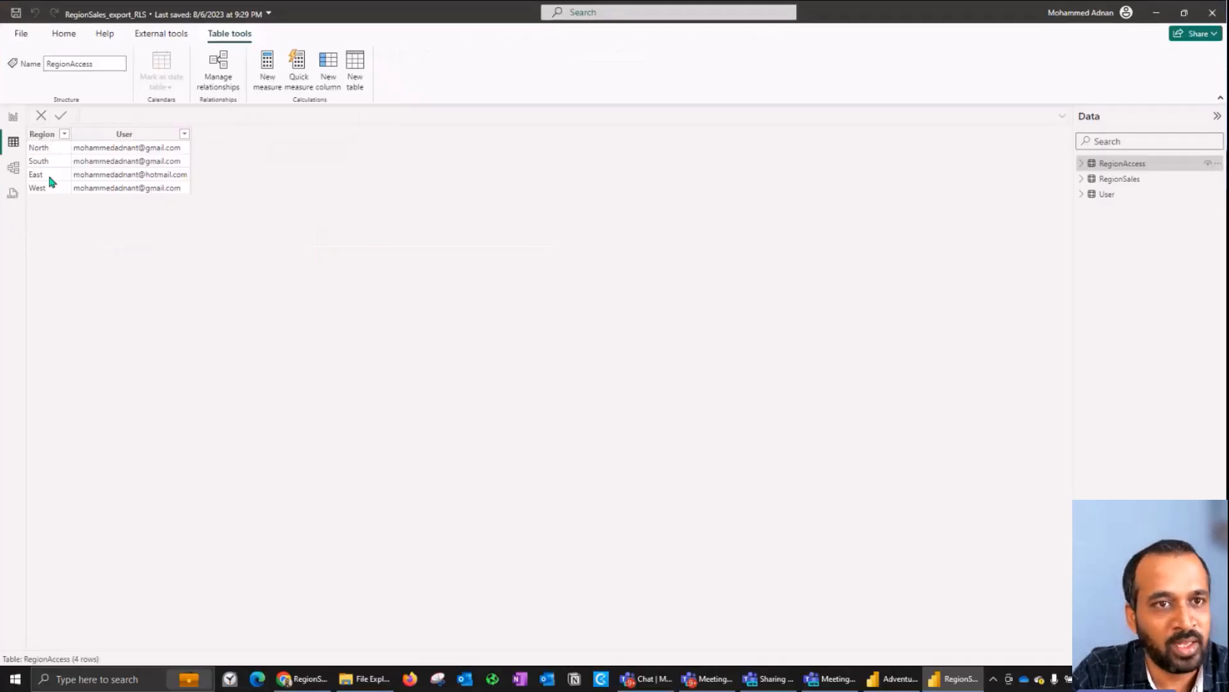
mouse_move(12, 116)
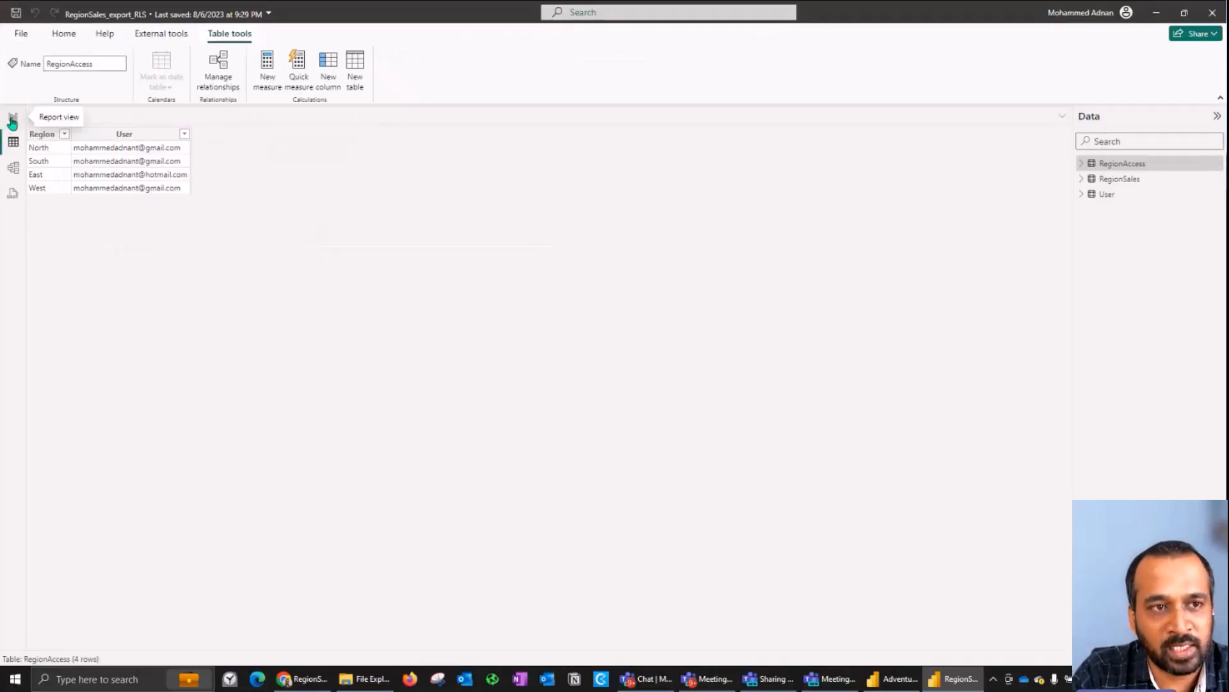
Review the DynamicRLS role's RegionAccess filter matching User to userprincipalname, then close it
left_click(12, 115)
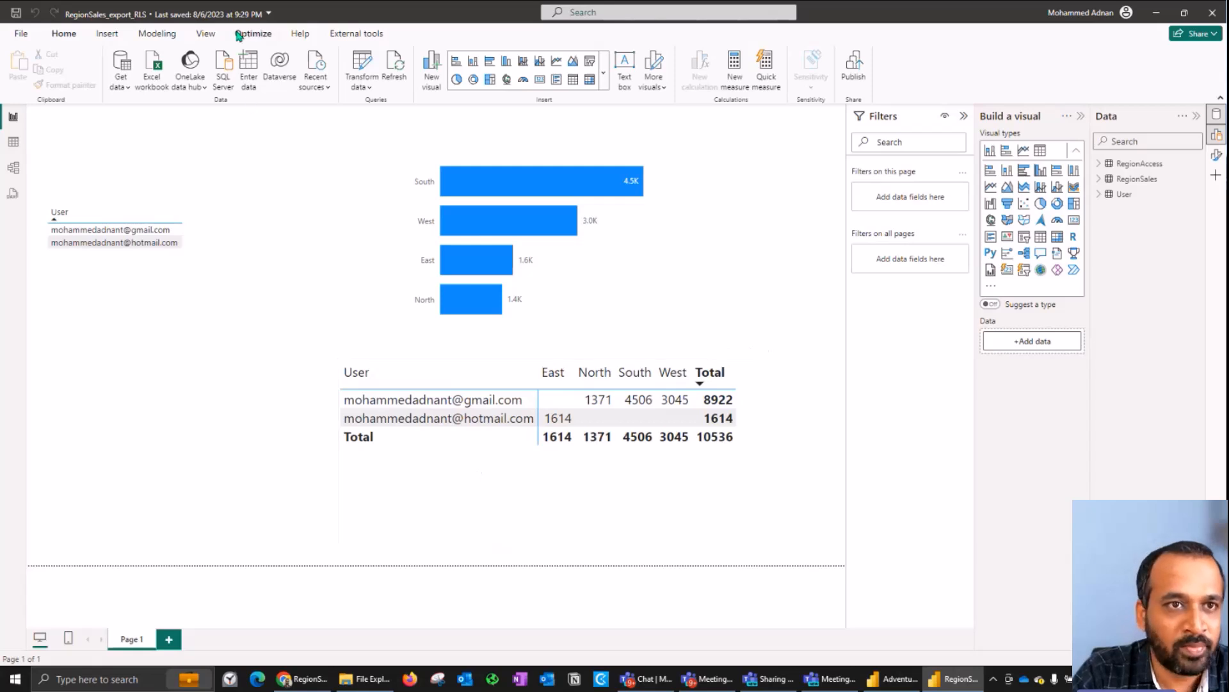
left_click(157, 32)
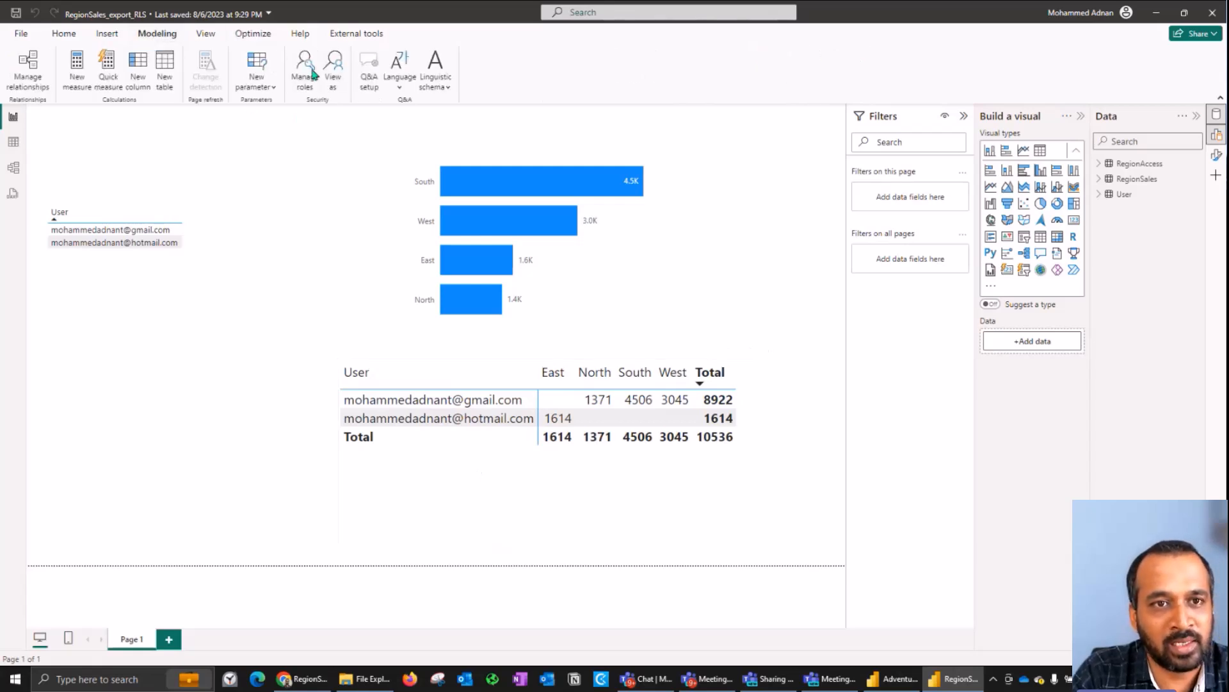
left_click(304, 71)
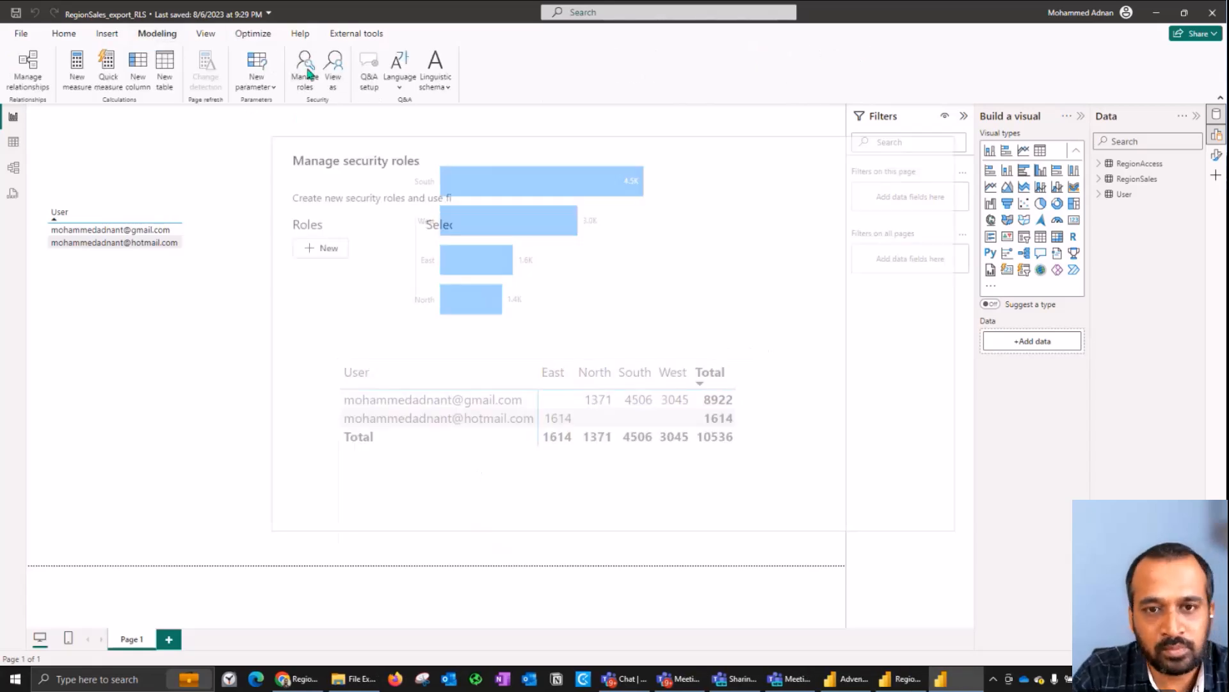
left_click(305, 71)
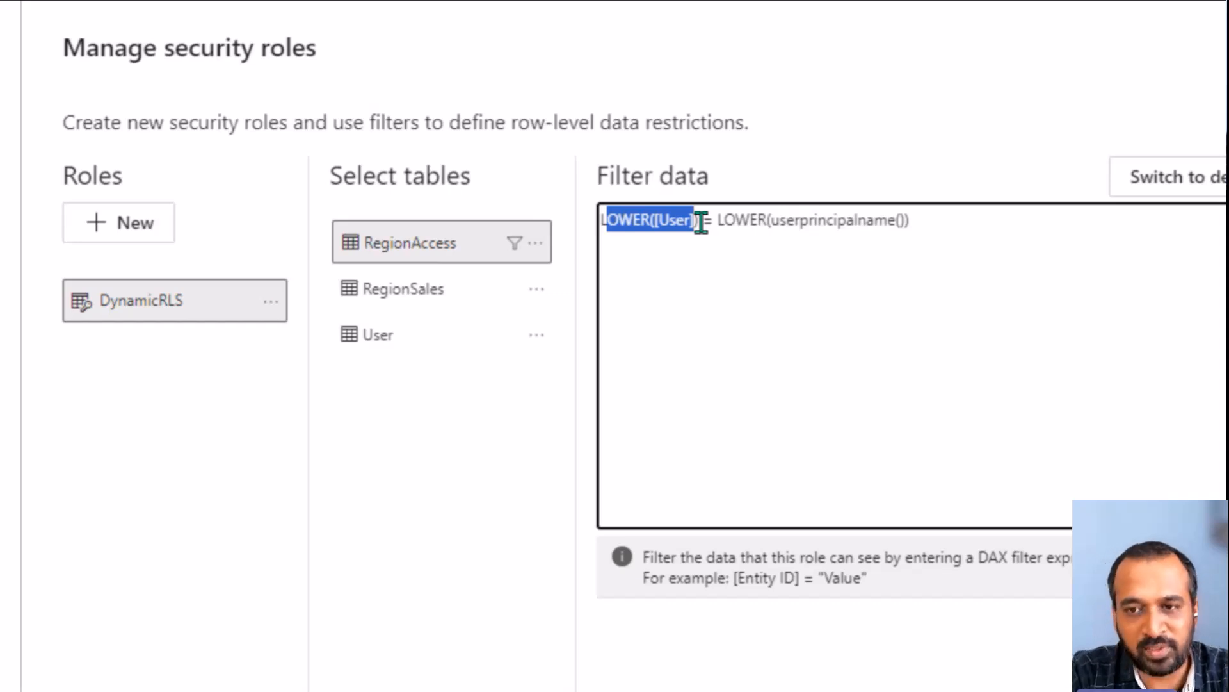
double_click(831, 220)
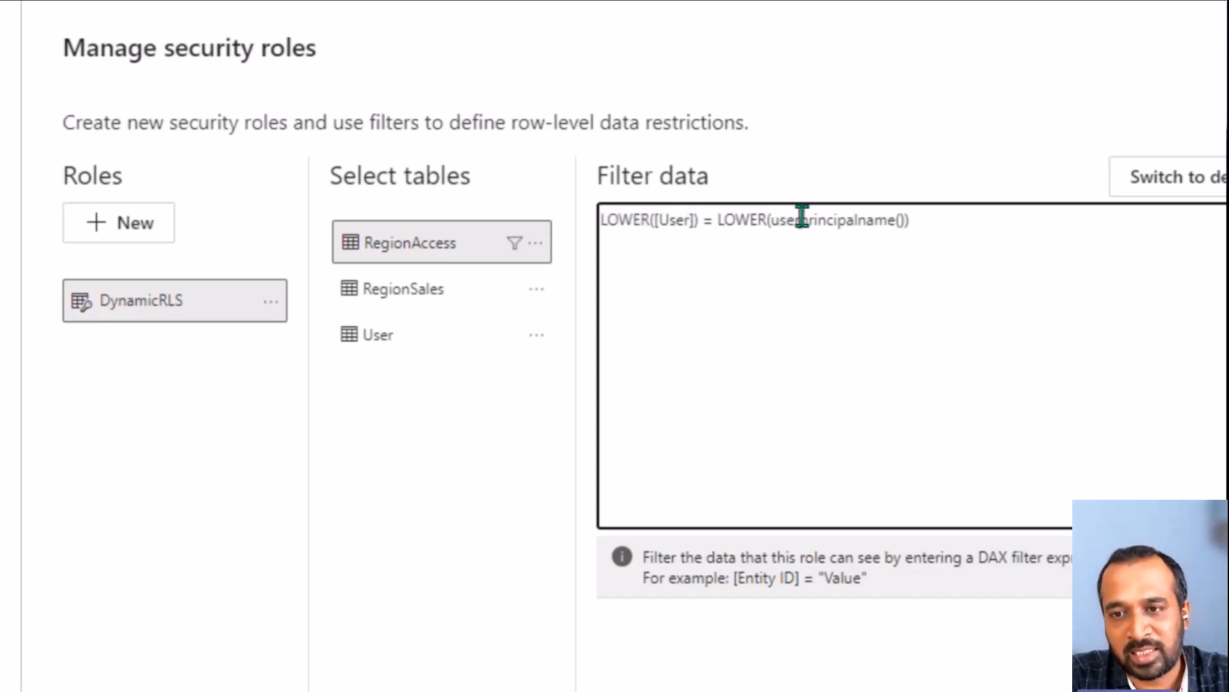
double_click(671, 220)
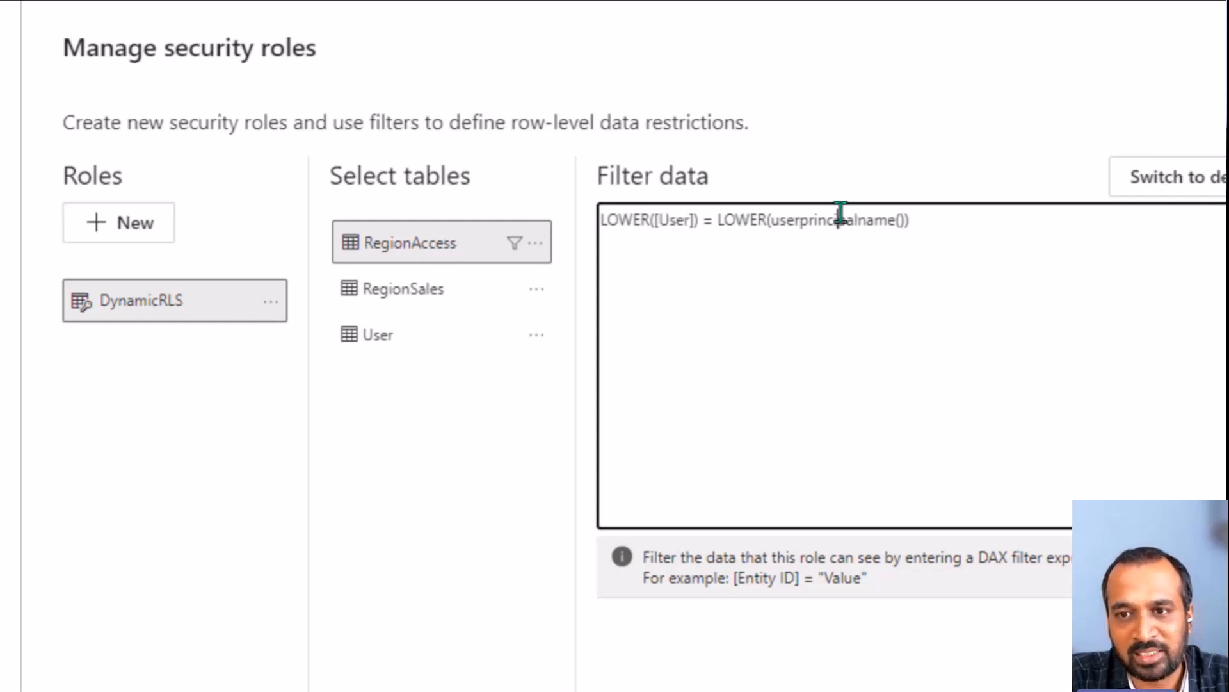
double_click(831, 220)
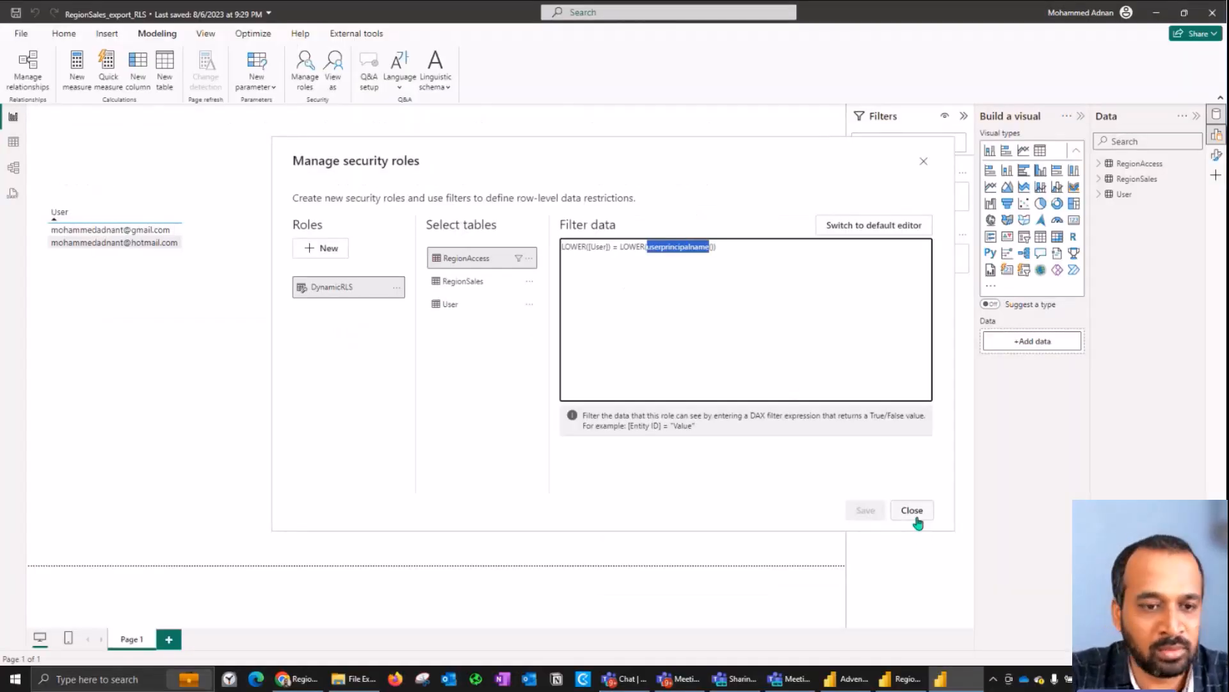
left_click(911, 510)
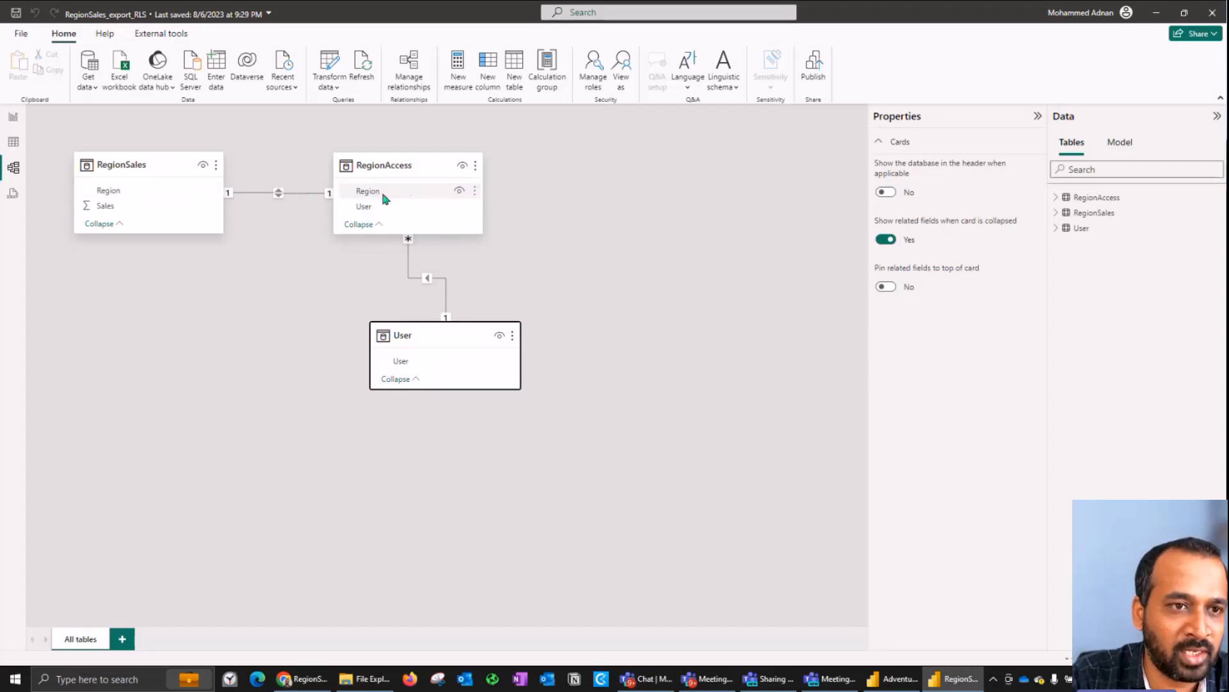
Inspect the RegionAccess Region relationship and the RegionSales table in the model
left_click(278, 192)
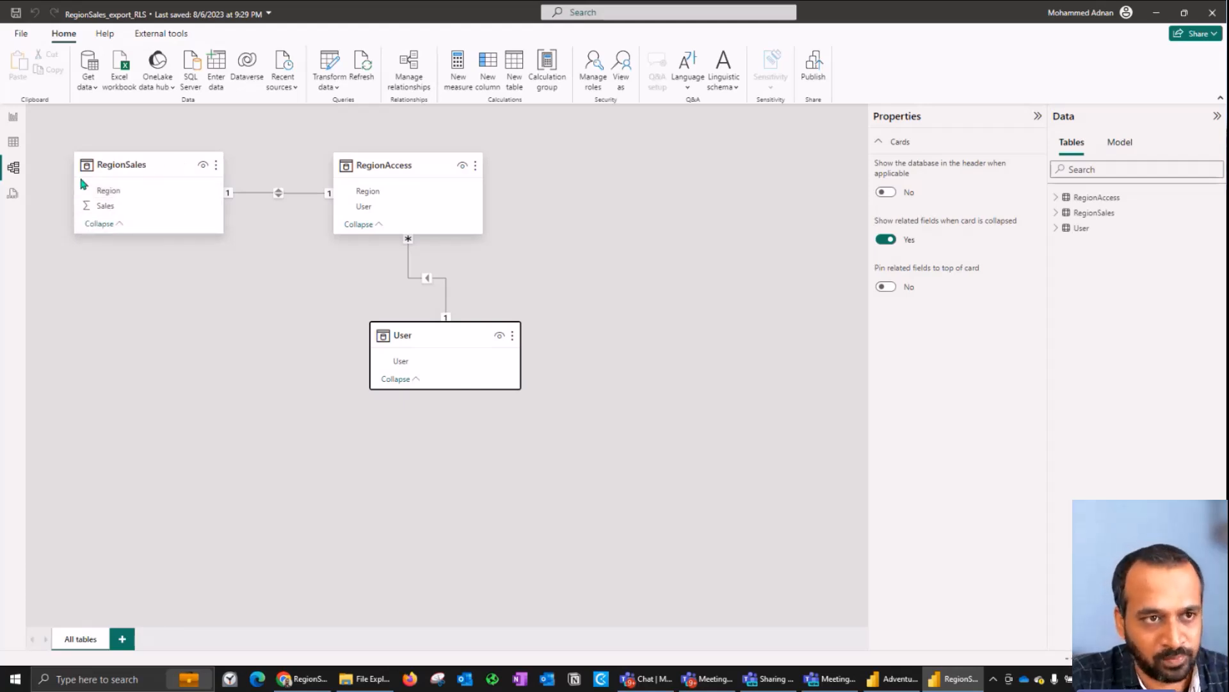
left_click(12, 116)
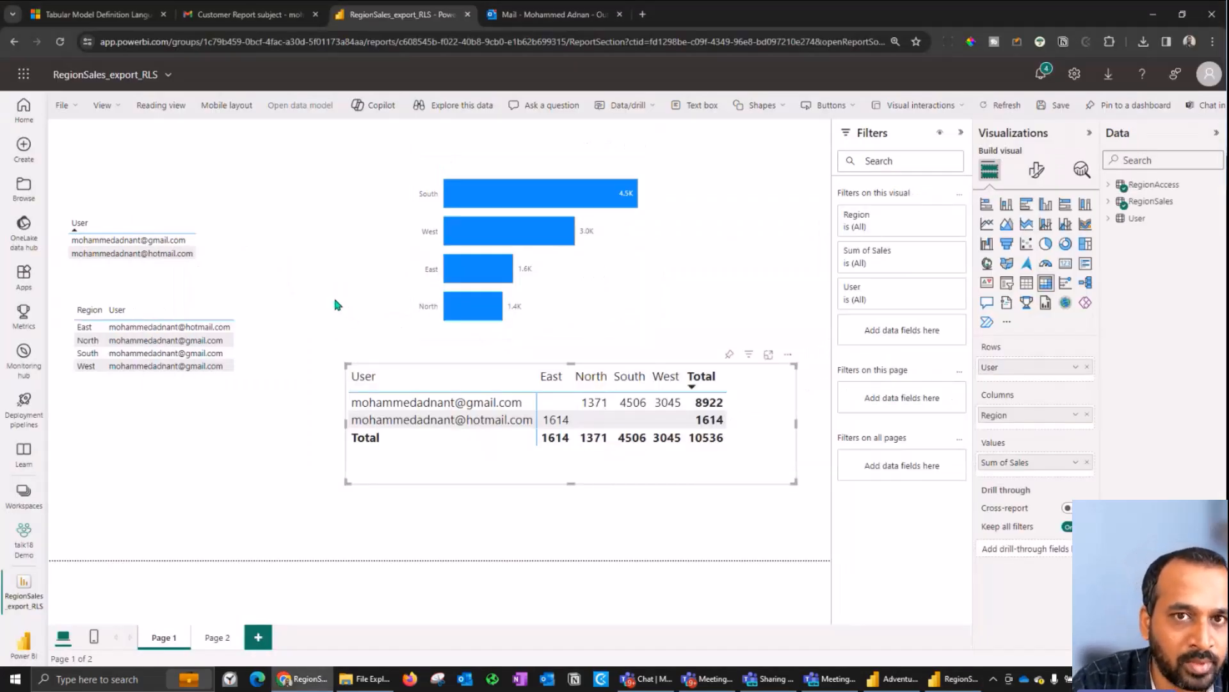
Preview the Customer Report PDF in Gmail, showing North, South and West
left_click(248, 14)
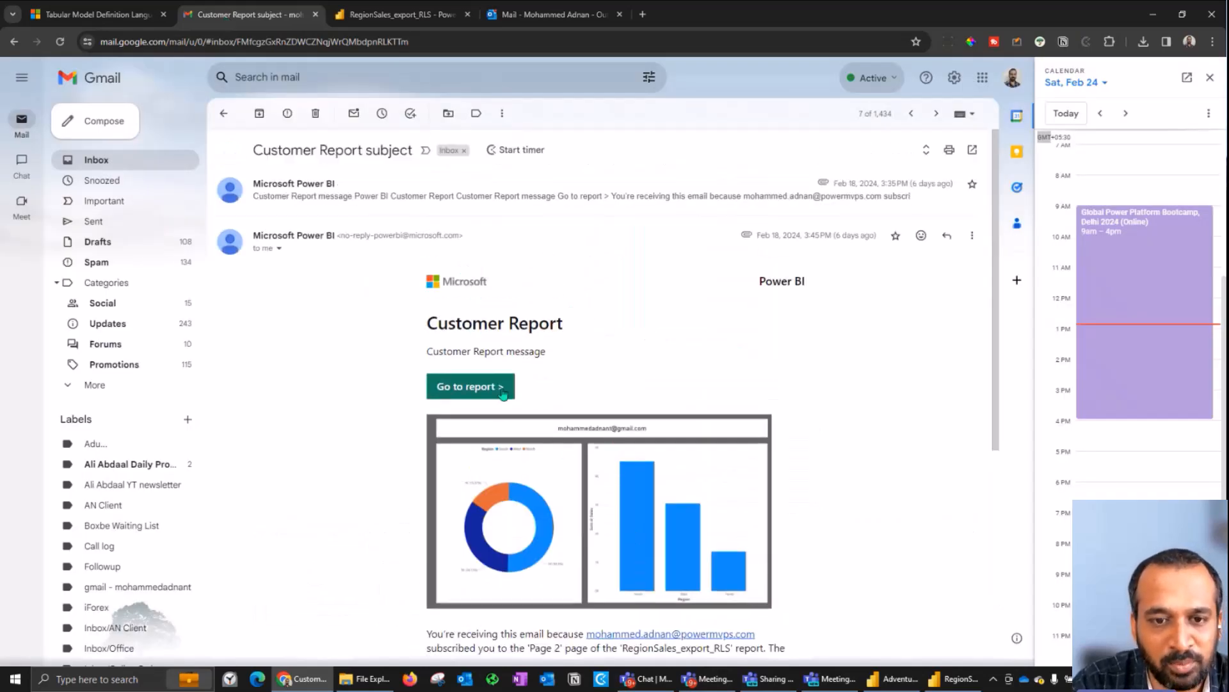
scroll("down", 3)
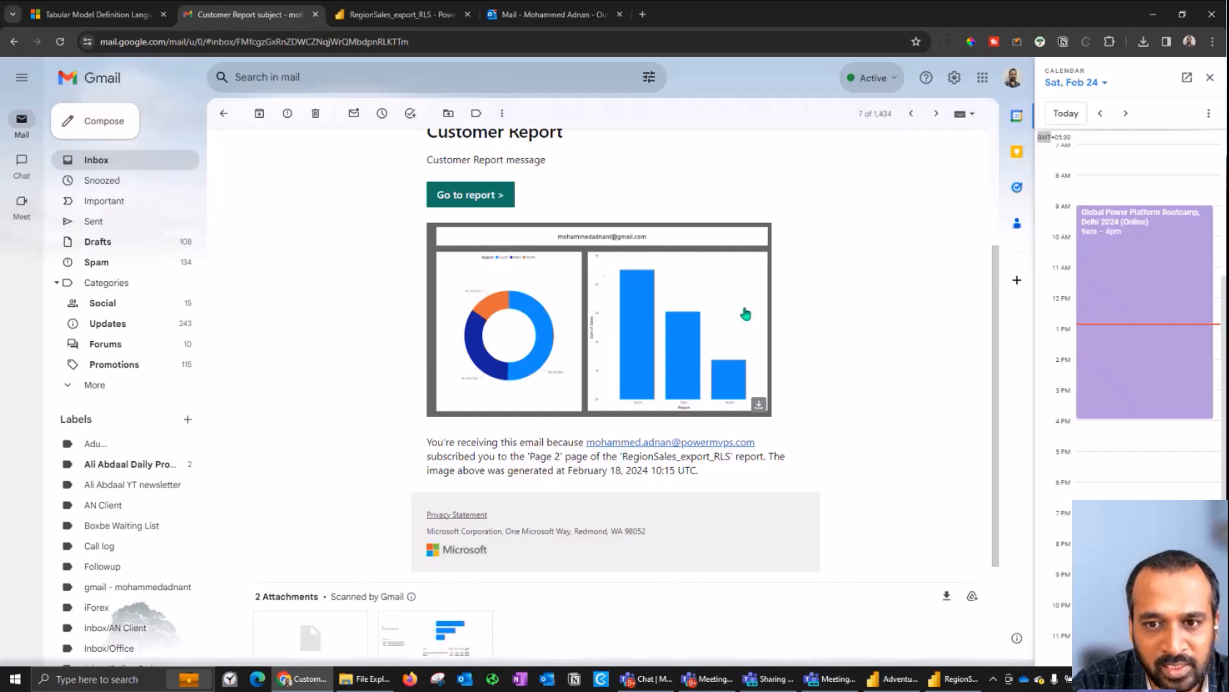
mouse_move(565, 310)
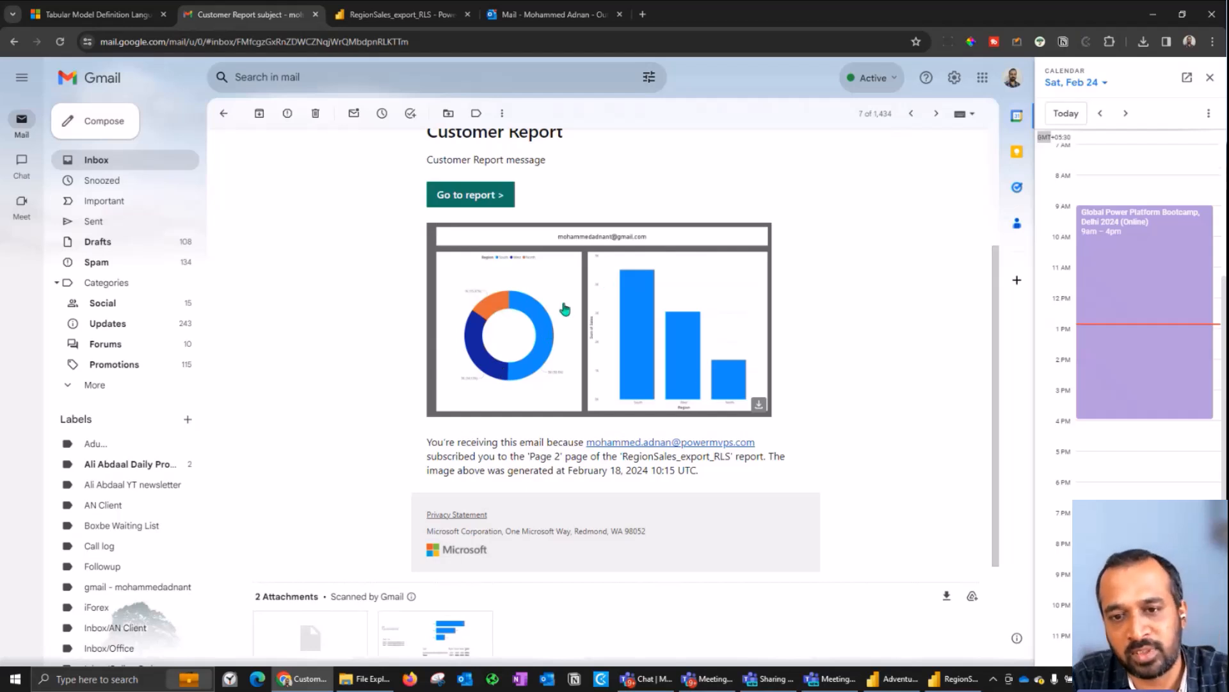
mouse_move(557, 349)
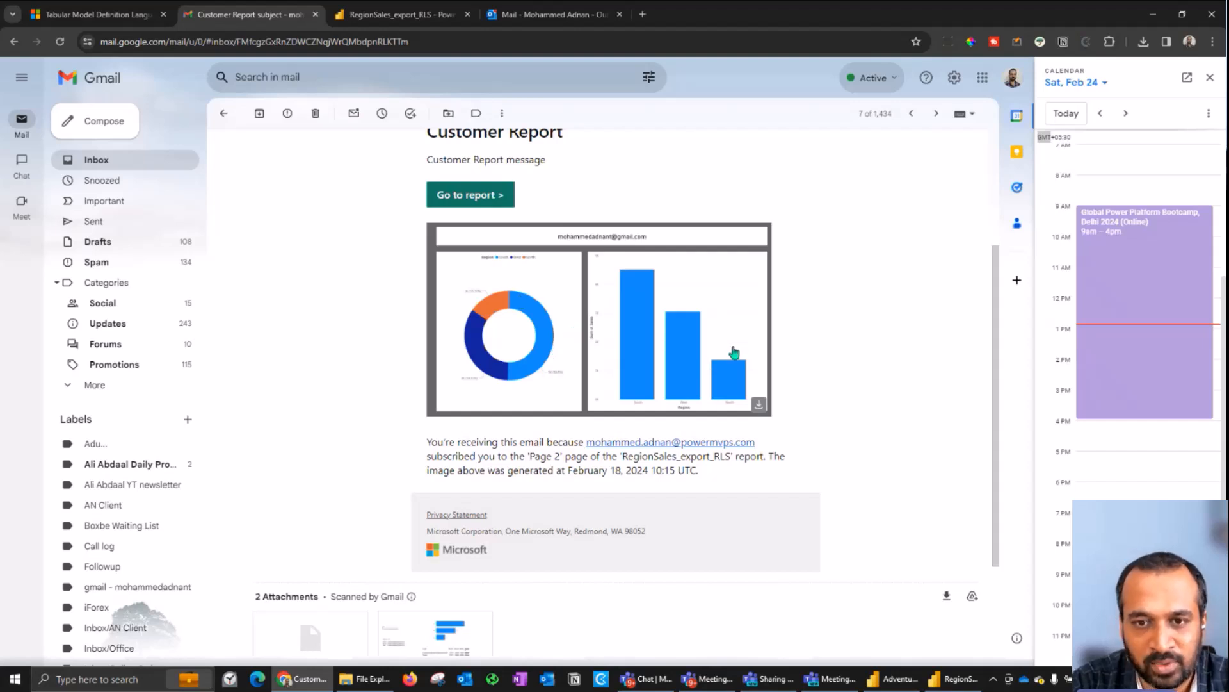
mouse_move(692, 337)
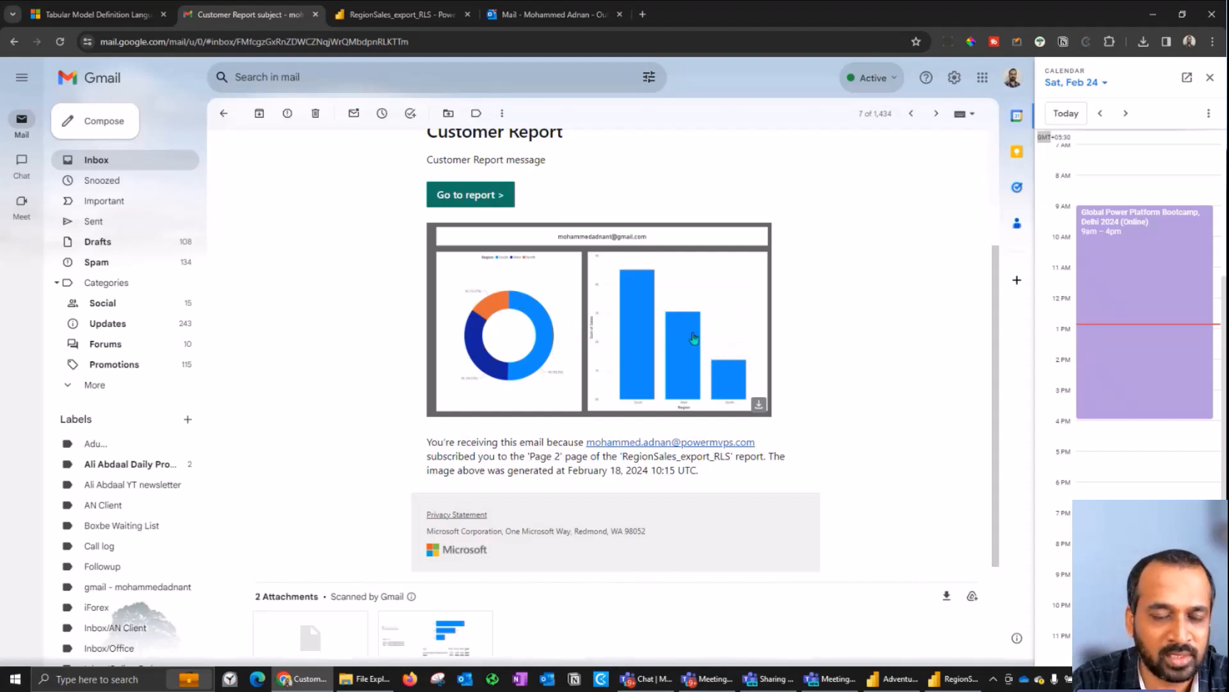
scroll("down", 3)
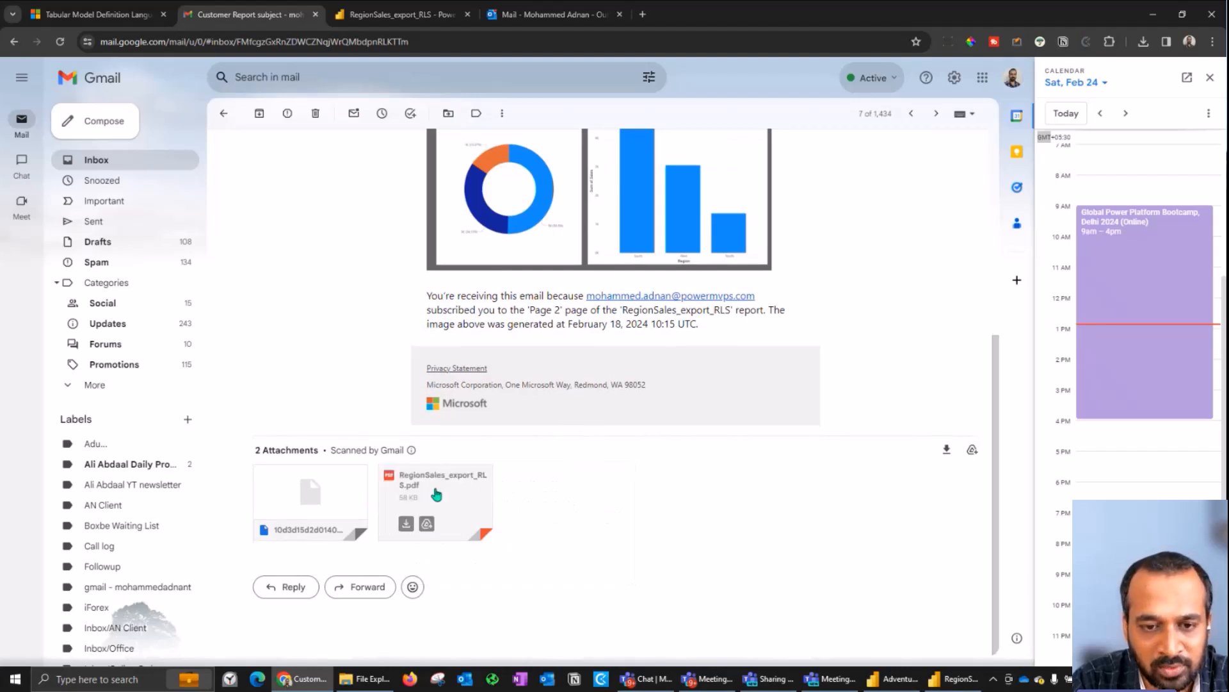
left_click(437, 494)
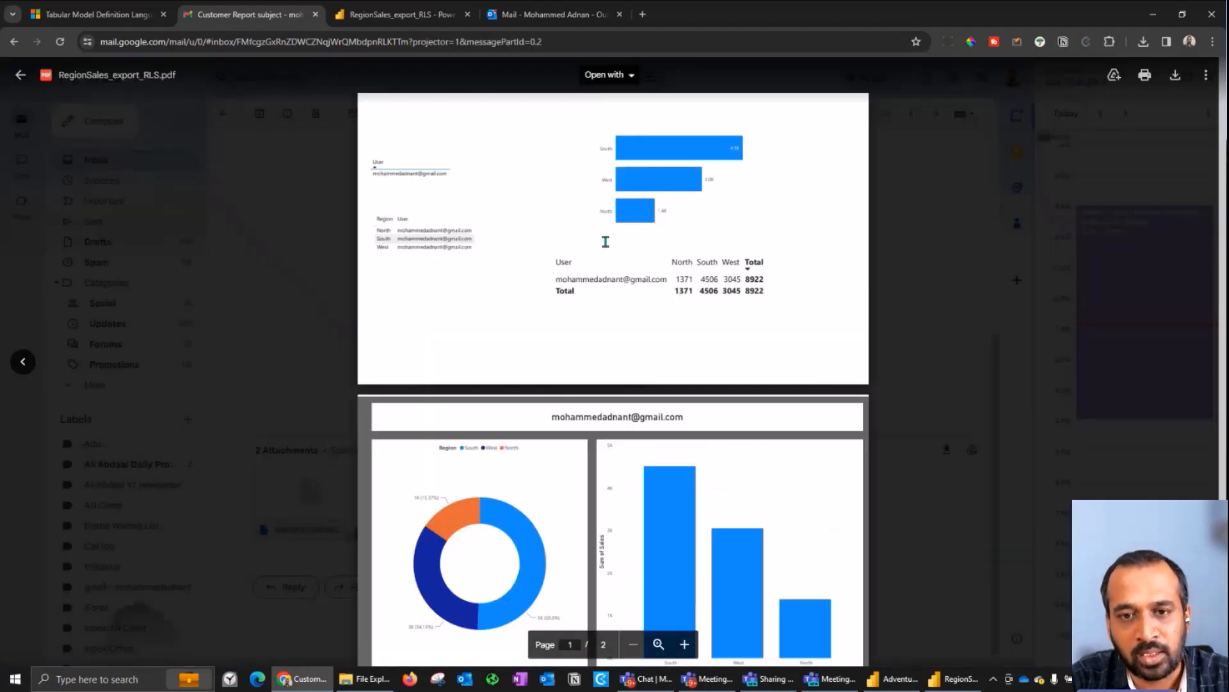
scroll("down", 3)
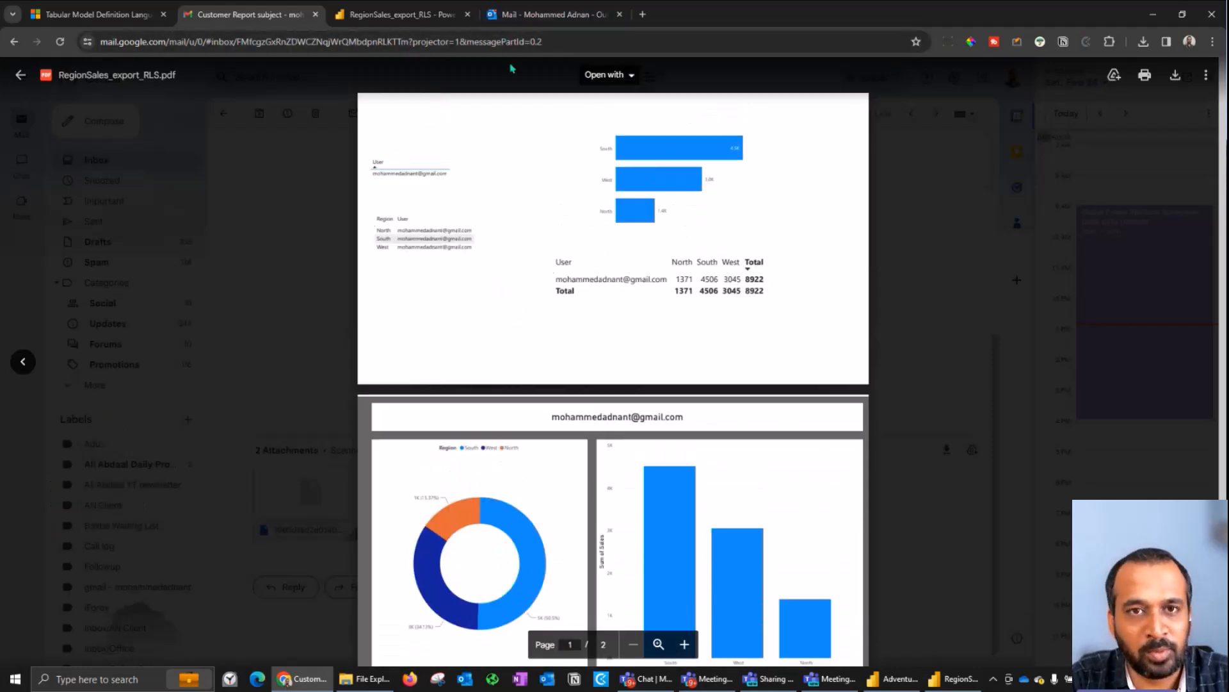
Check the hotmail user's copy showing only East, then return to Power BI
left_click(553, 14)
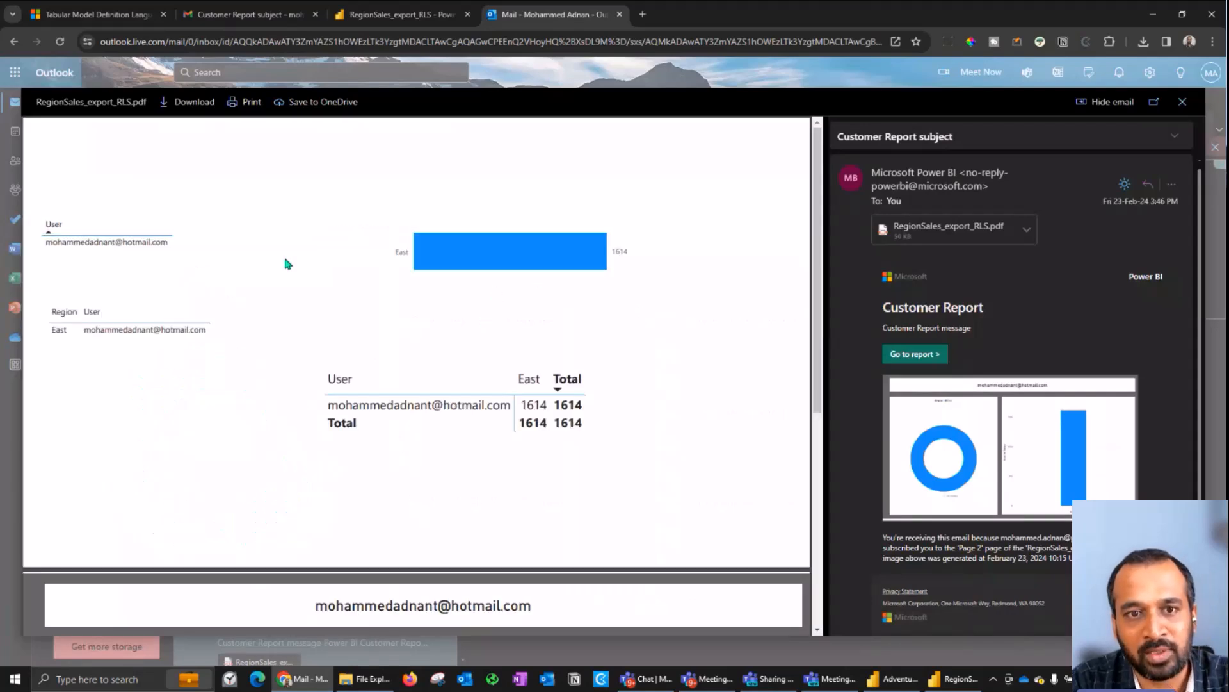
scroll("down", 3)
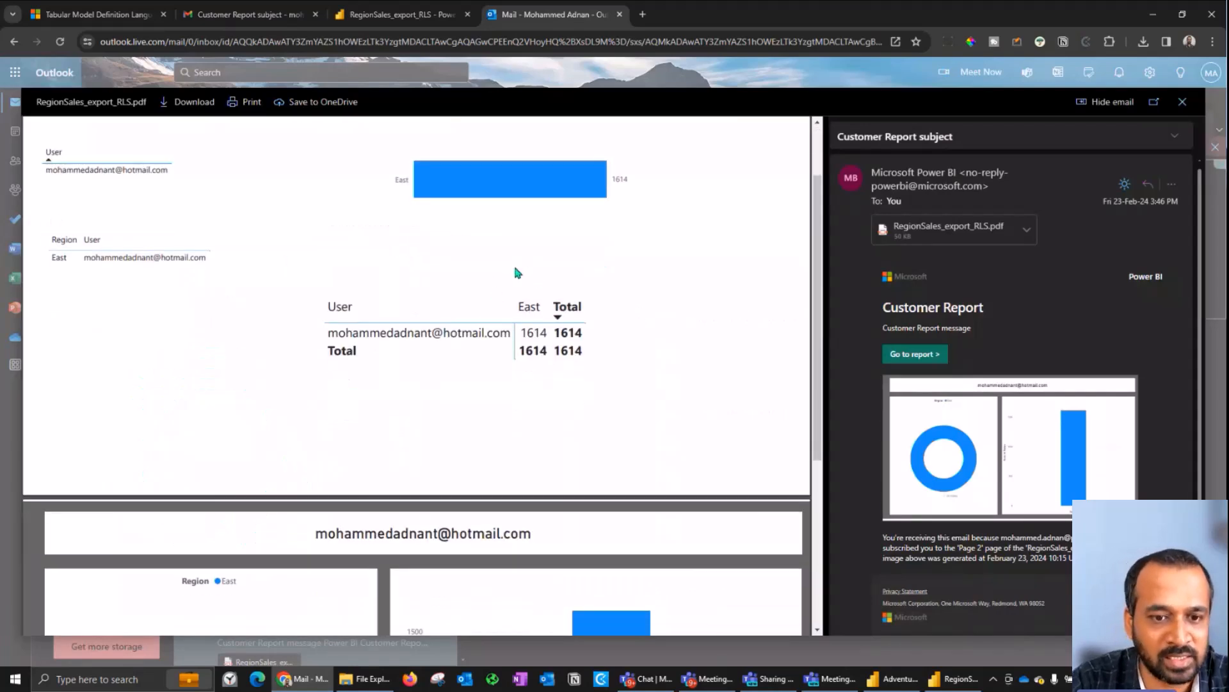
scroll("down", 3)
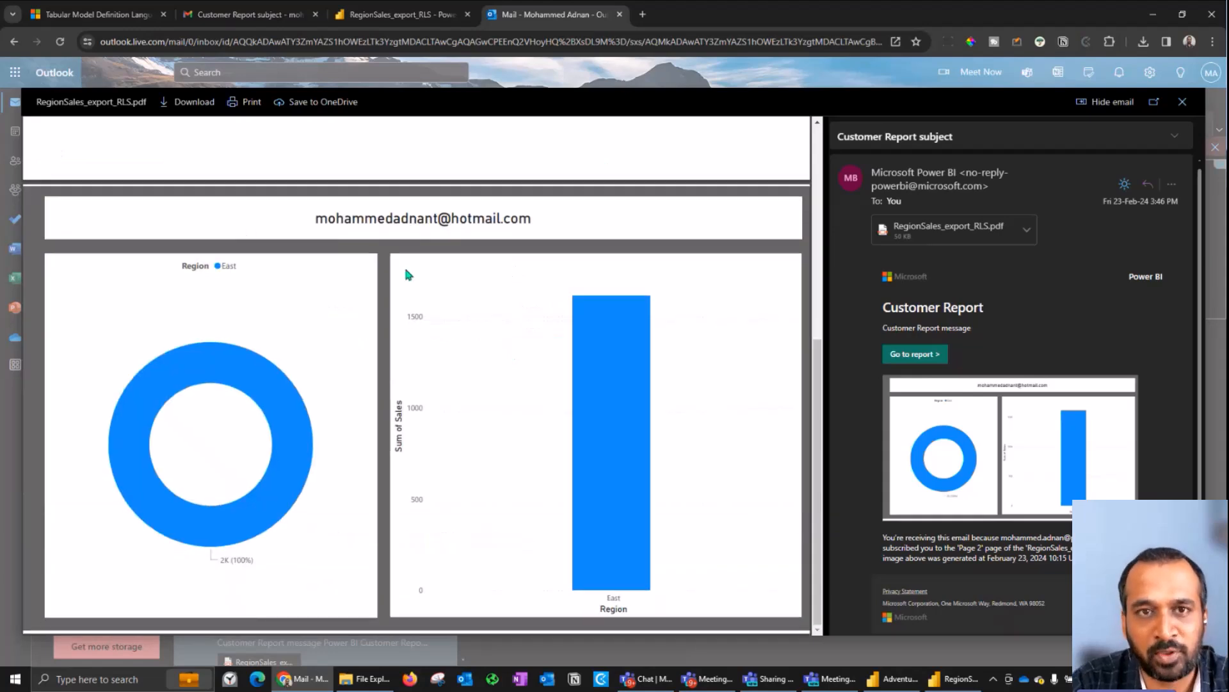
left_click(399, 14)
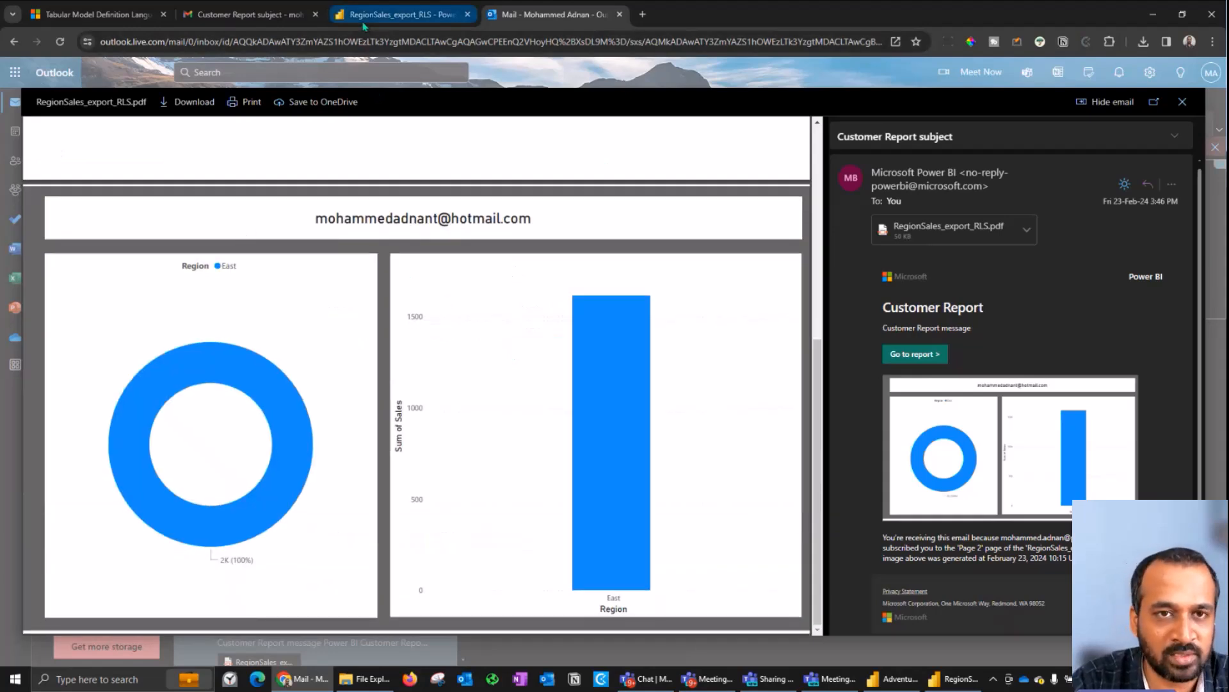
left_click(400, 15)
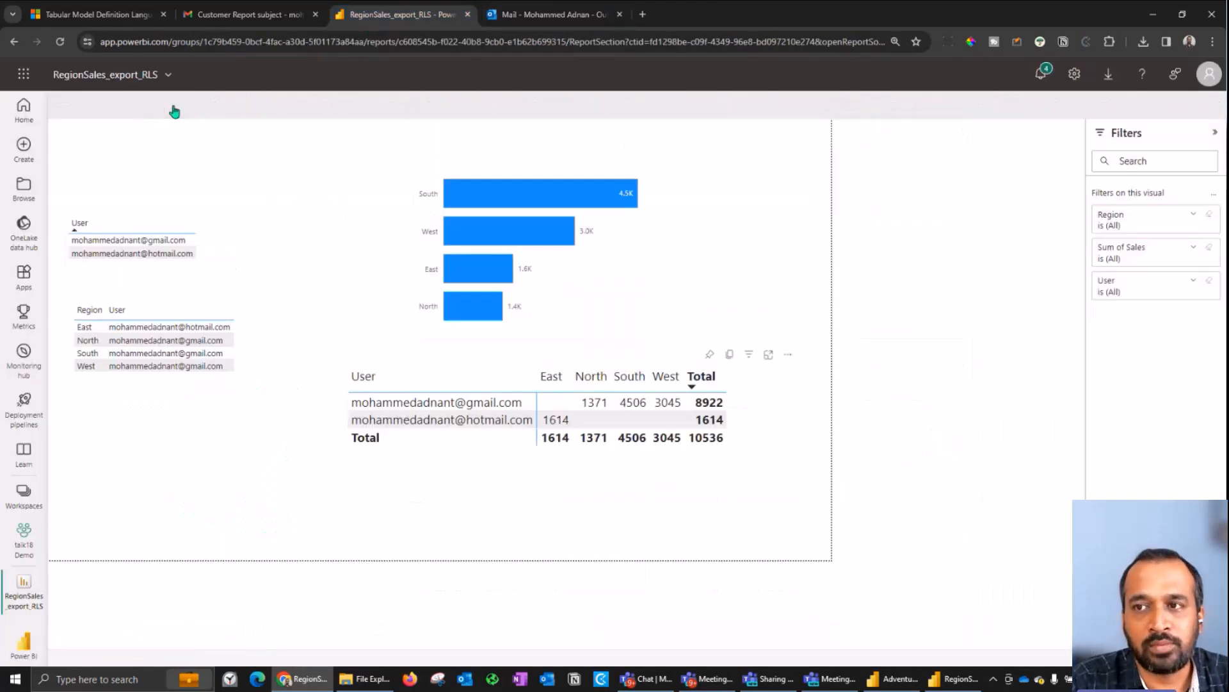
Open the report's Subscriptions pane listing the active Customer Report subscription
left_click(167, 106)
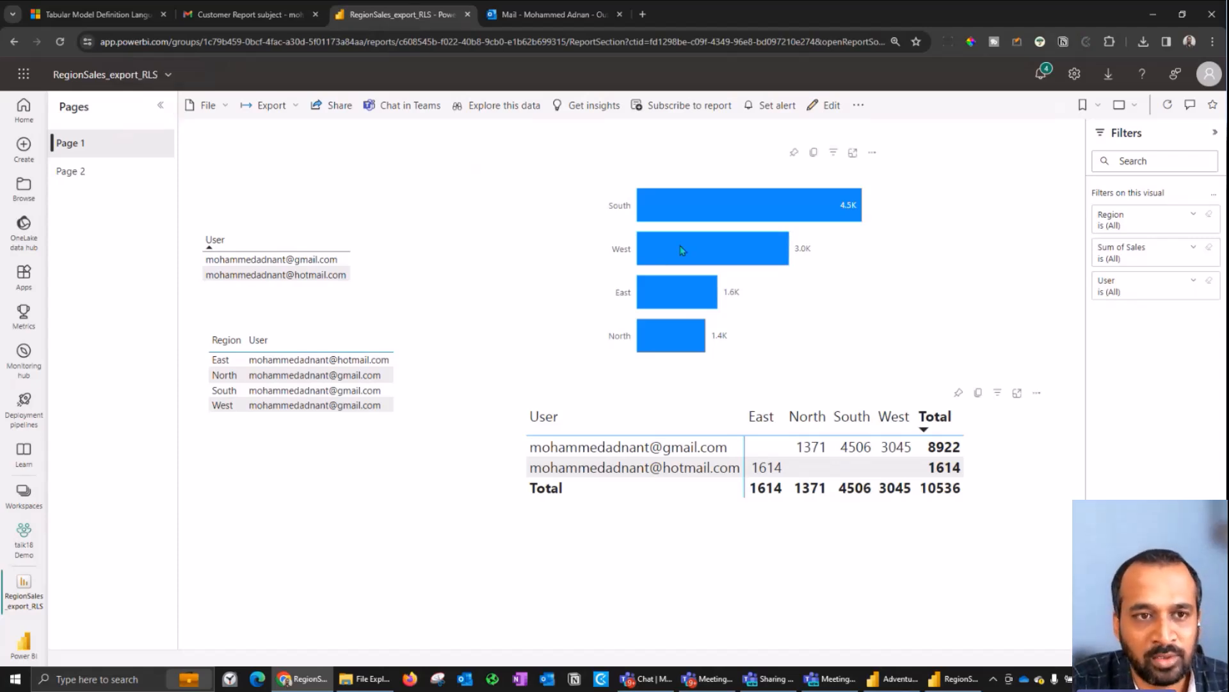
mouse_move(609, 265)
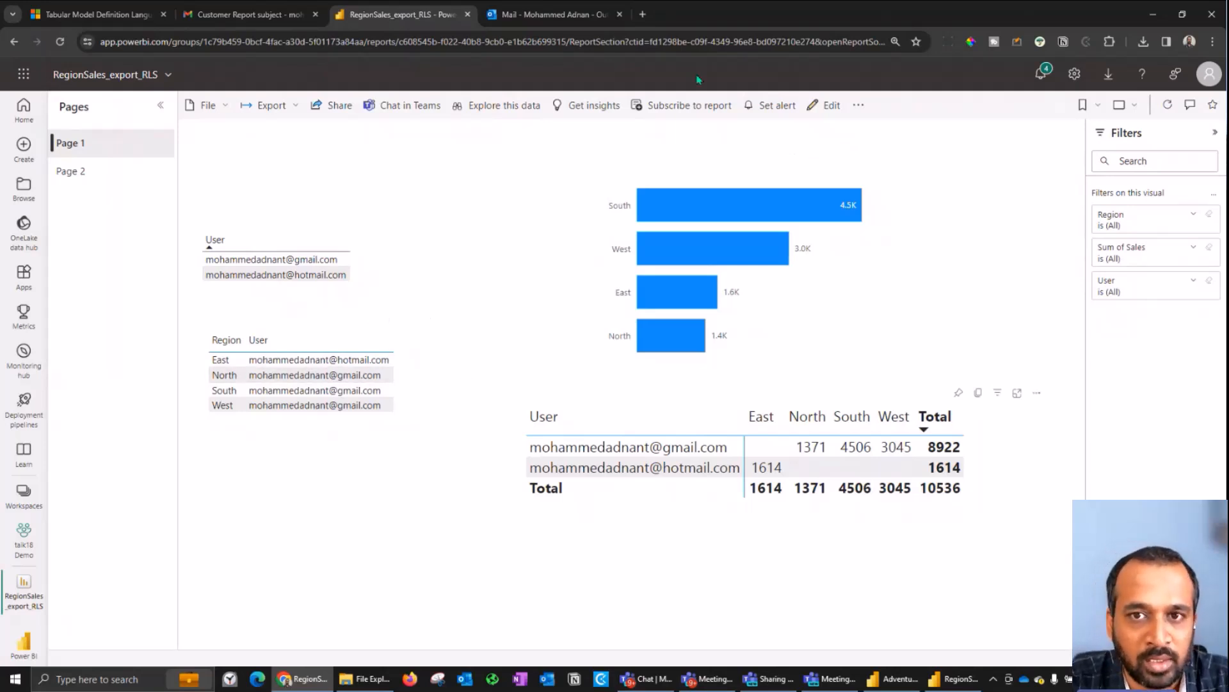
mouse_move(688, 105)
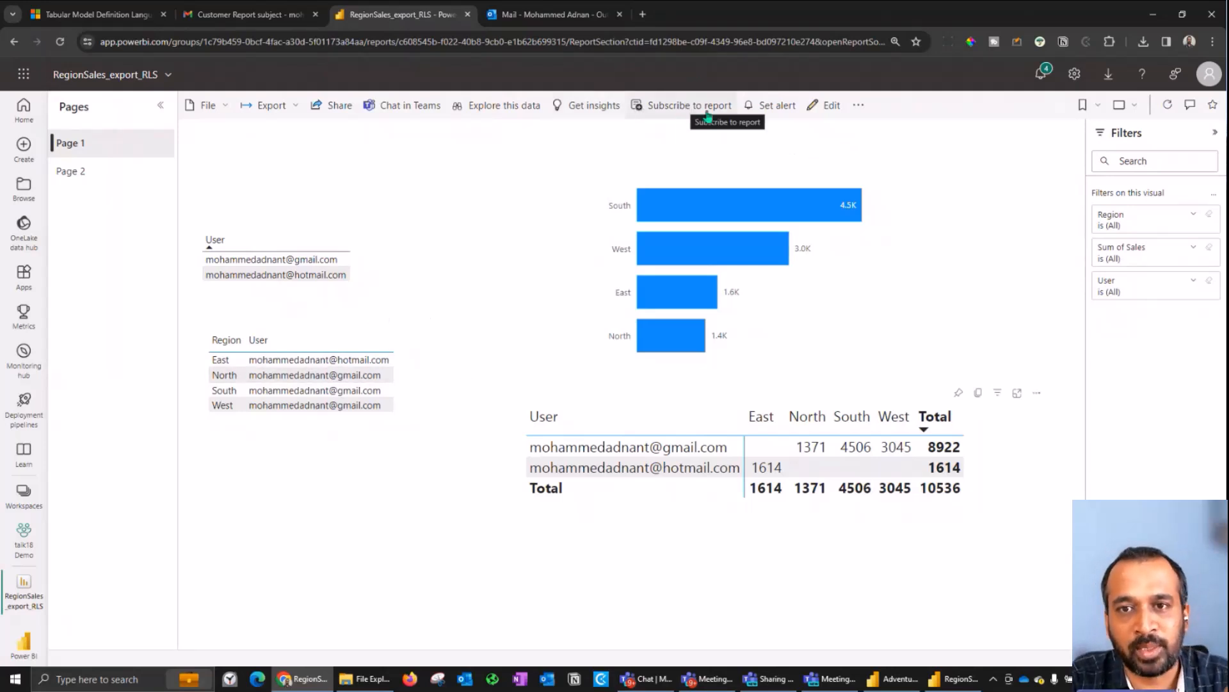
left_click(688, 105)
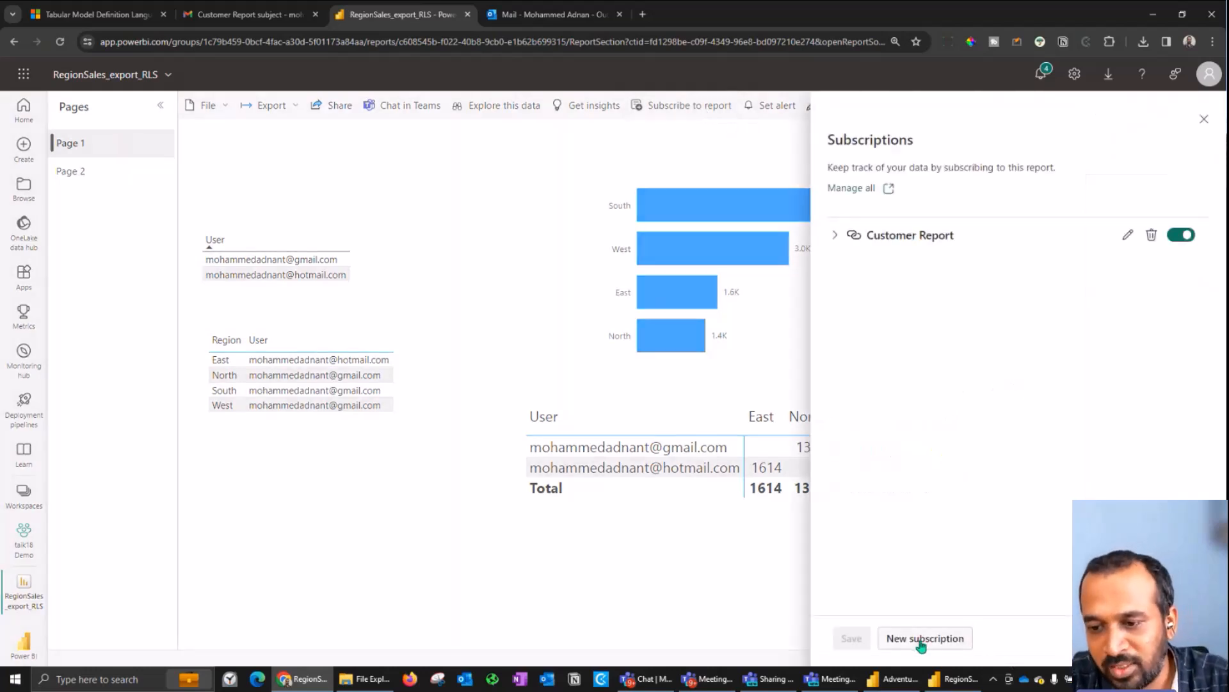
Start a new subscription of type Dynamic per recipient (preview)
left_click(925, 638)
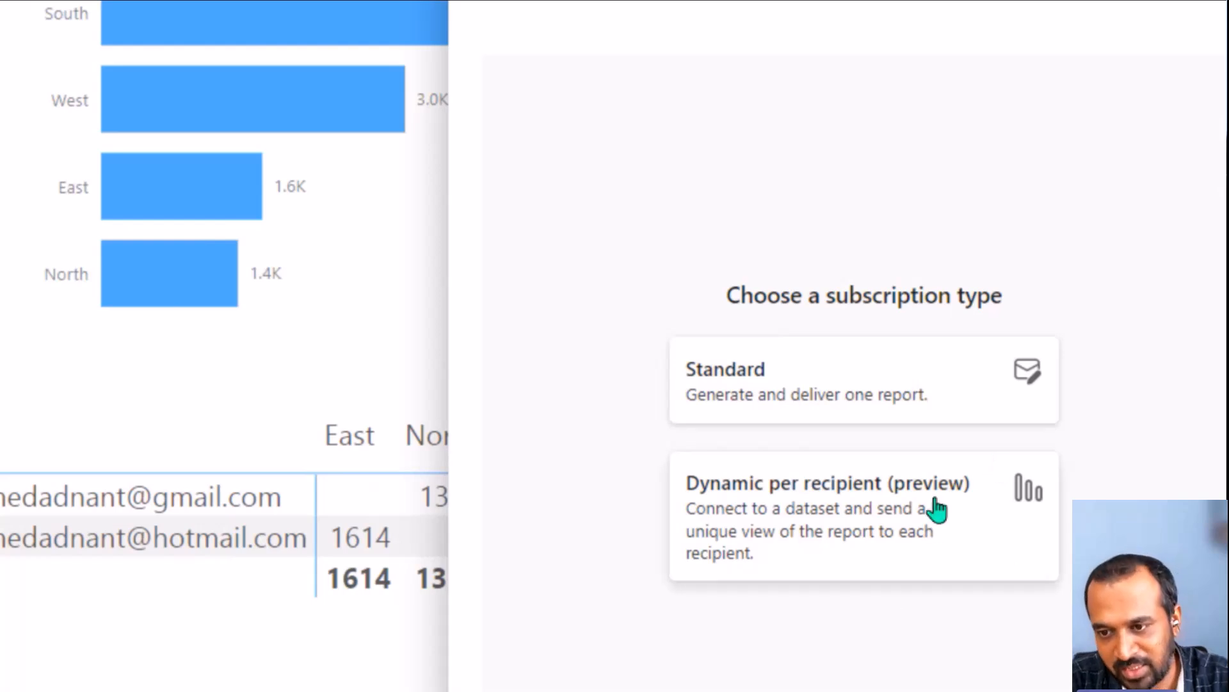
mouse_move(954, 502)
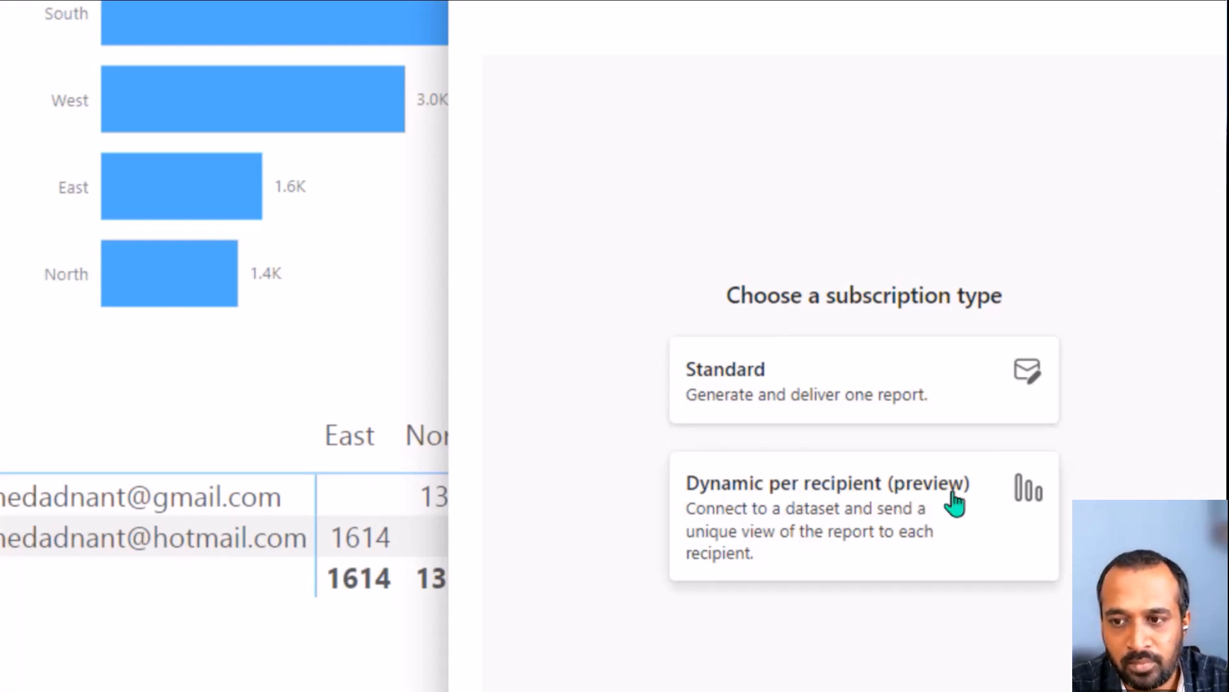
mouse_move(849, 412)
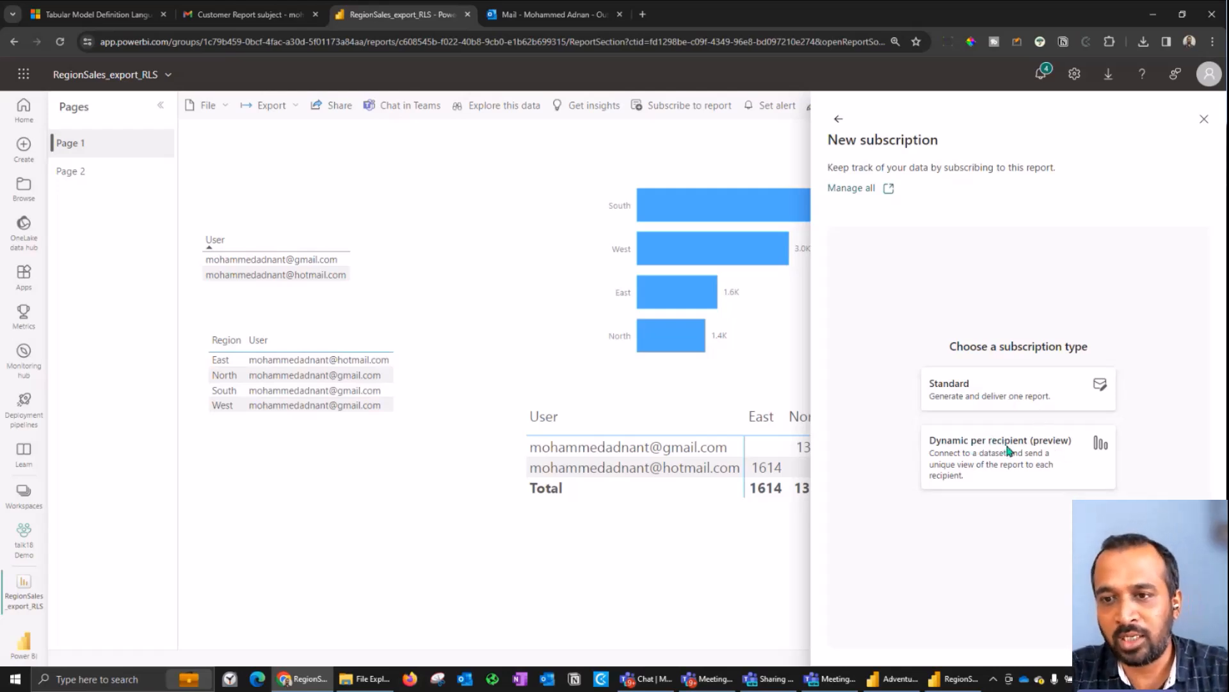
left_click(999, 458)
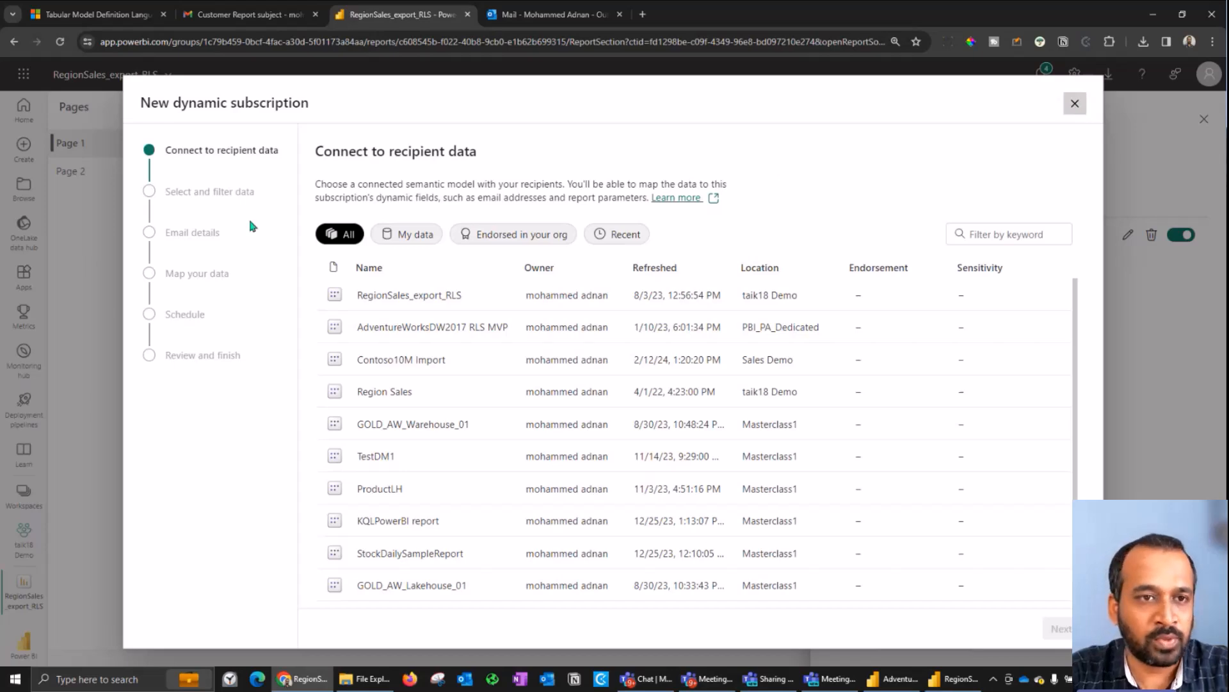
mouse_move(279, 152)
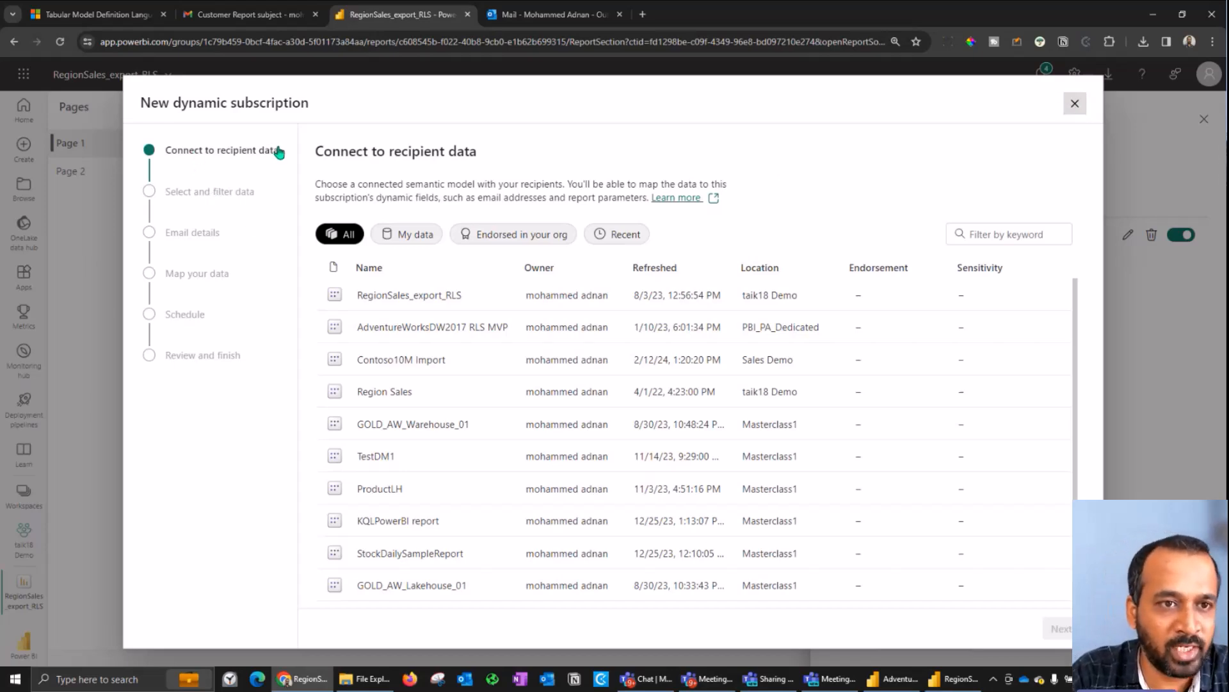
mouse_move(249, 154)
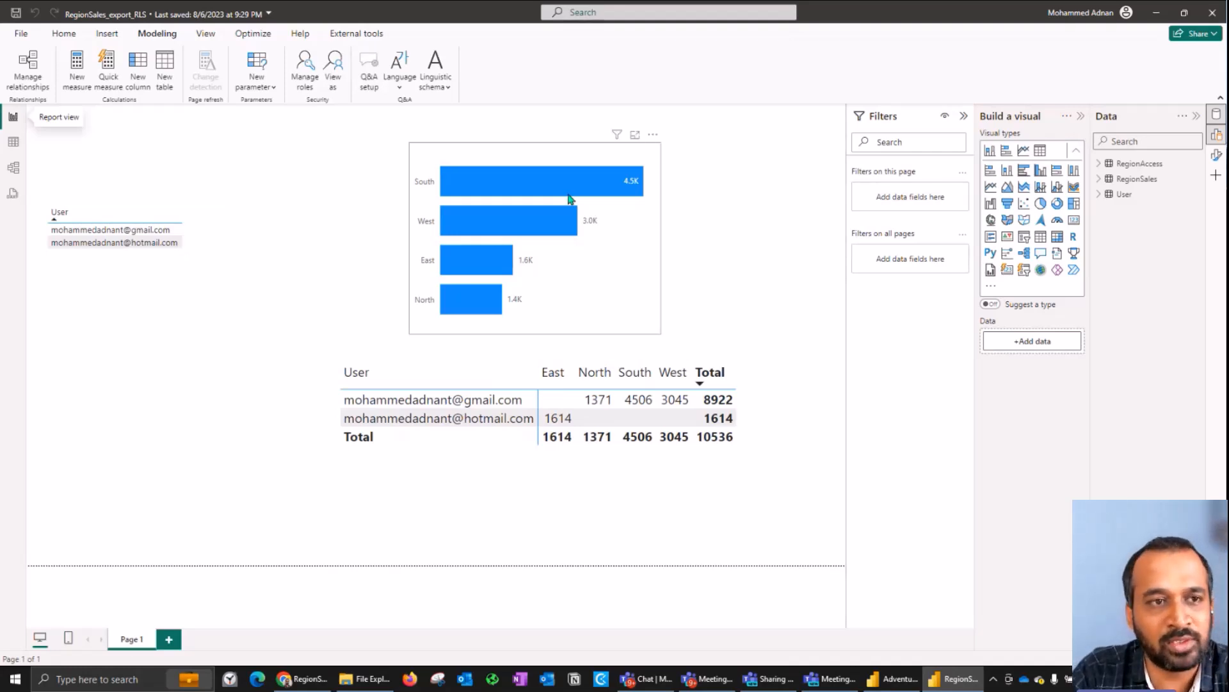
Check the User table rows, then connect the subscription to RegionSales_export_RLS
left_click(114, 242)
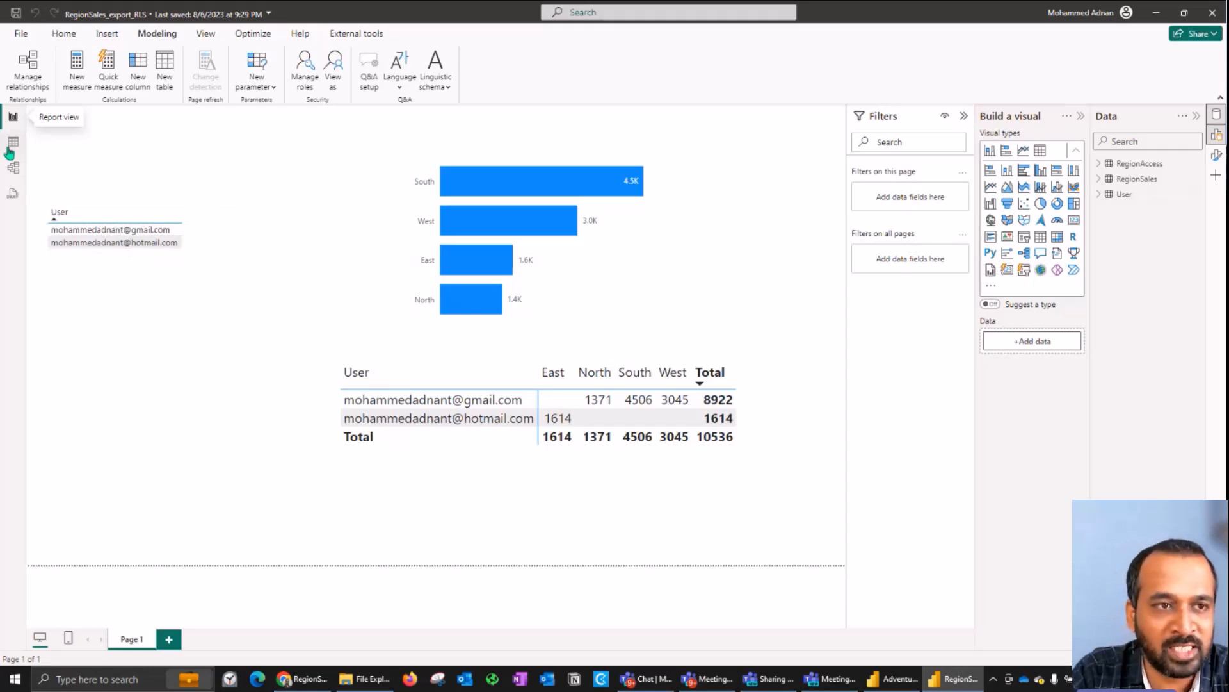
left_click(13, 142)
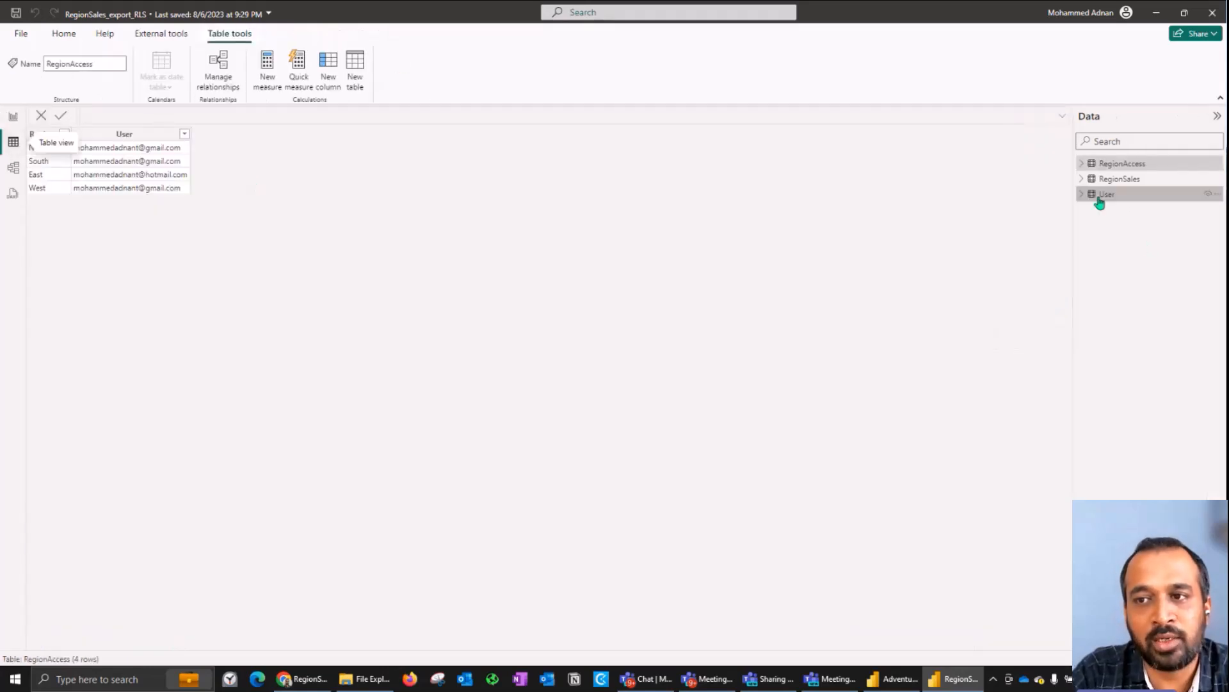
left_click(1106, 193)
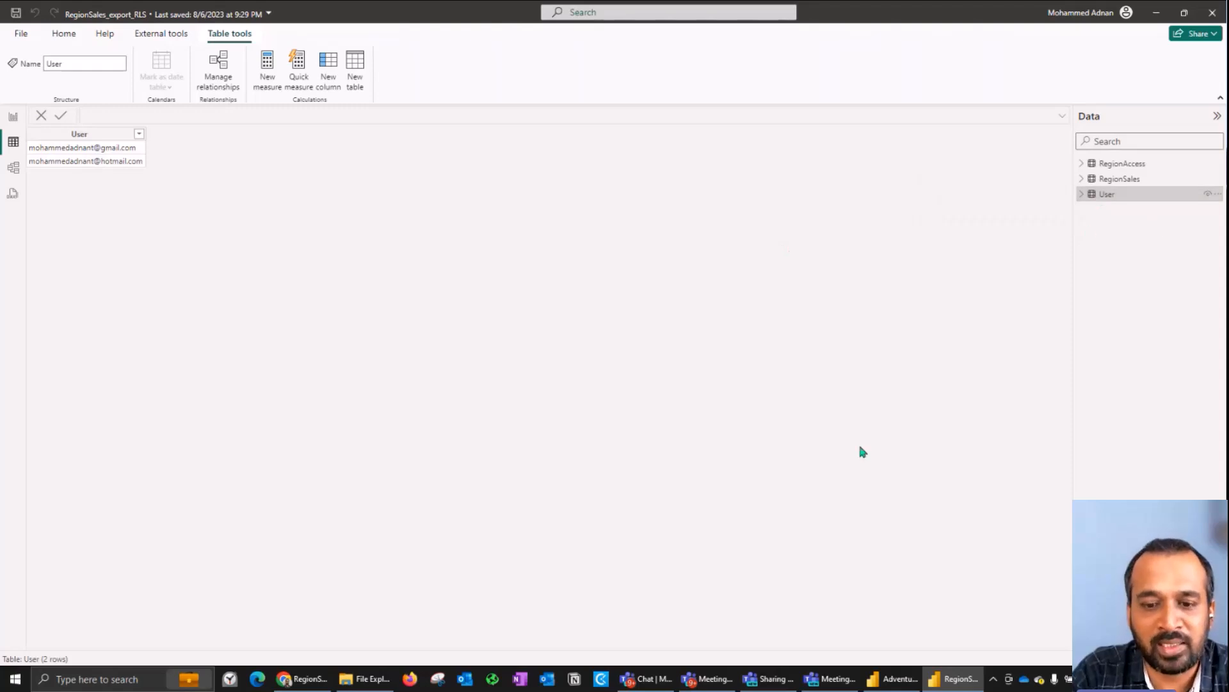
mouse_move(978, 623)
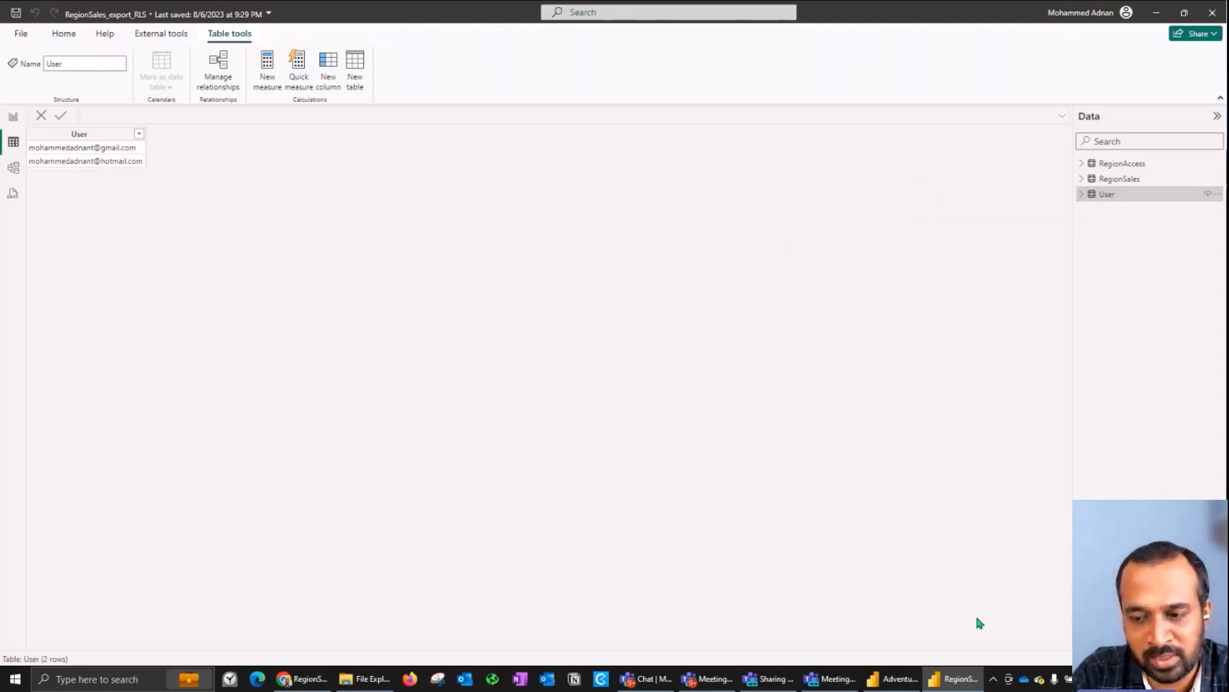
mouse_move(954, 678)
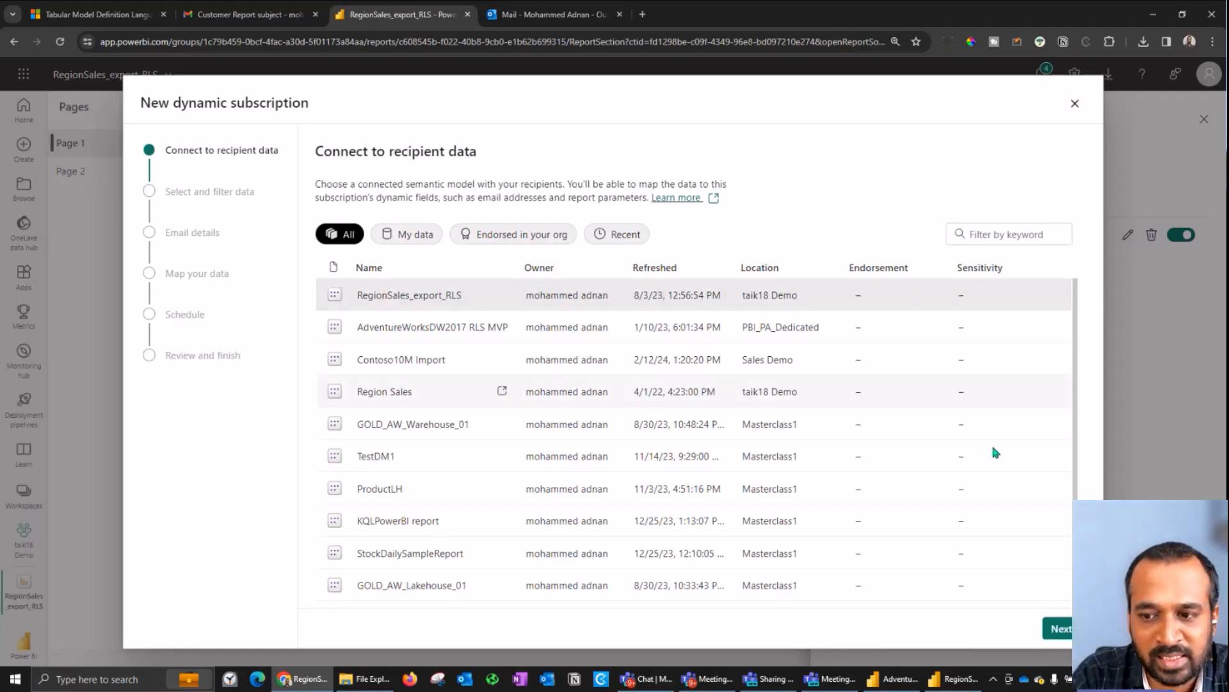
left_click(1060, 628)
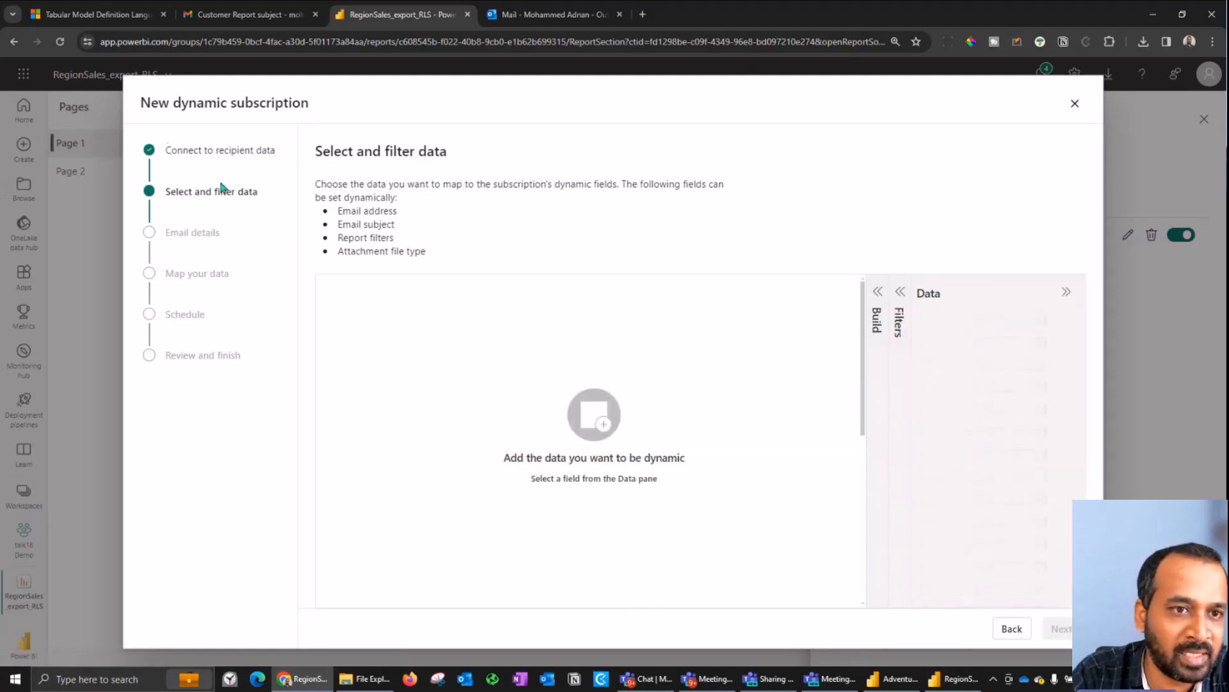
left_click(929, 293)
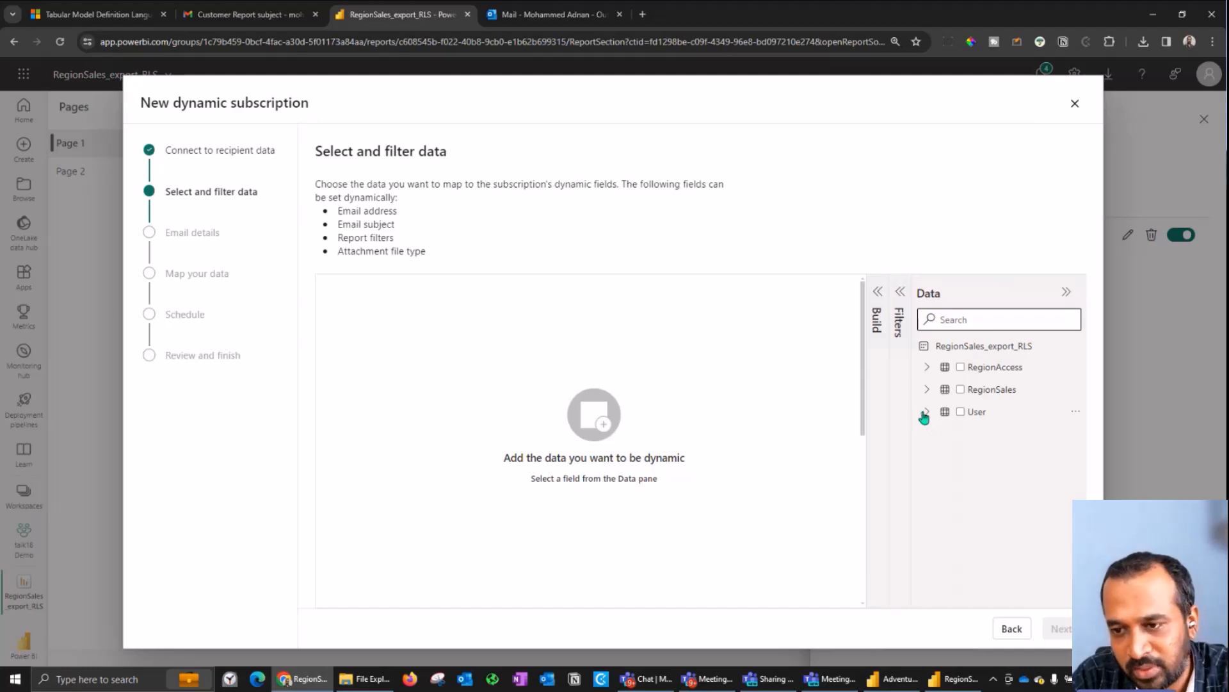
Select the User table's User column as the recipient data
left_click(927, 411)
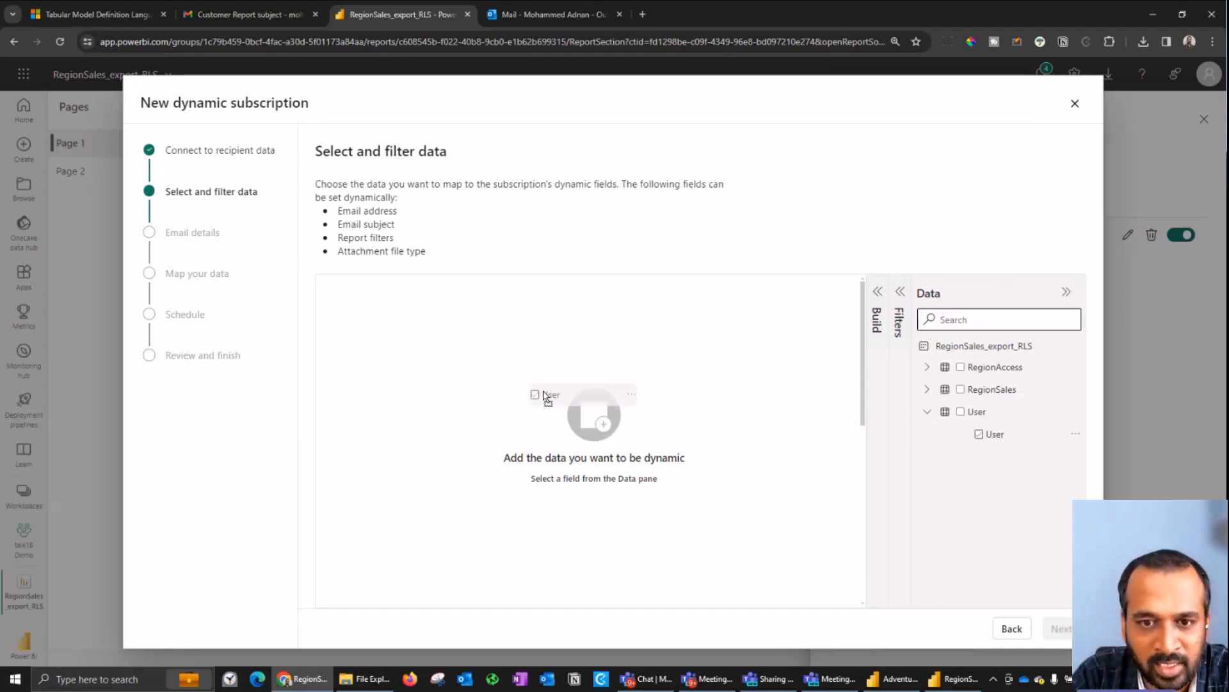
left_click(978, 434)
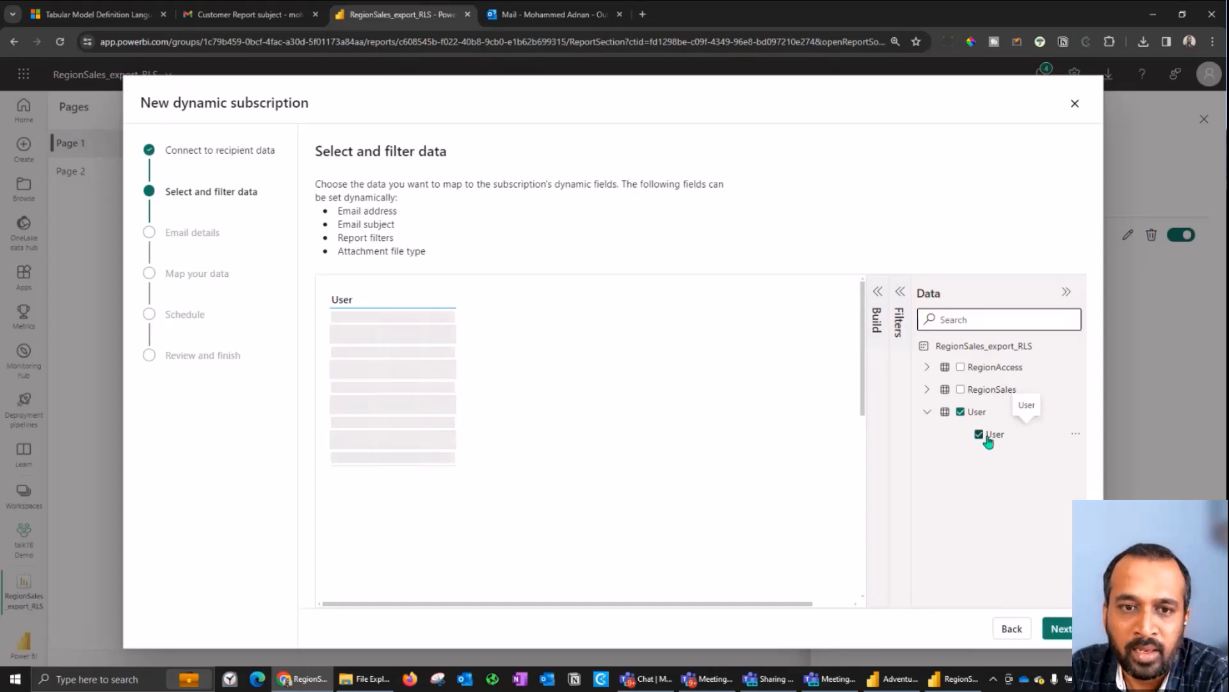
left_click(978, 433)
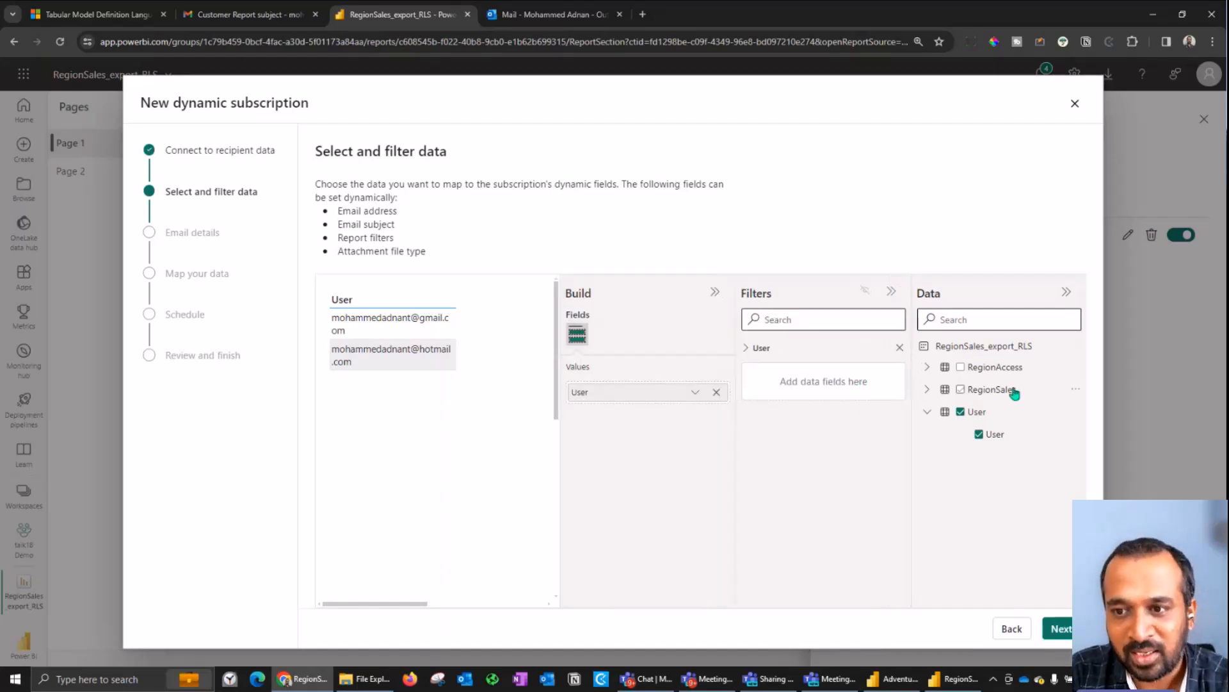
Try a RegionSales Region filter, then proceed to the Email details step
left_click(926, 389)
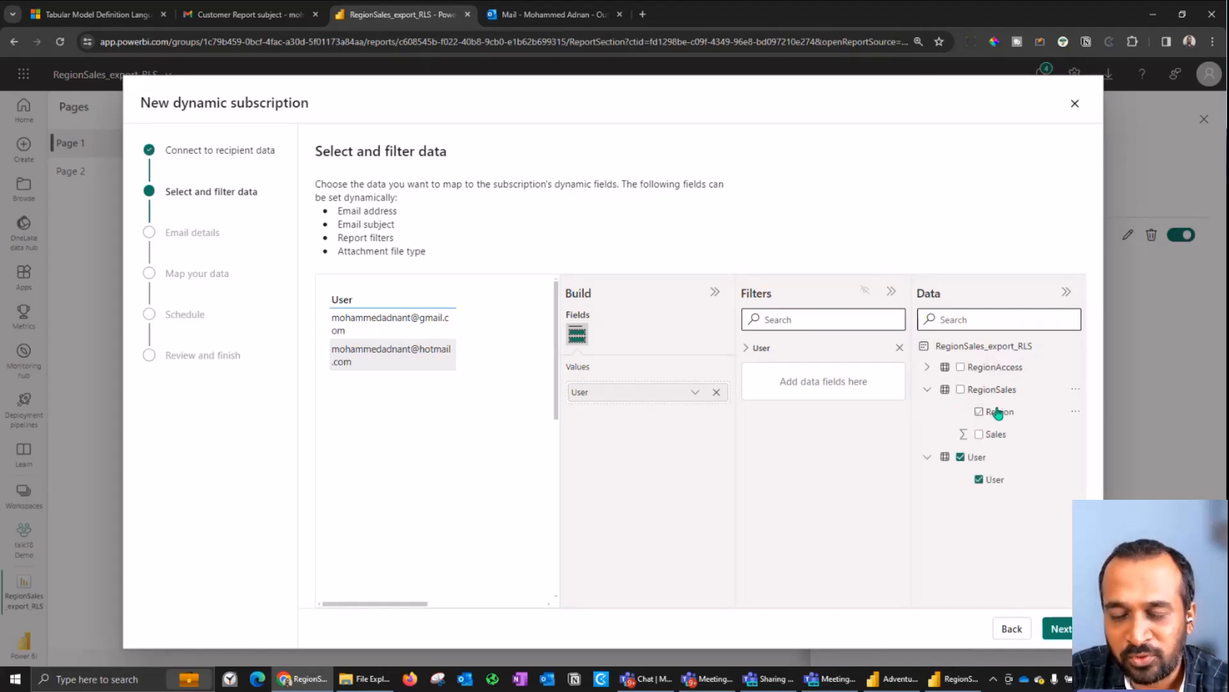
mouse_move(999, 411)
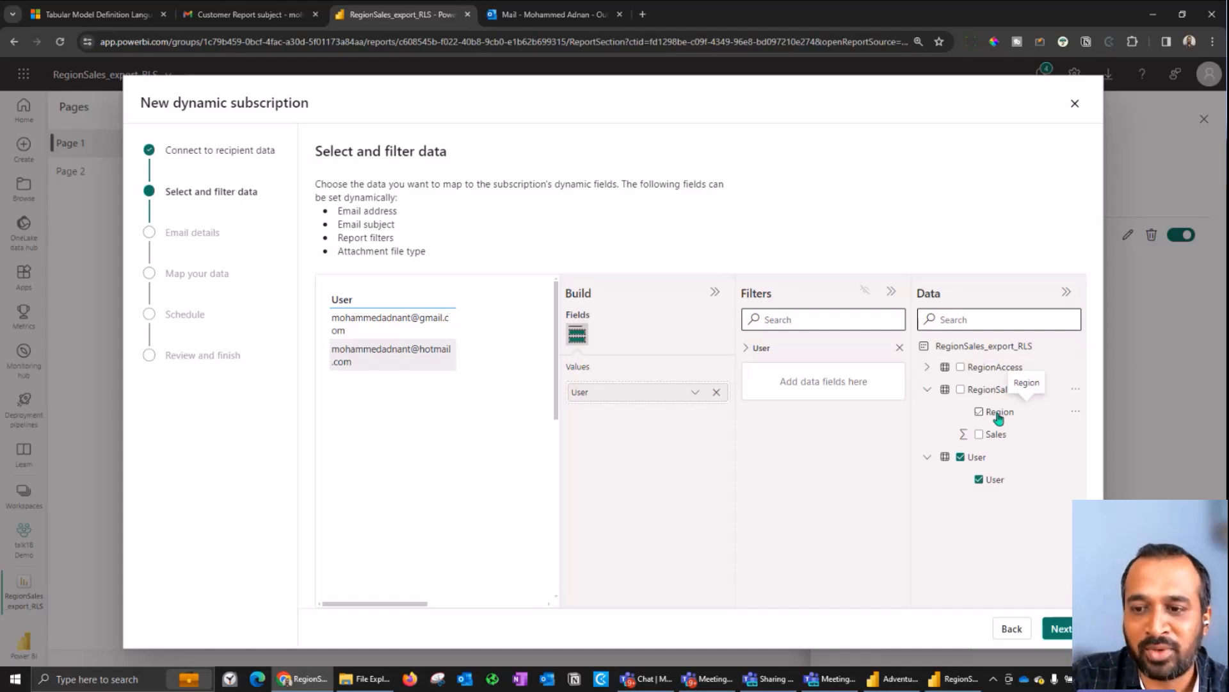
left_click(979, 412)
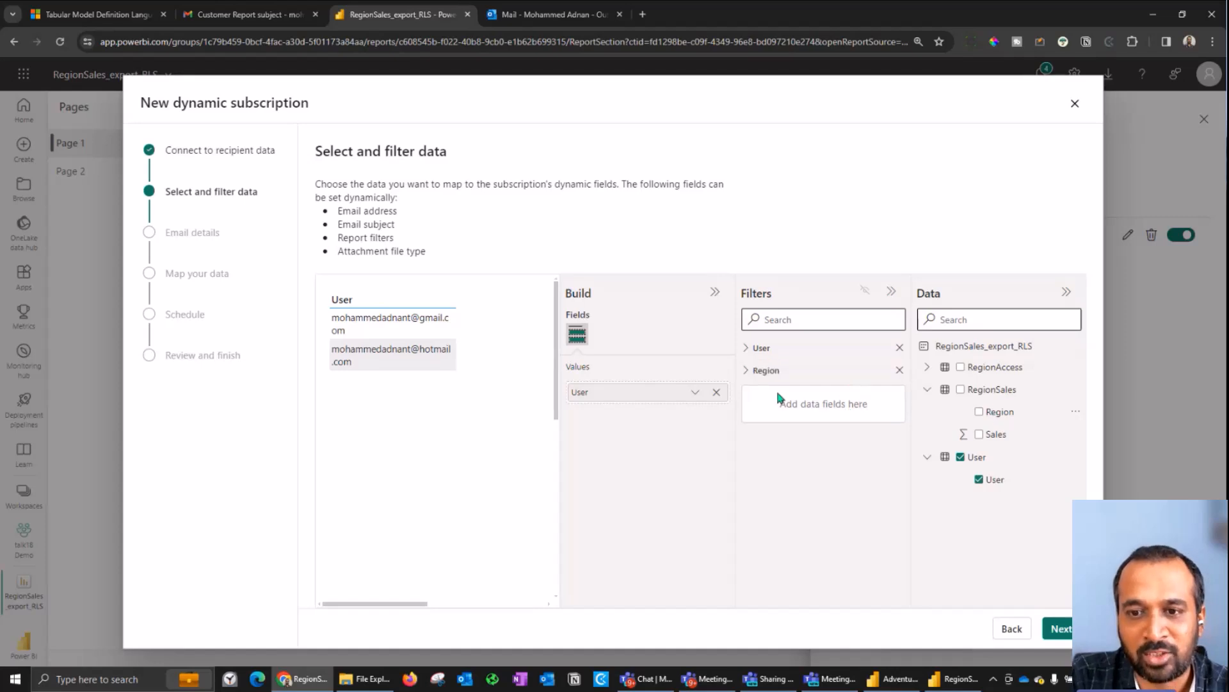
left_click(766, 369)
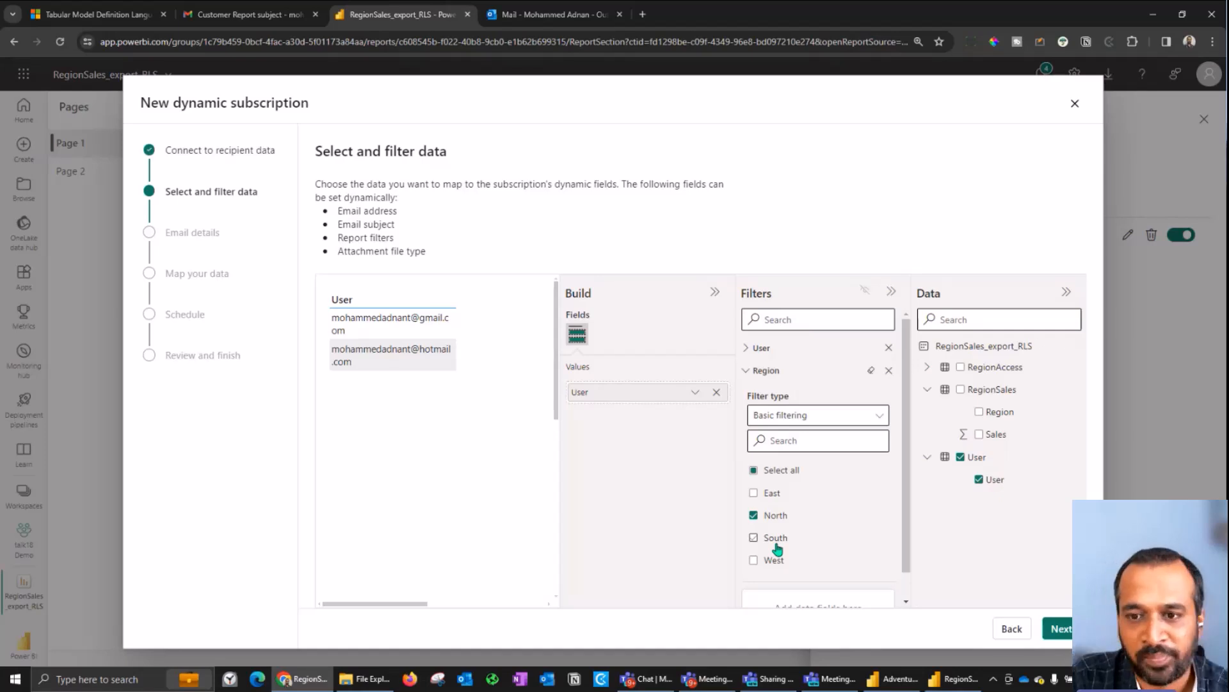
left_click(888, 370)
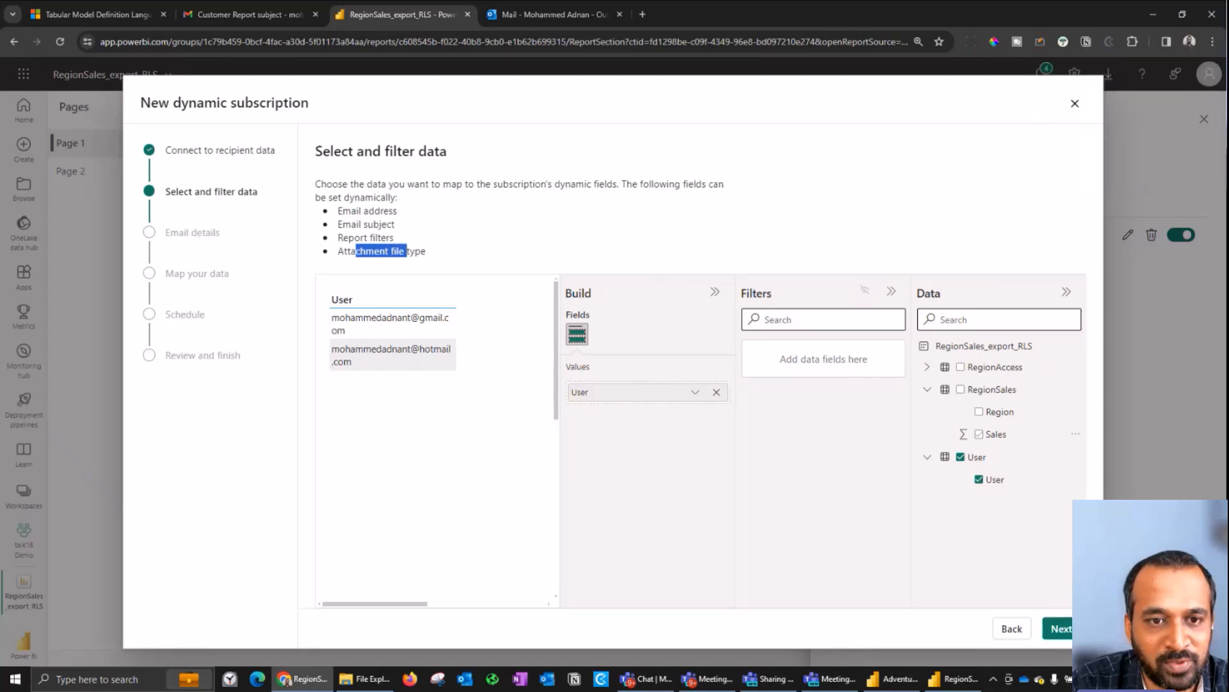
left_click(1060, 628)
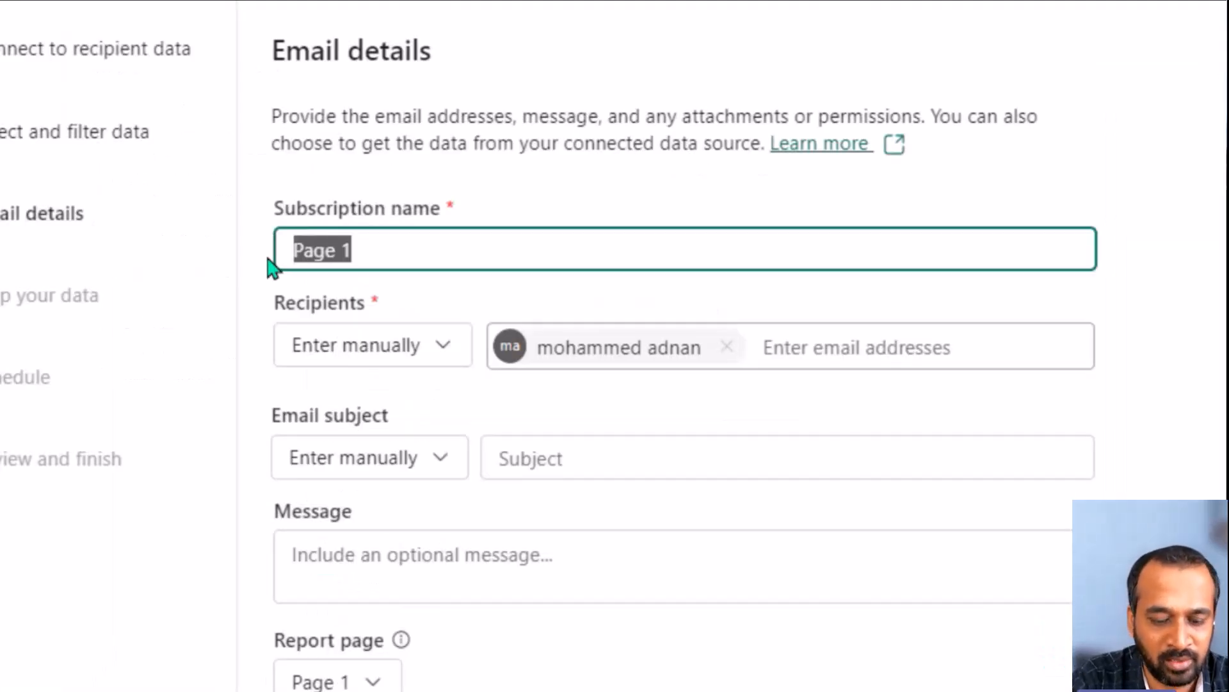
Name the subscription PPBCfeb24 and pull recipients from the User.User data field
type("P")
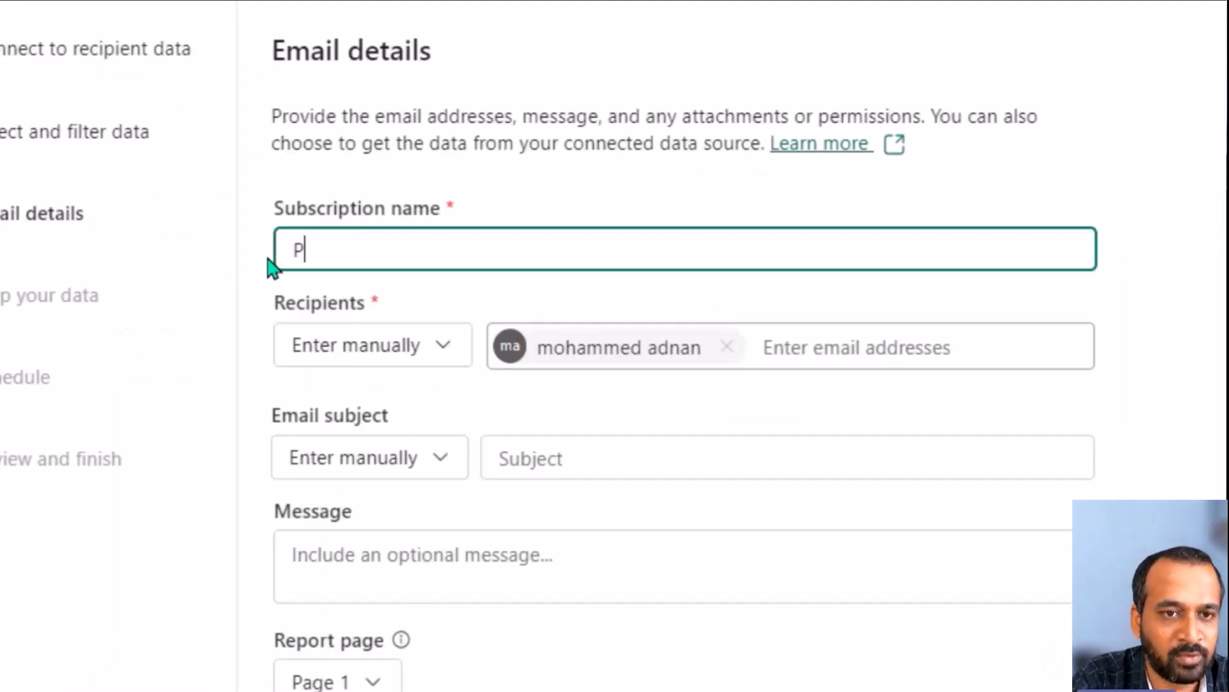
type("PBCfe")
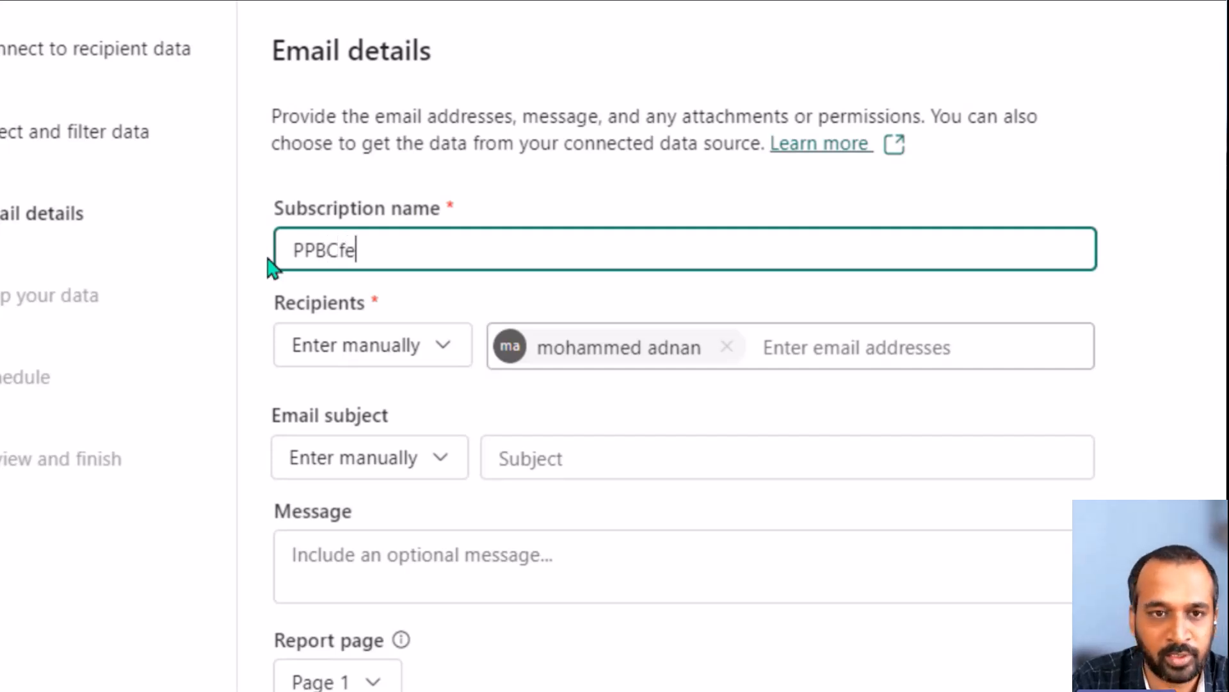
type("2b")
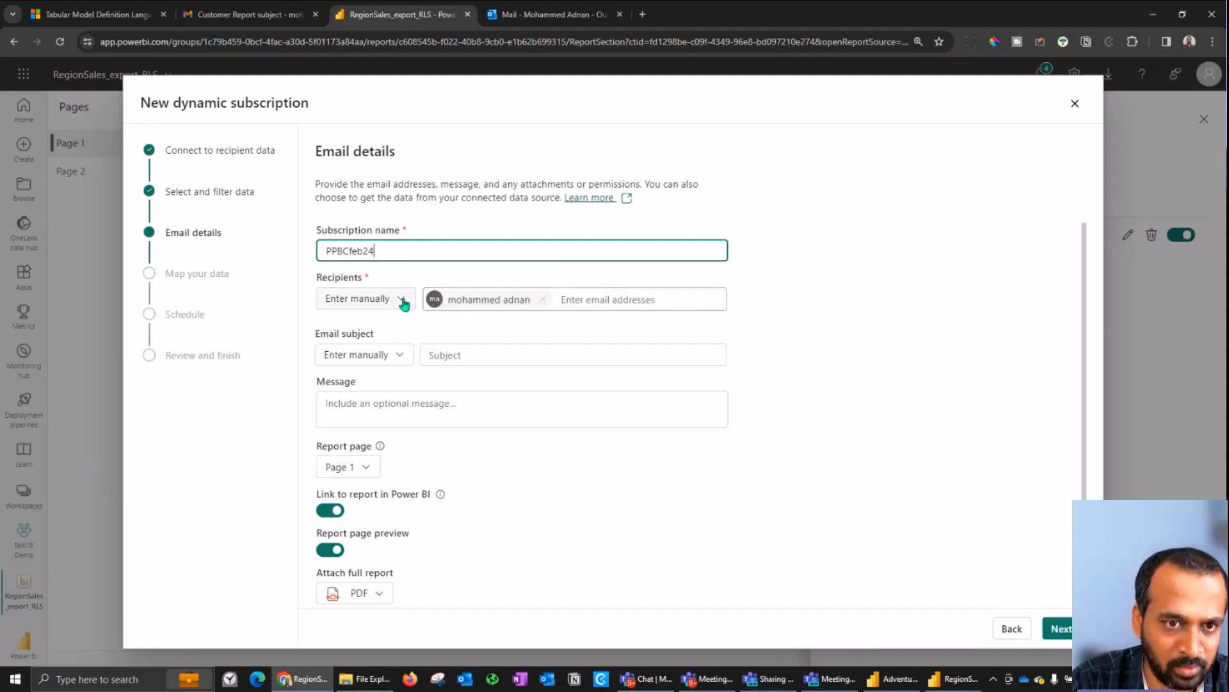
left_click(365, 297)
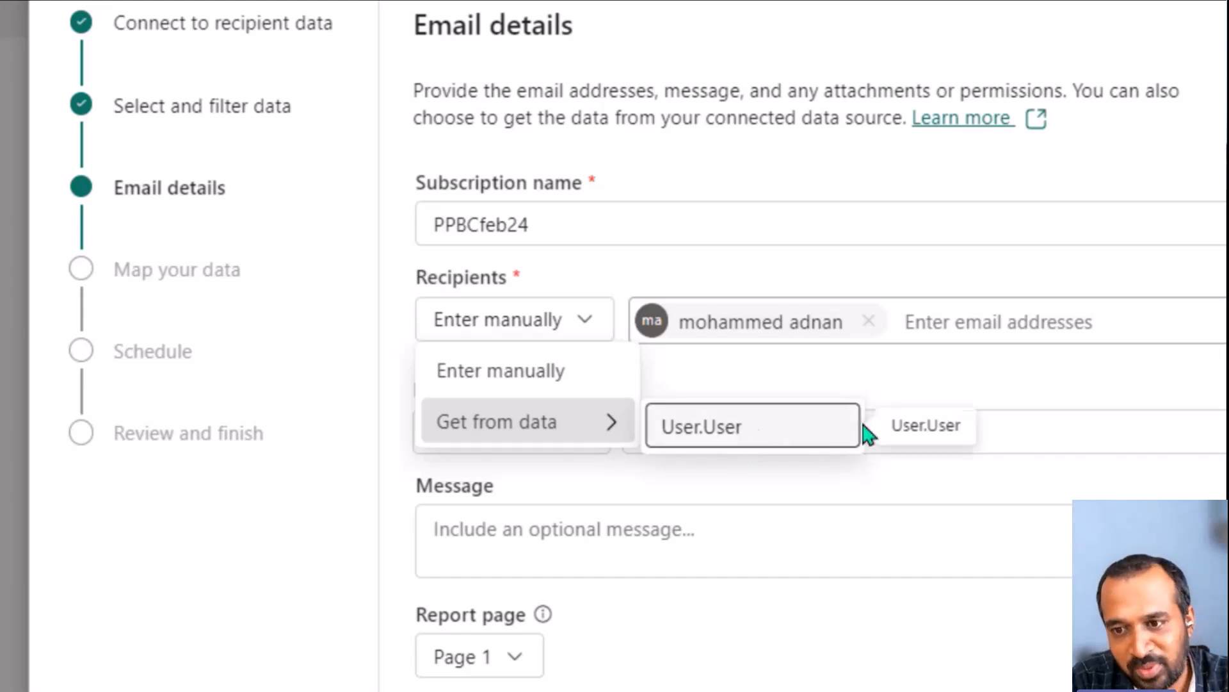
left_click(750, 425)
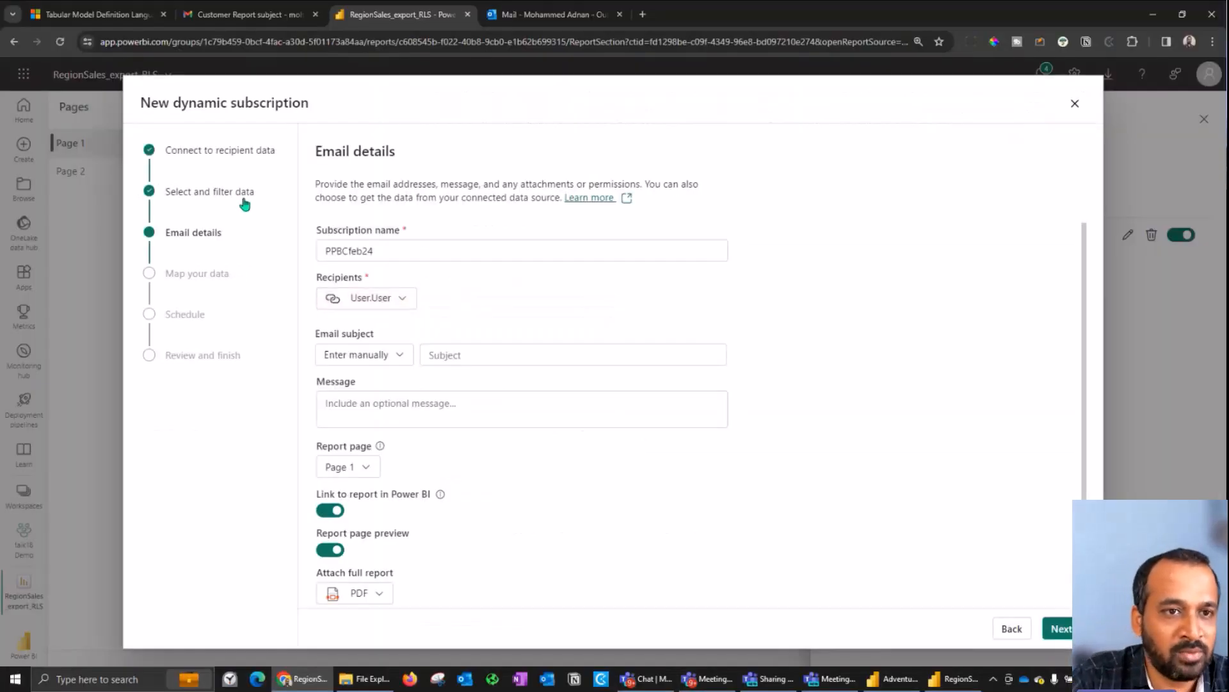
mouse_move(244, 198)
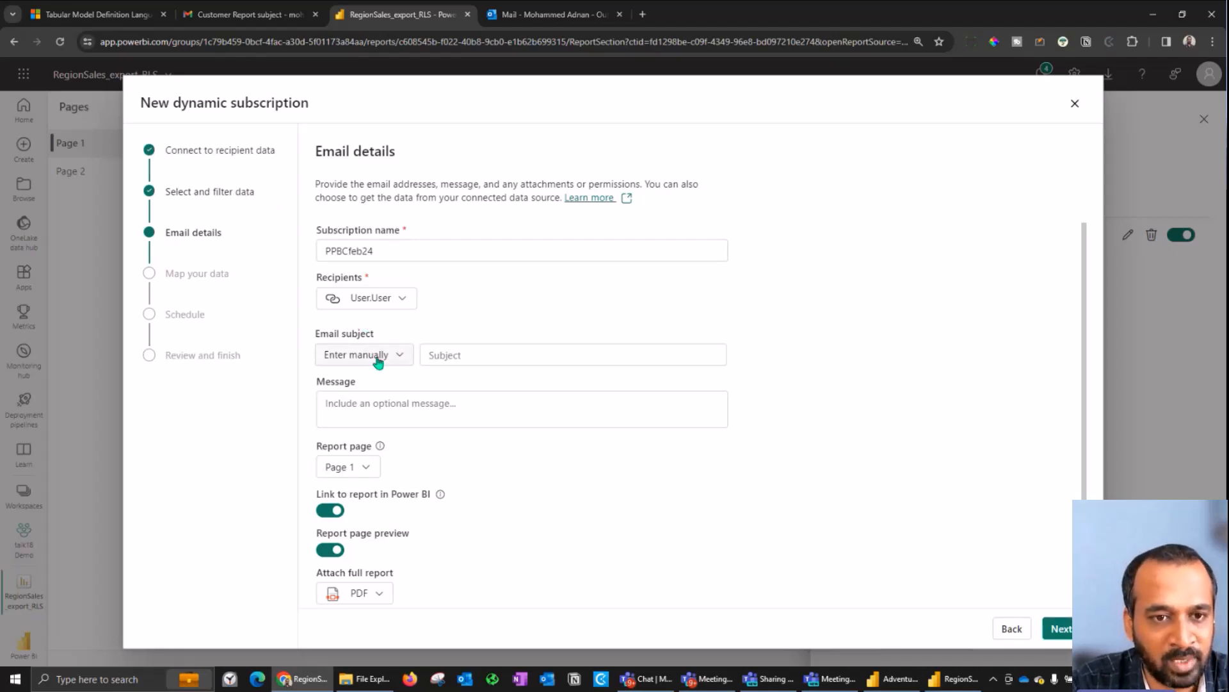
Enter the email subject 24022044 manually and add the message 'from demo'
left_click(363, 354)
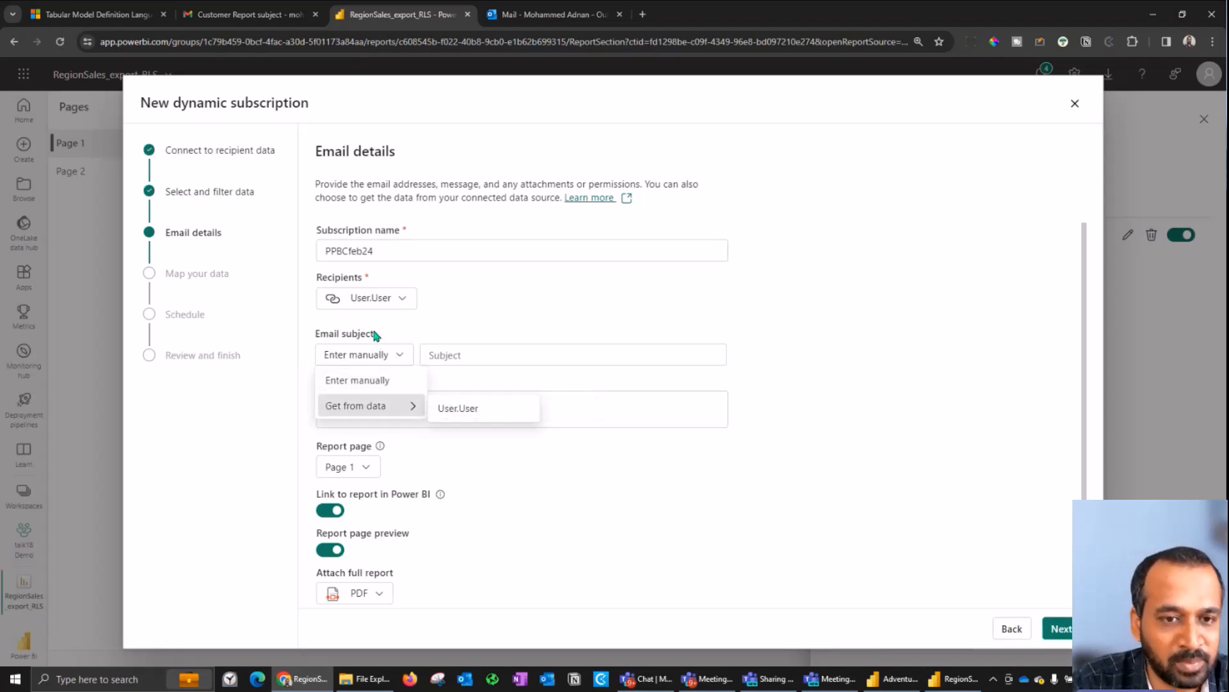
left_click(572, 354)
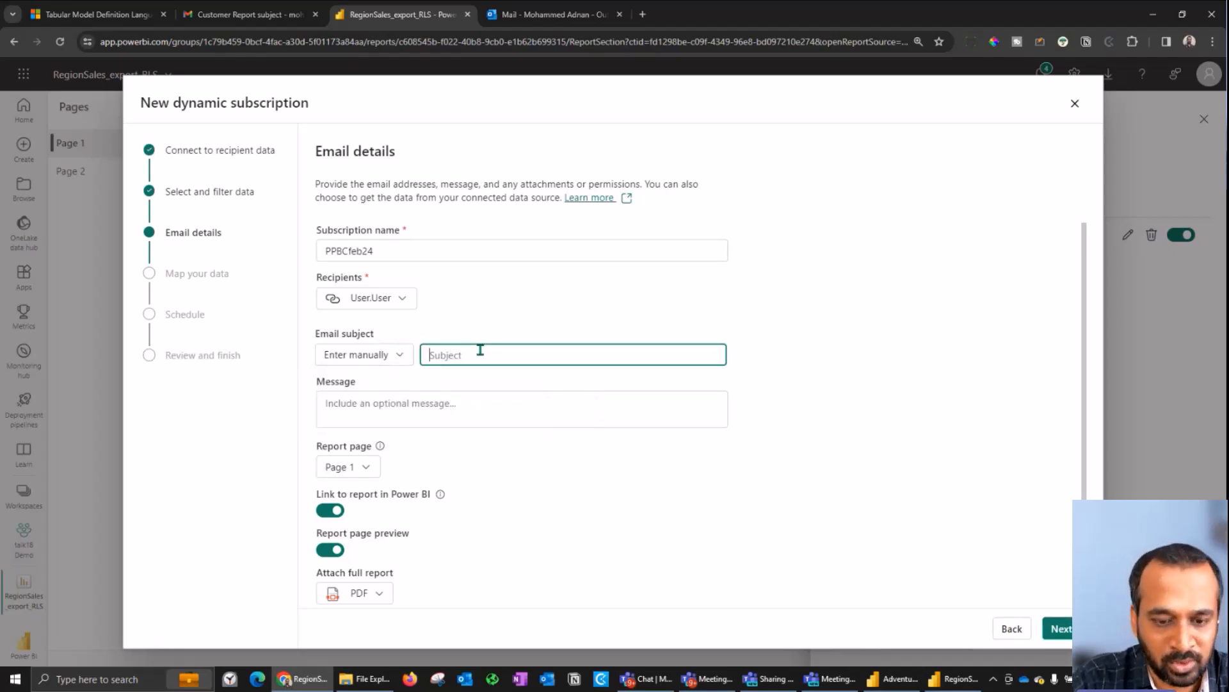
type("24022044")
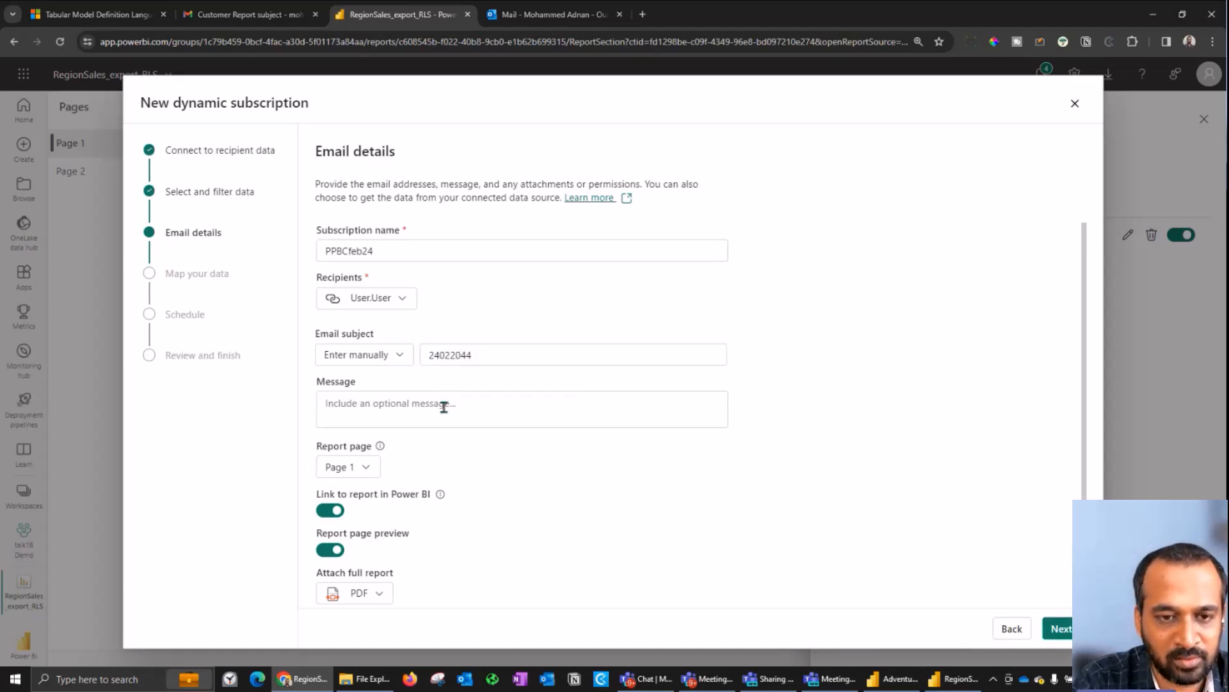
type("fromdemo")
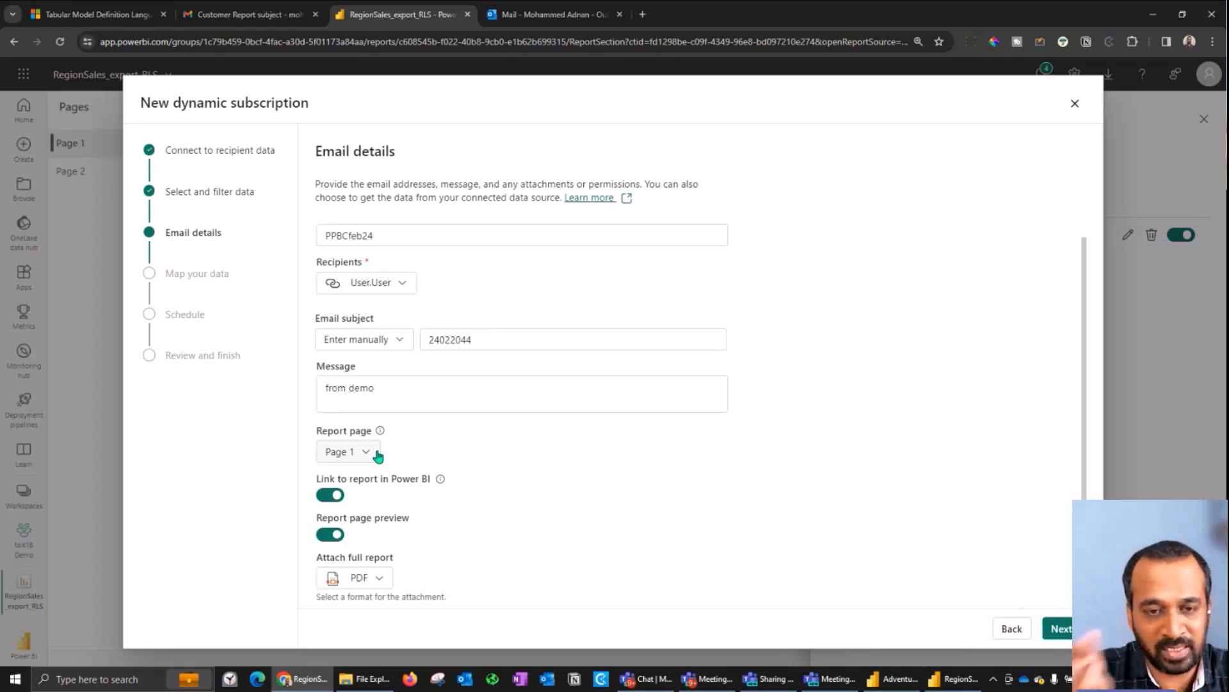
Send report Page 2 with a full-report PDF attachment, then advance to Map your data
left_click(347, 451)
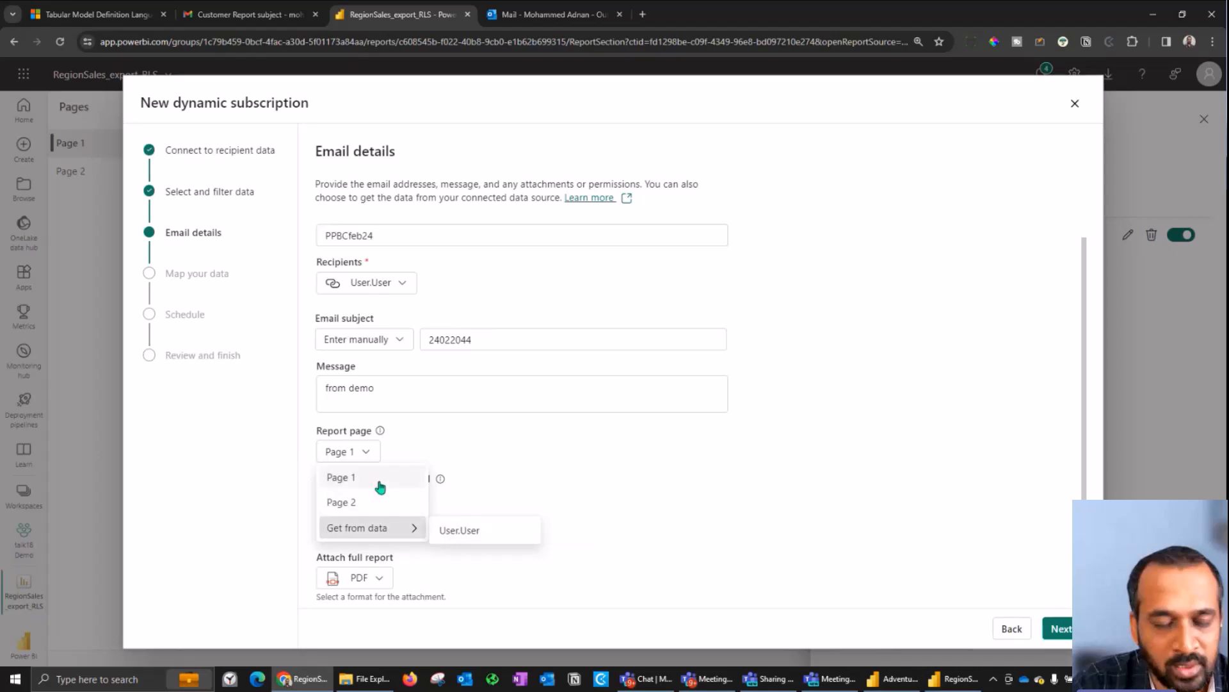
left_click(342, 502)
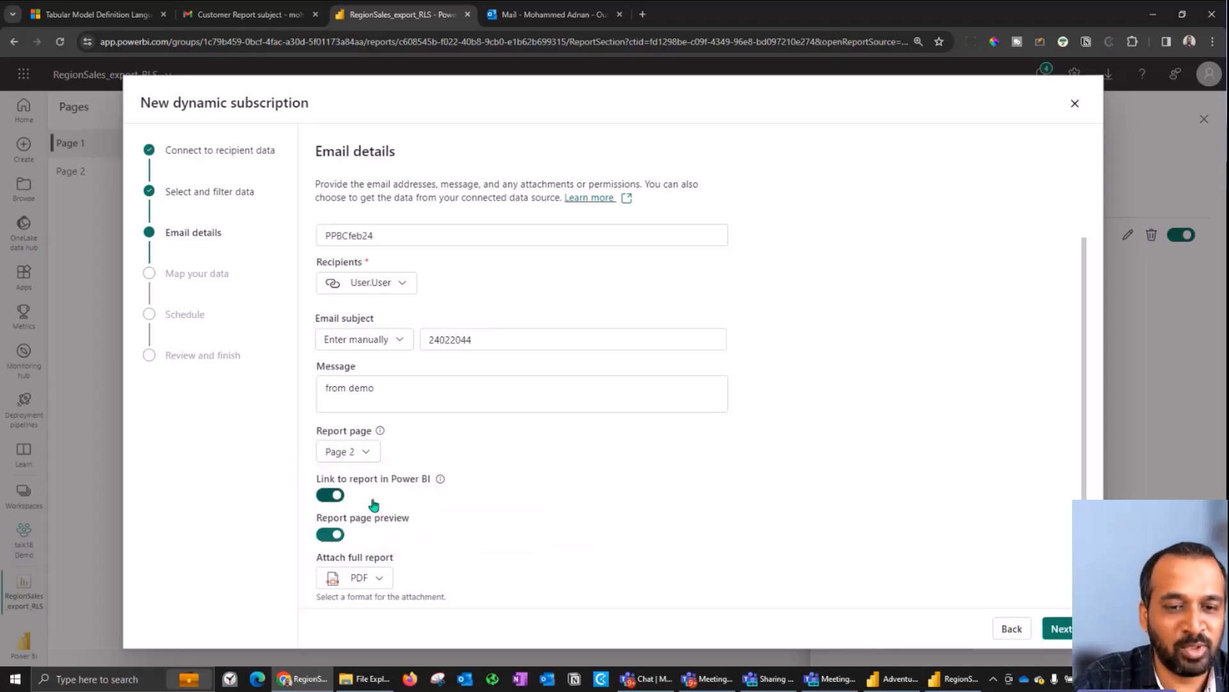
mouse_move(330, 494)
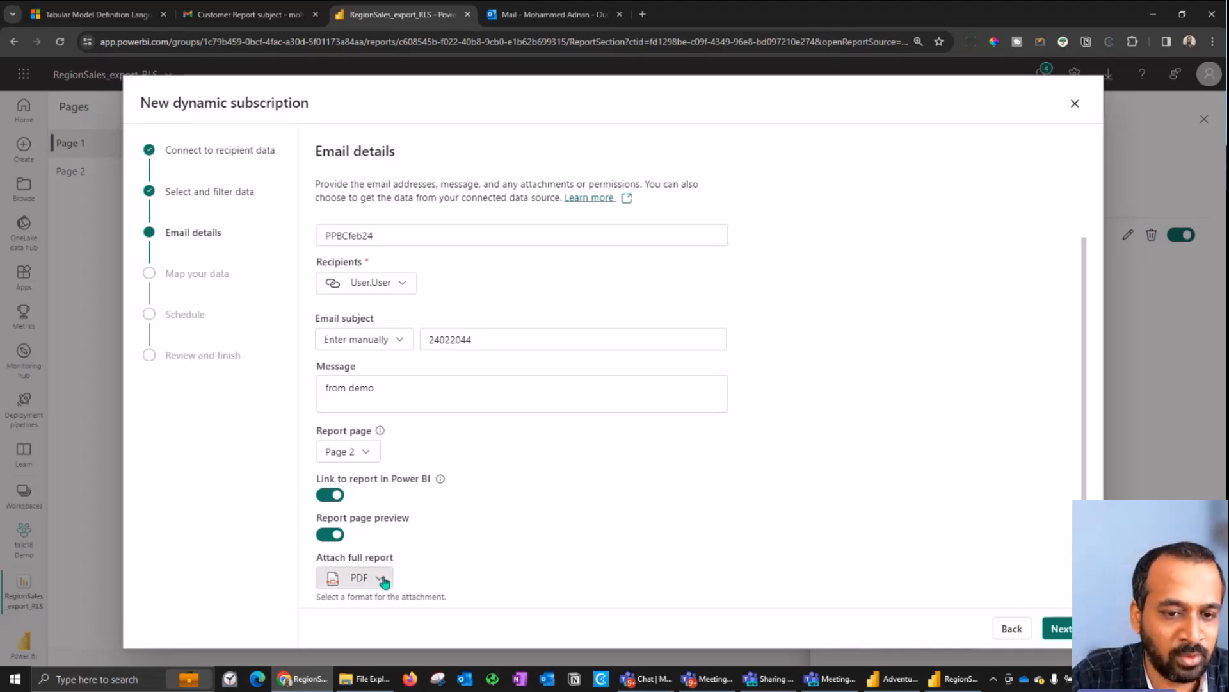
left_click(358, 577)
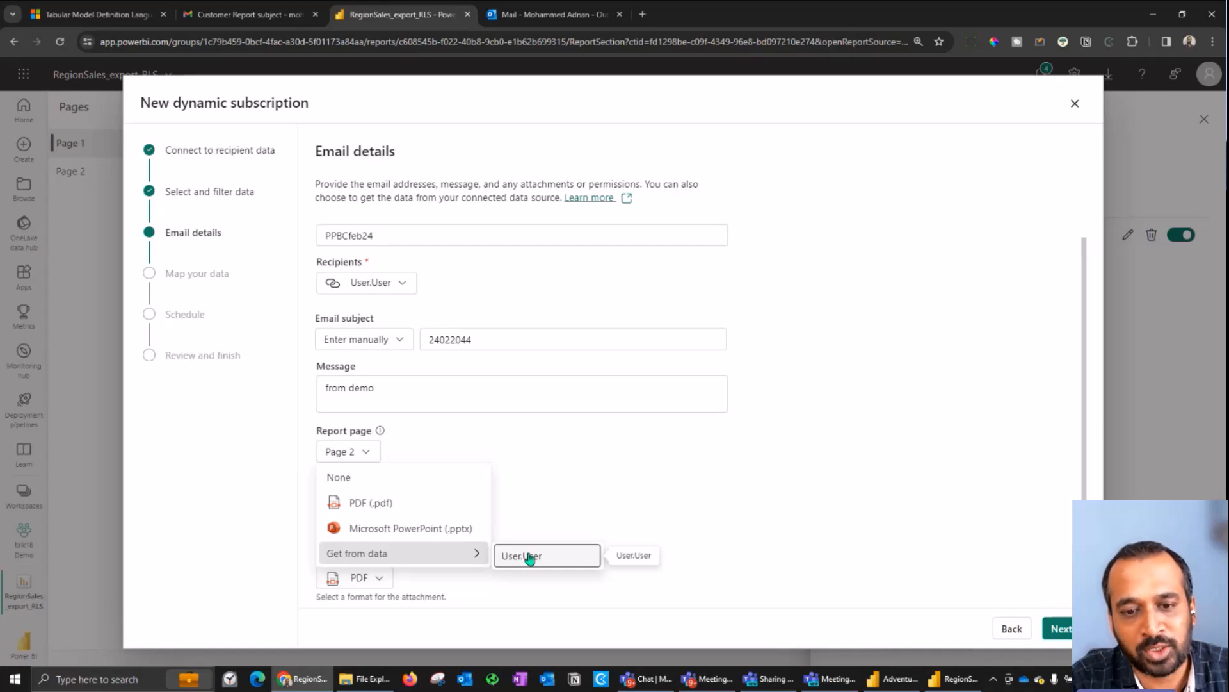
mouse_move(568, 509)
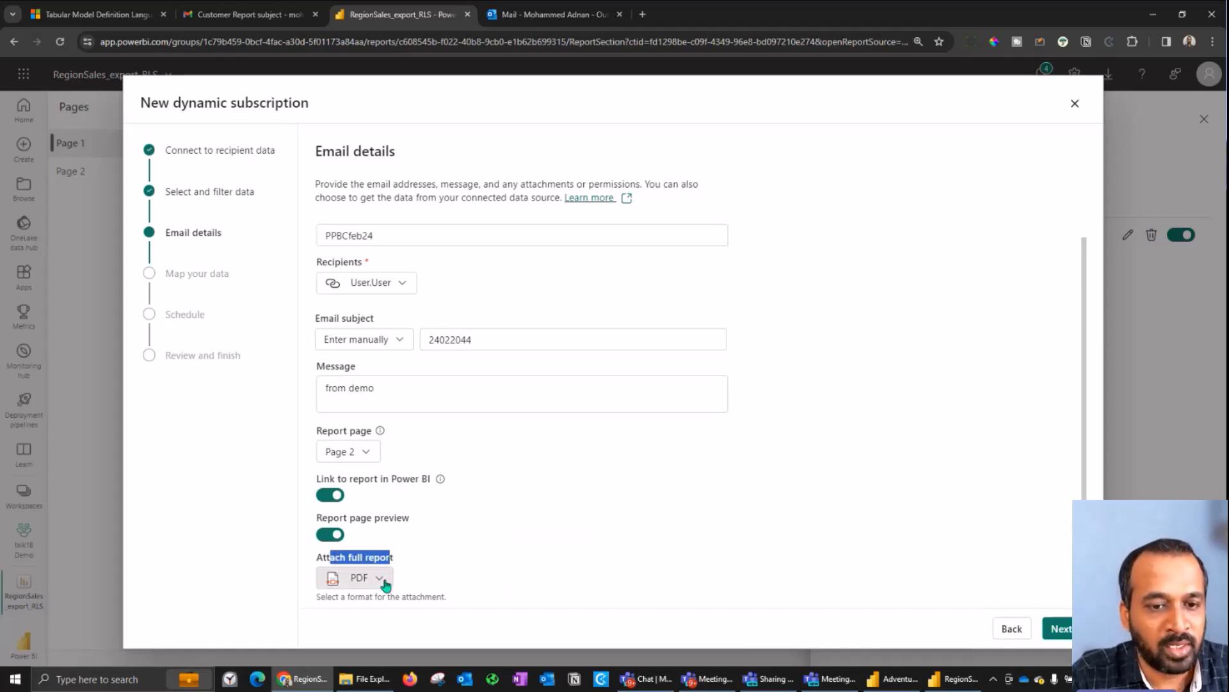
left_click(366, 577)
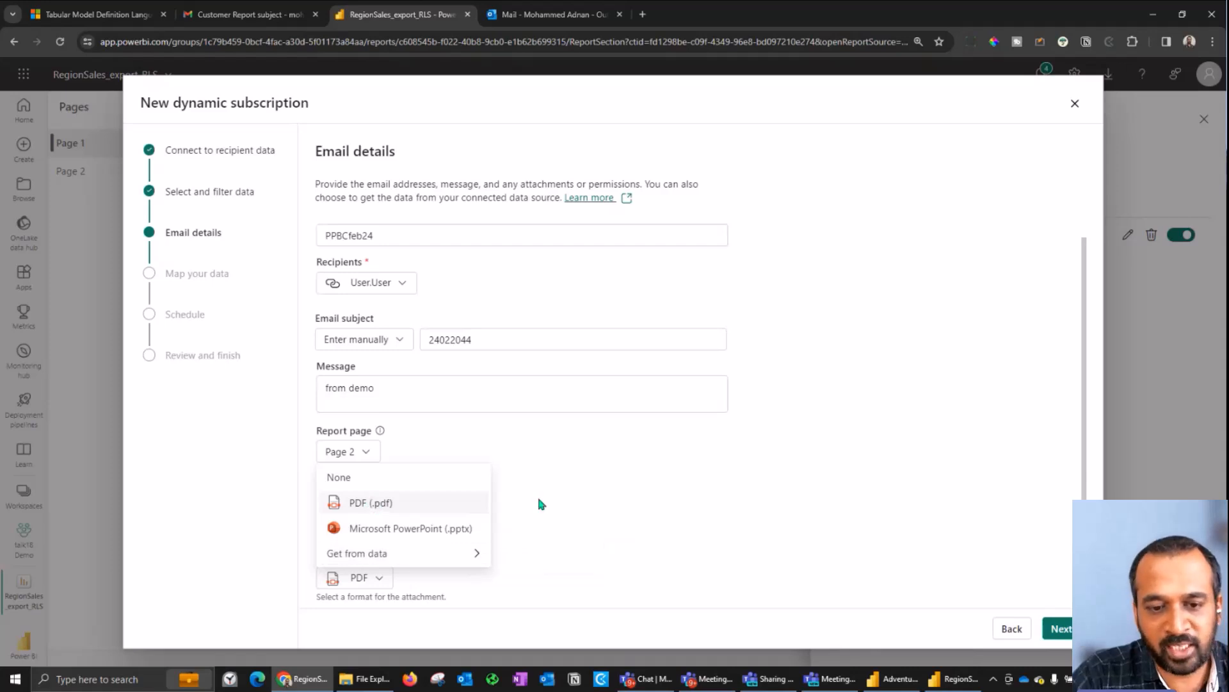
left_click(1060, 628)
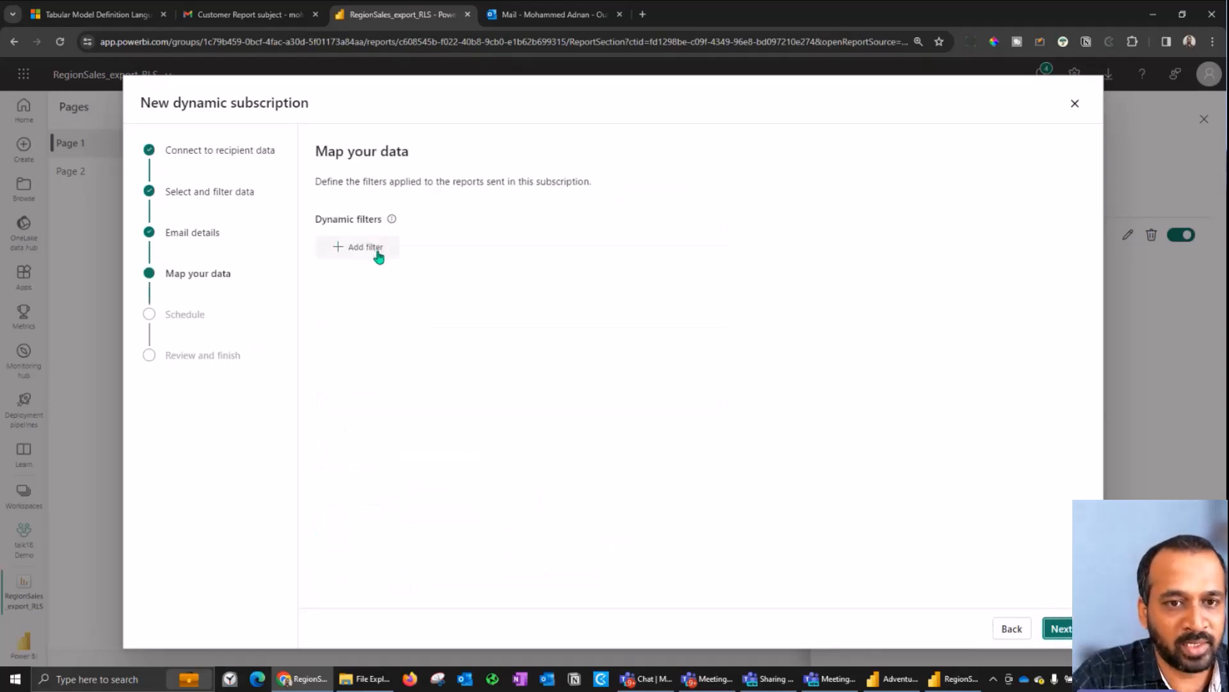
Add a dynamic filter mapping report field User > User to value User.User, then continue
left_click(364, 246)
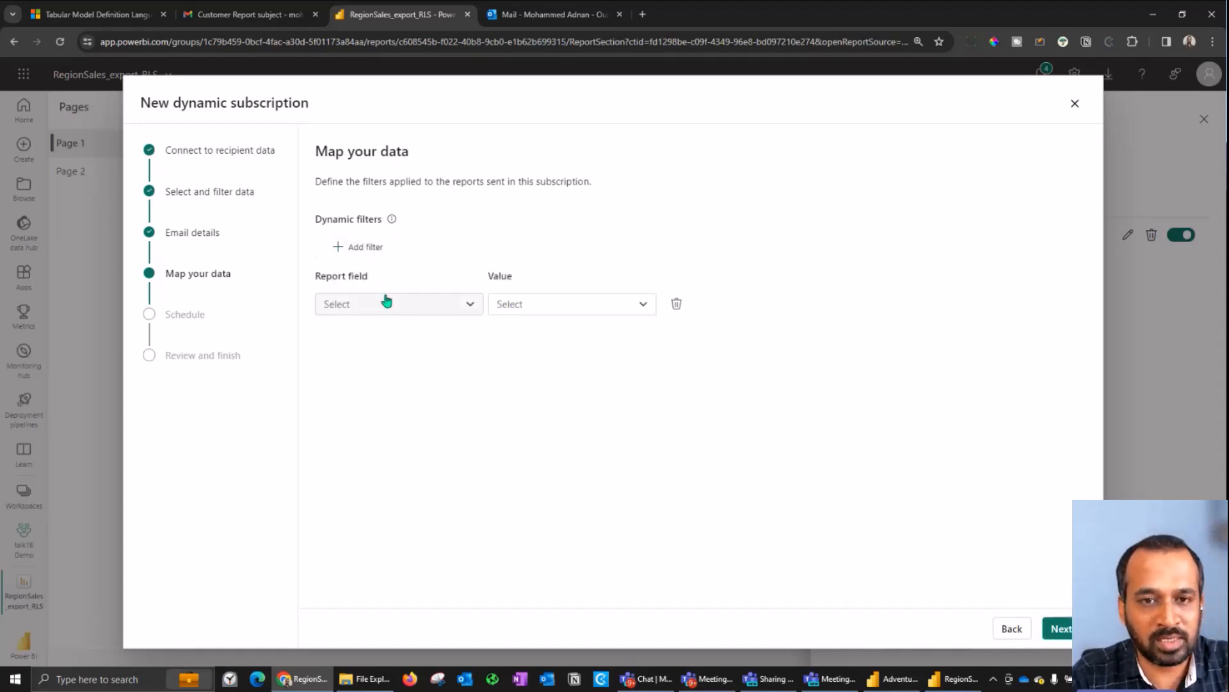
mouse_move(388, 306)
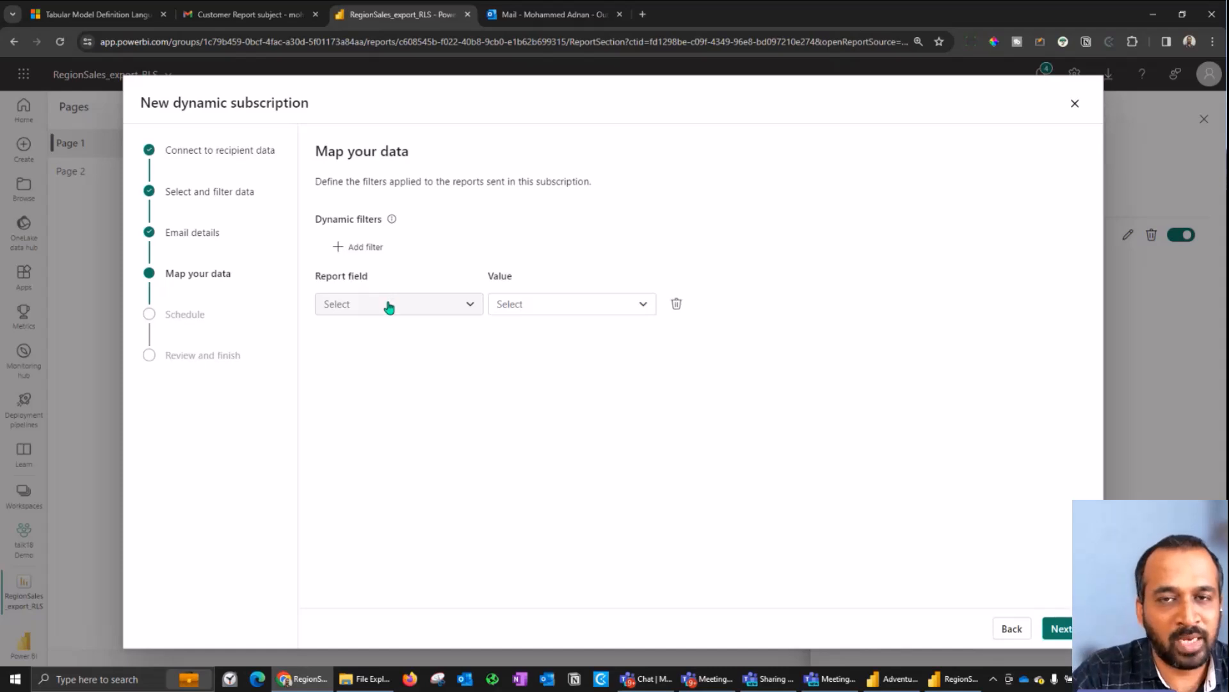
left_click(399, 304)
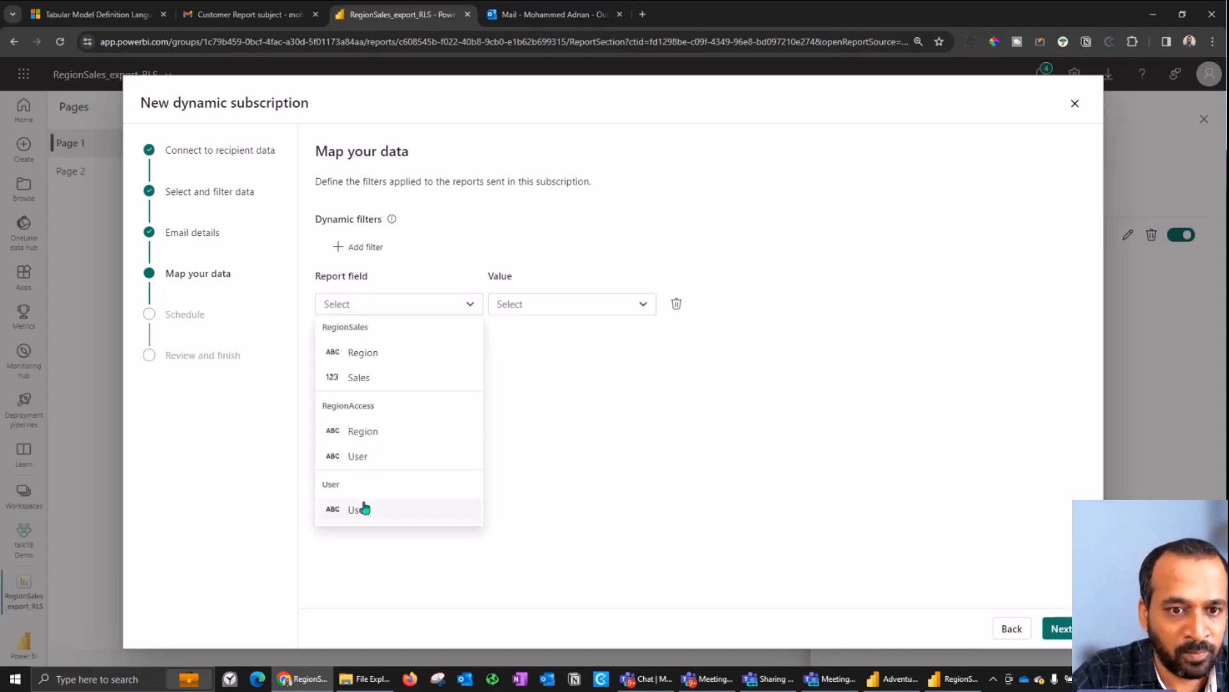
left_click(357, 510)
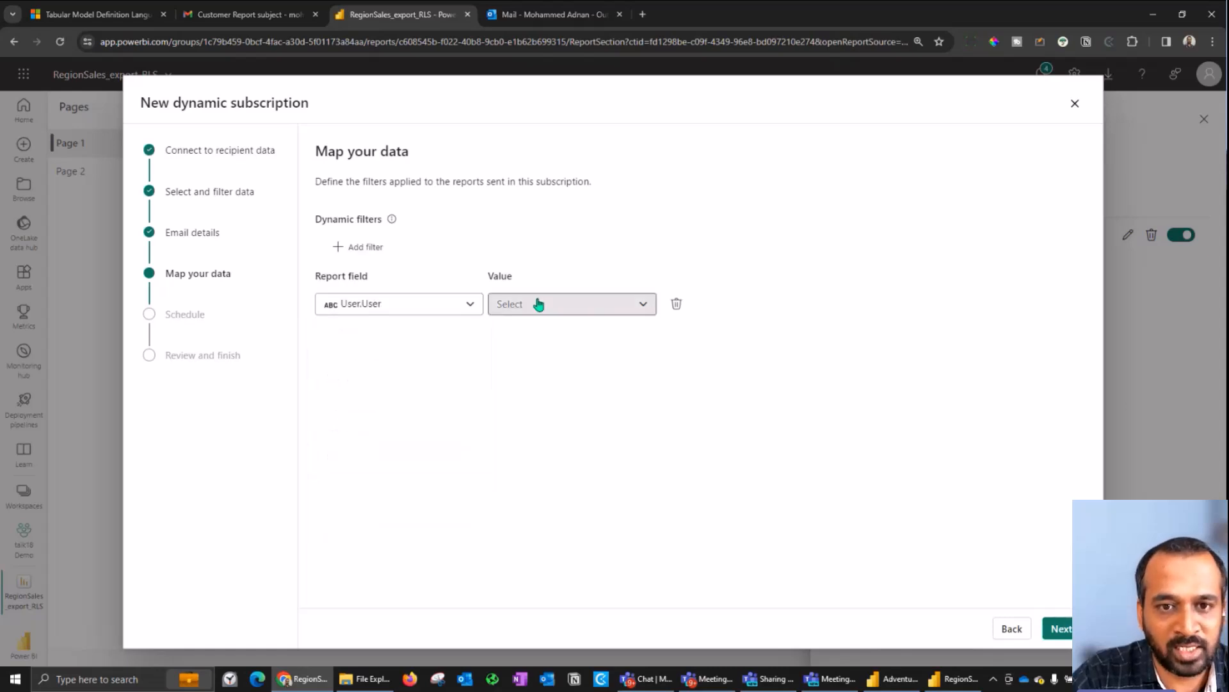
left_click(570, 304)
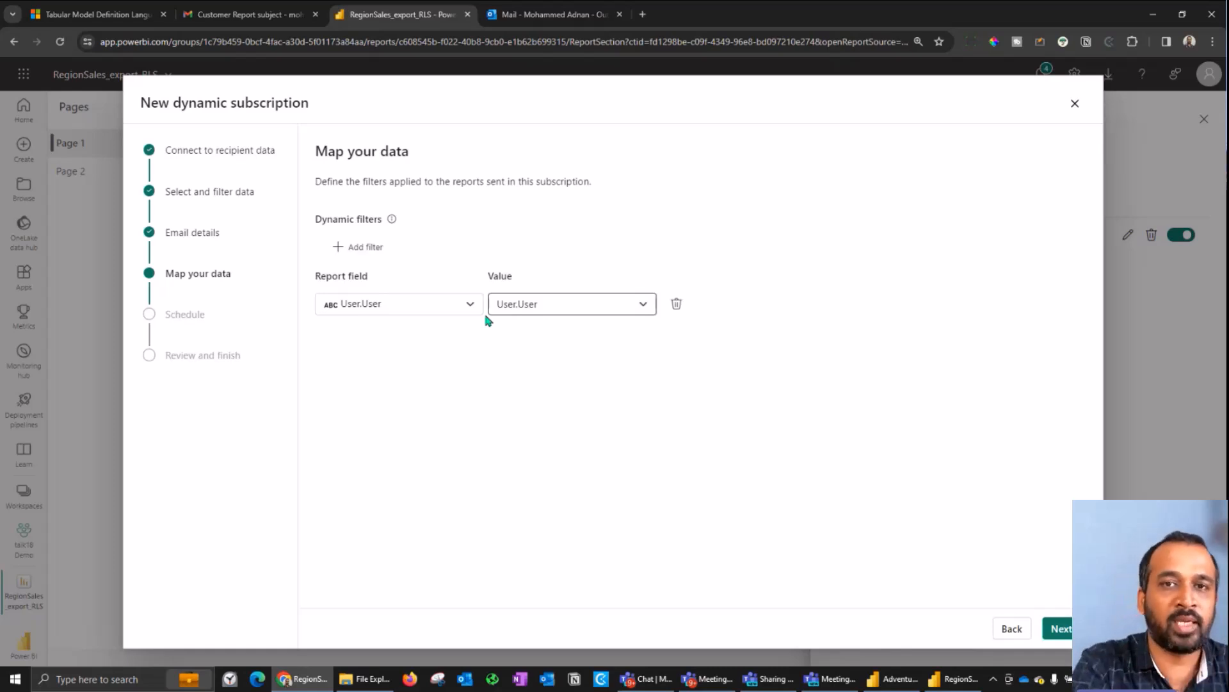
mouse_move(533, 316)
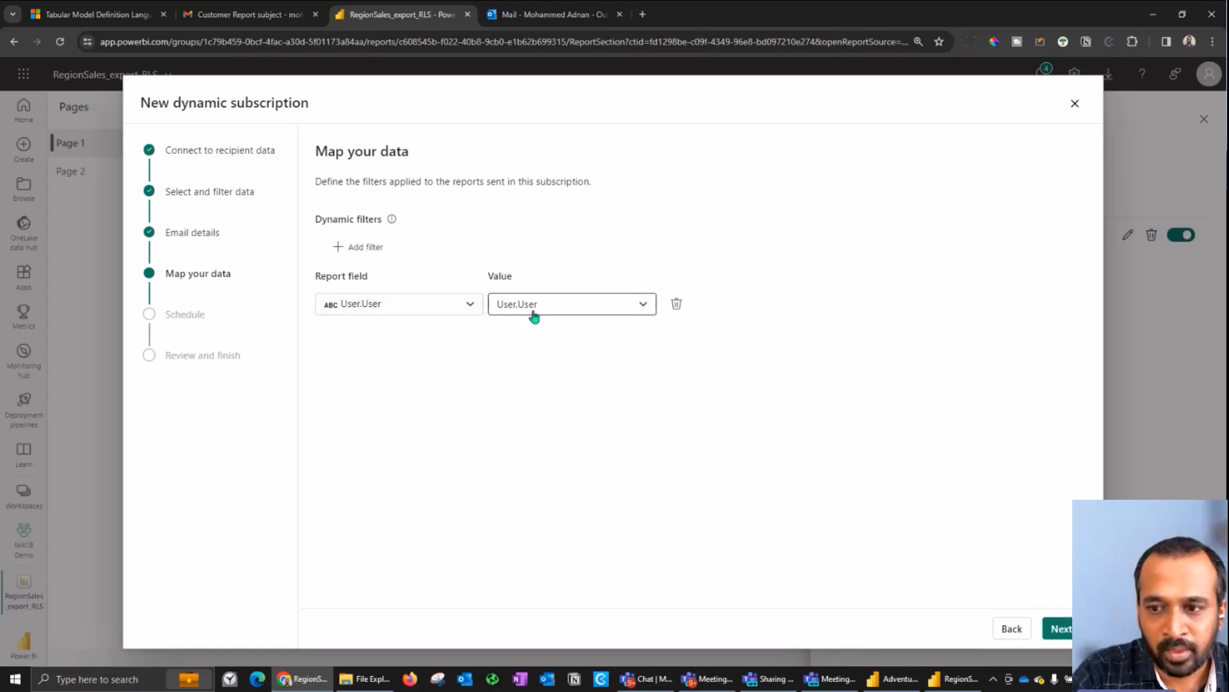
left_click(1060, 628)
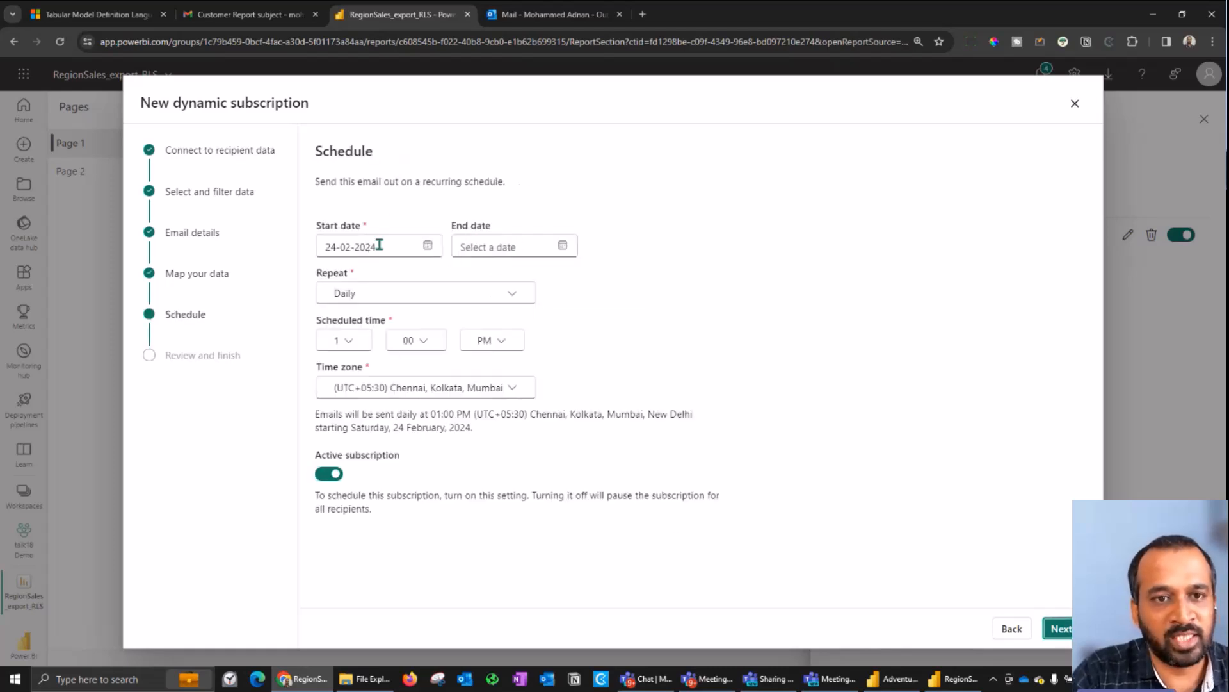
Keep the Daily repeat at 1:00 PM from 24-02-2024 and advance to Review and finish
left_click(424, 292)
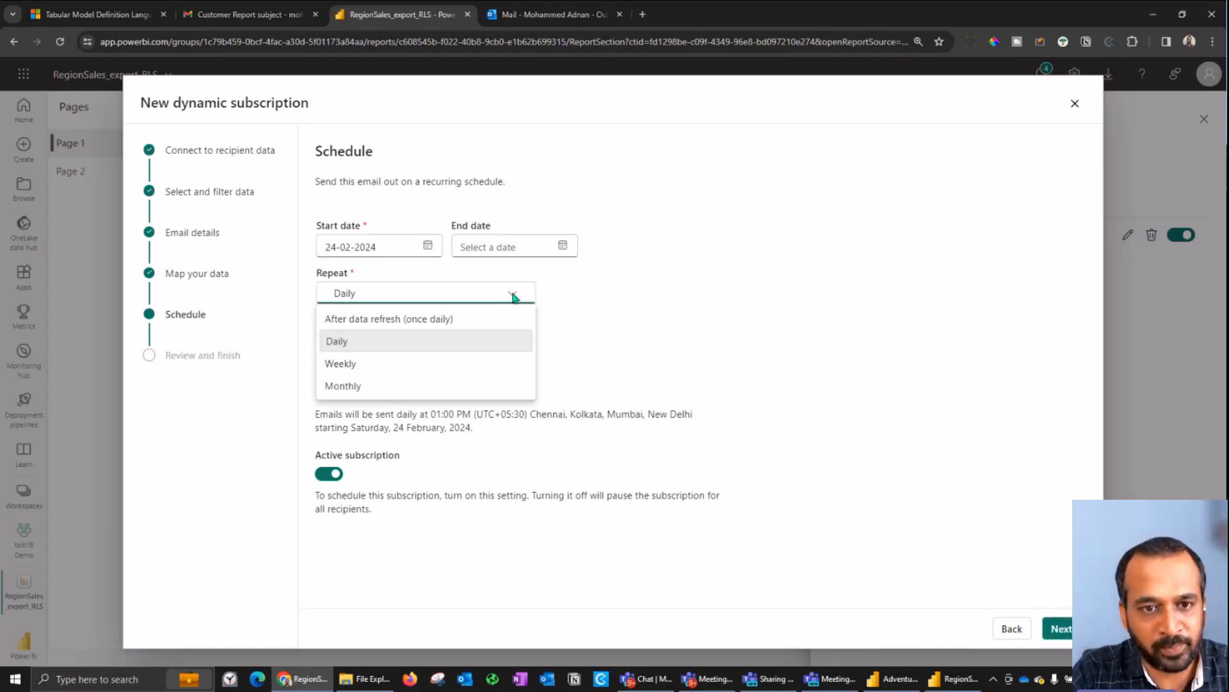
mouse_move(653, 311)
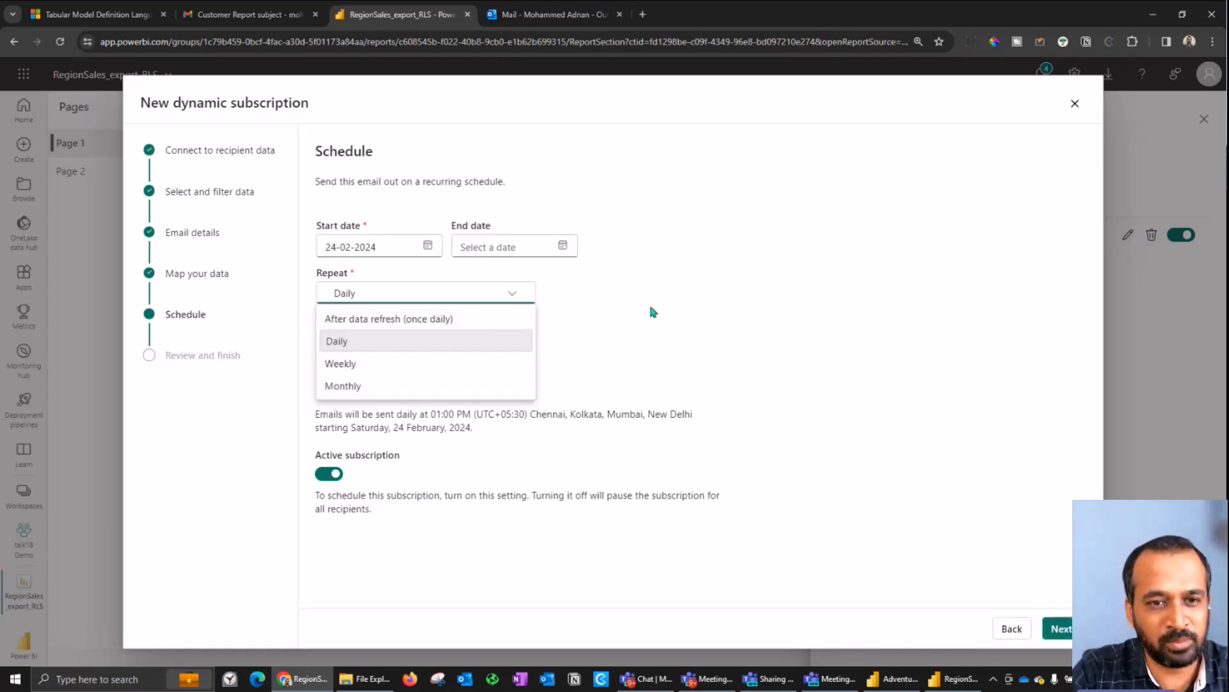
left_click(338, 340)
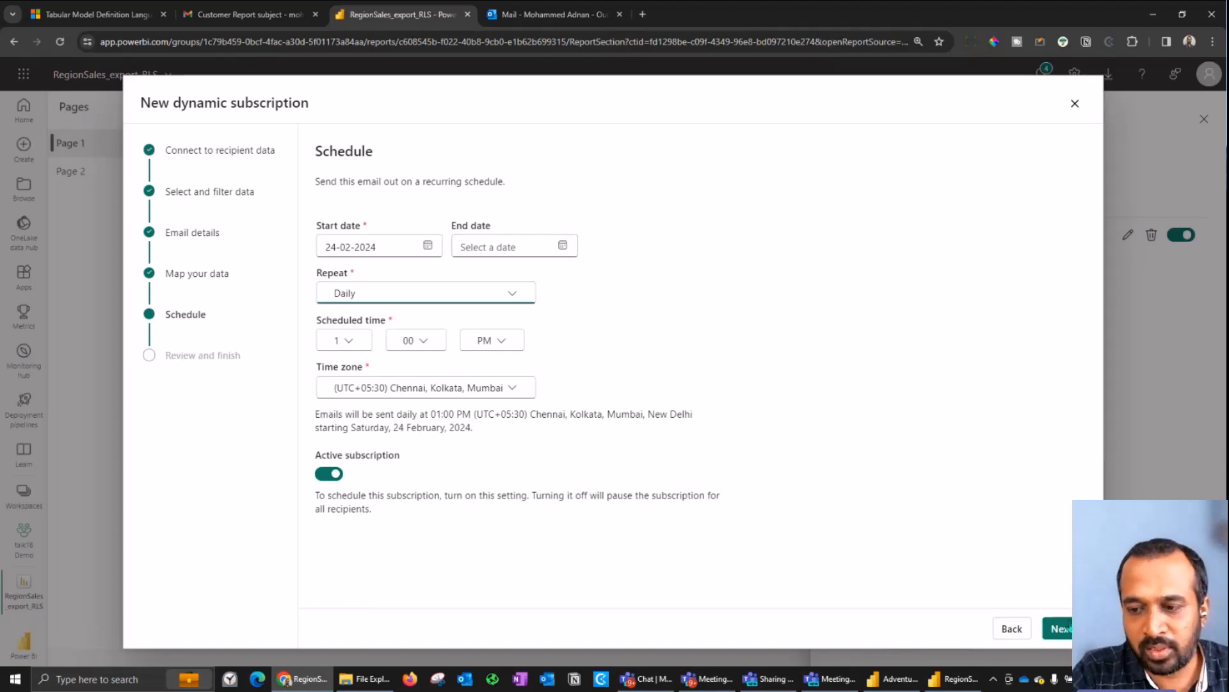
left_click(1061, 628)
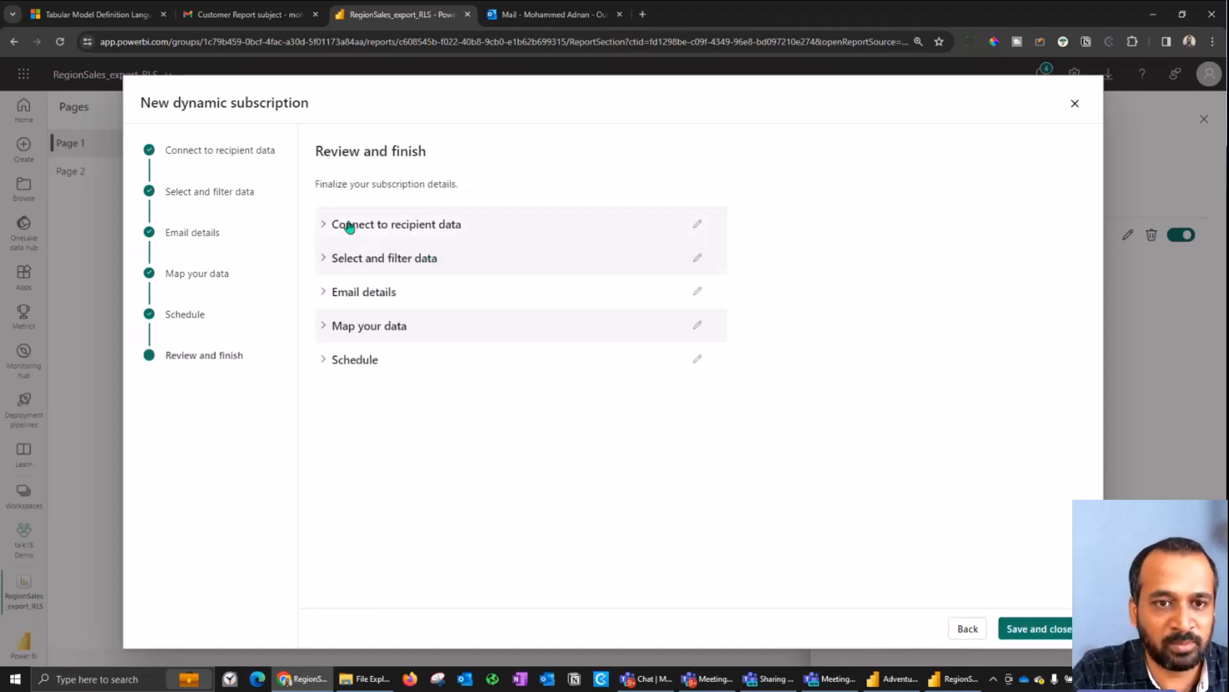
Review the filter summary, then close the wizard and discard the new subscription
left_click(384, 258)
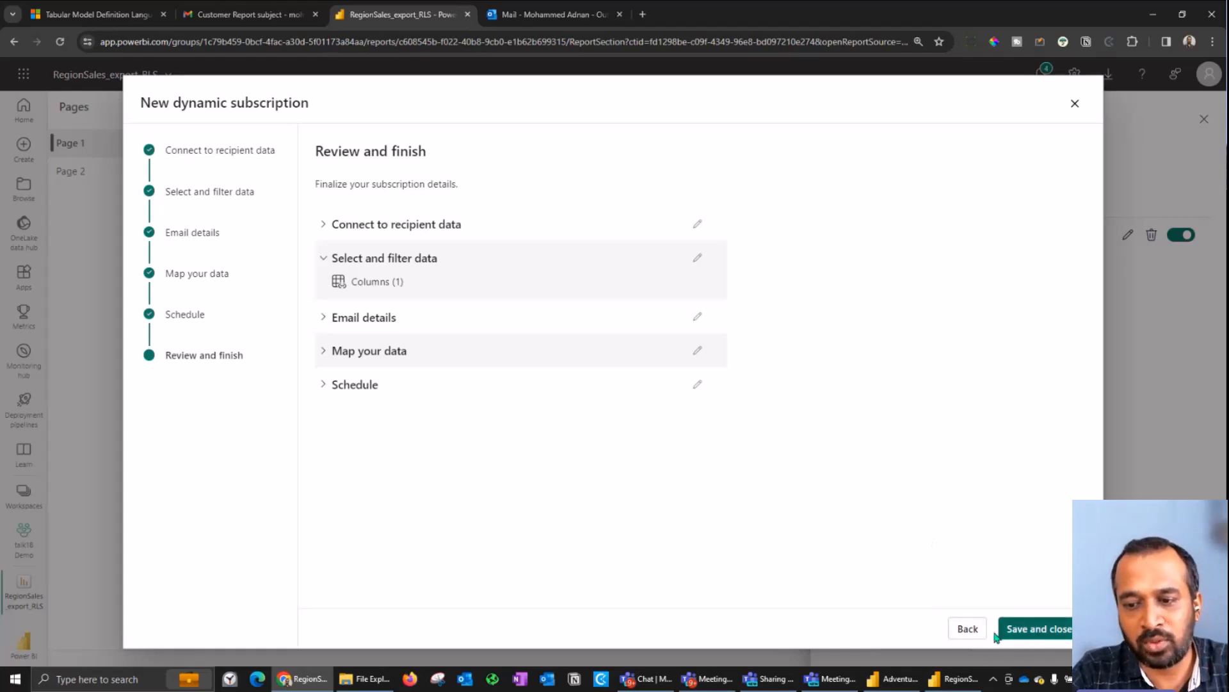
left_click(967, 628)
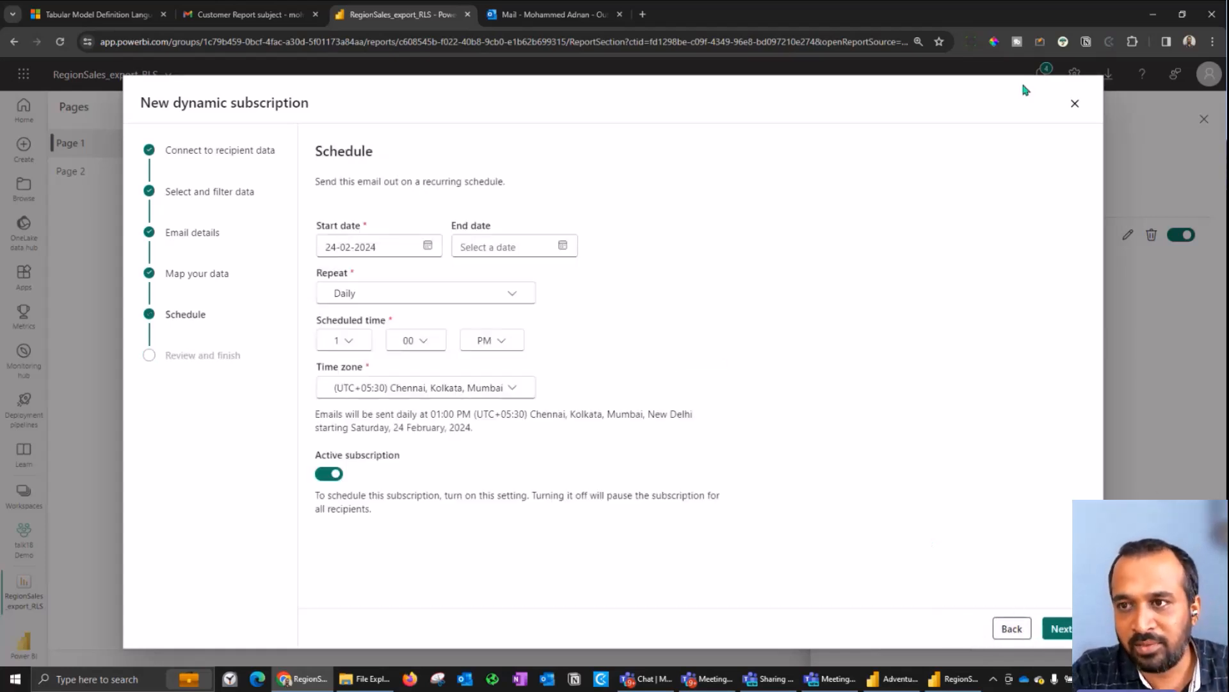
left_click(1075, 102)
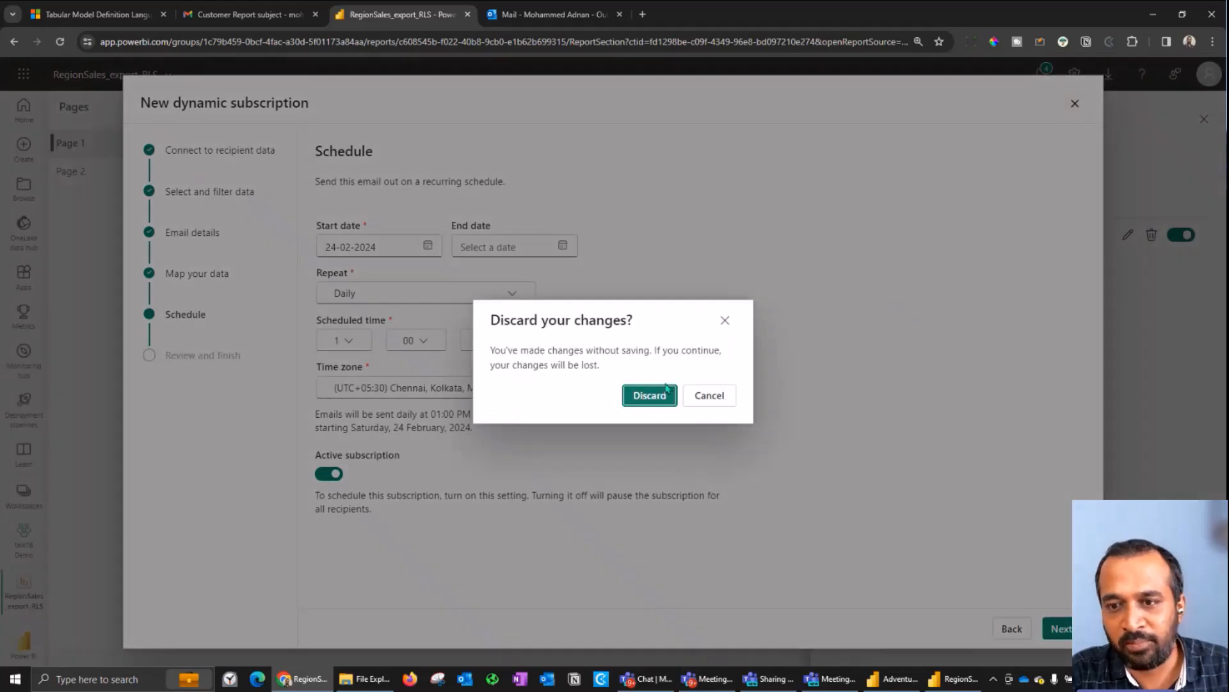
left_click(649, 395)
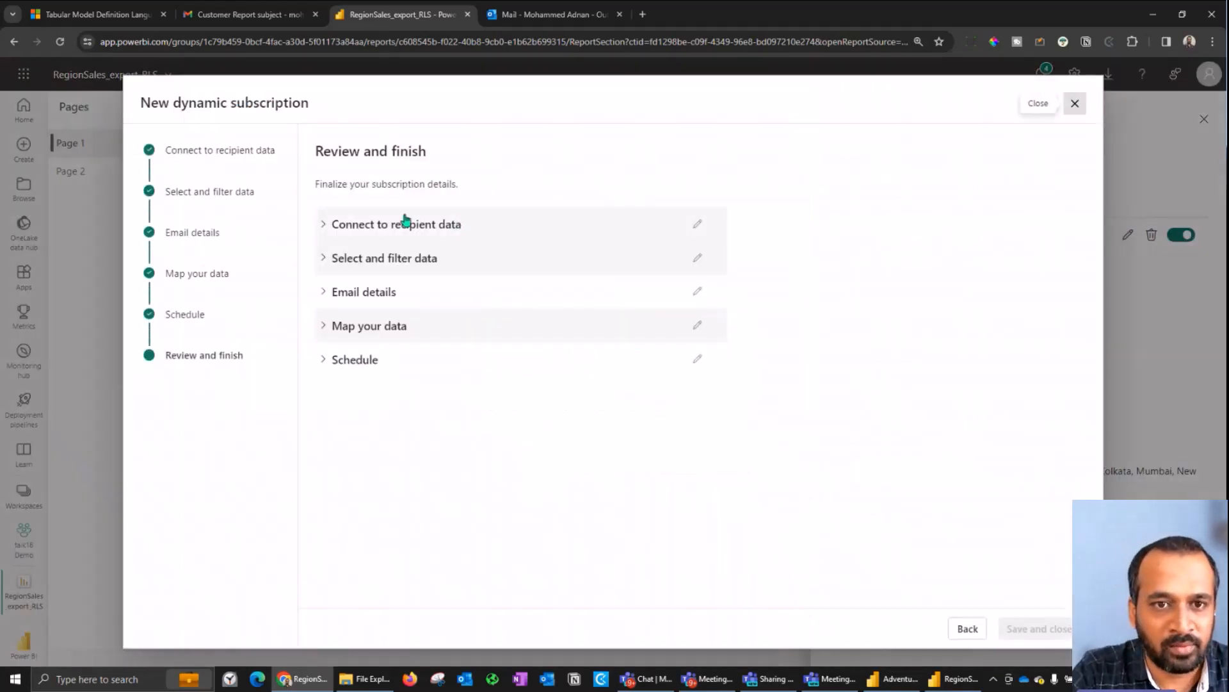
Inspect the Customer Report subscription's data, email and schedule details, then close it
left_click(384, 258)
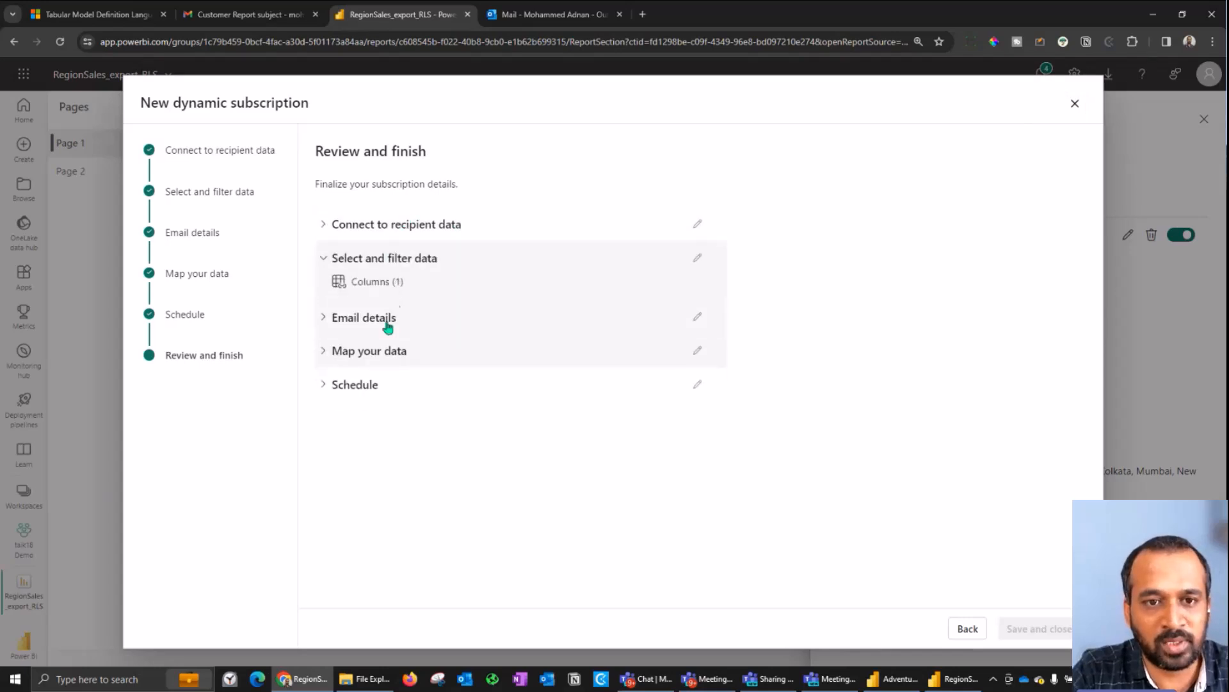
left_click(364, 317)
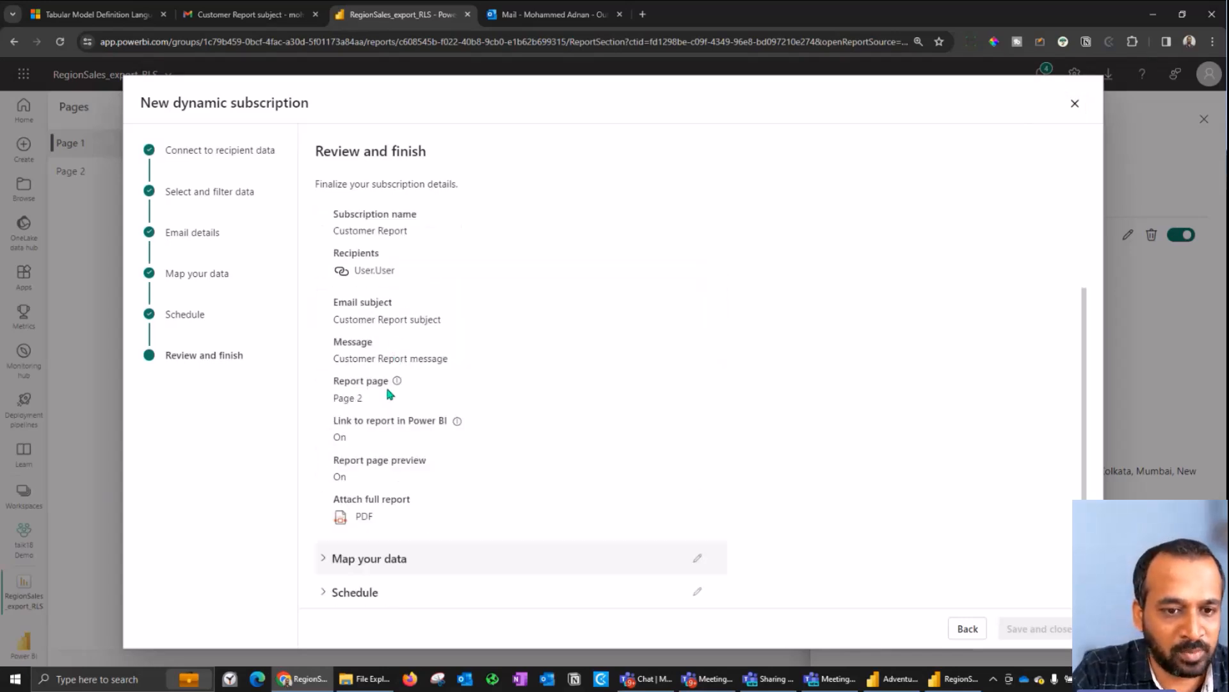
left_click(354, 364)
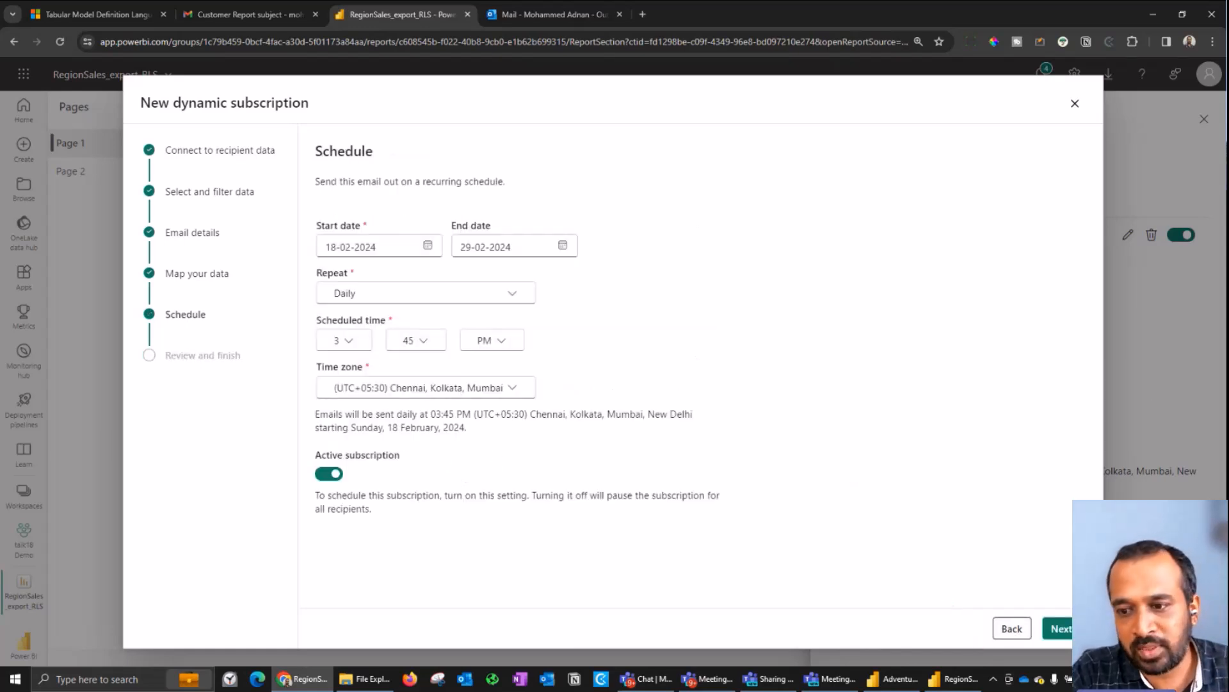
left_click(1075, 102)
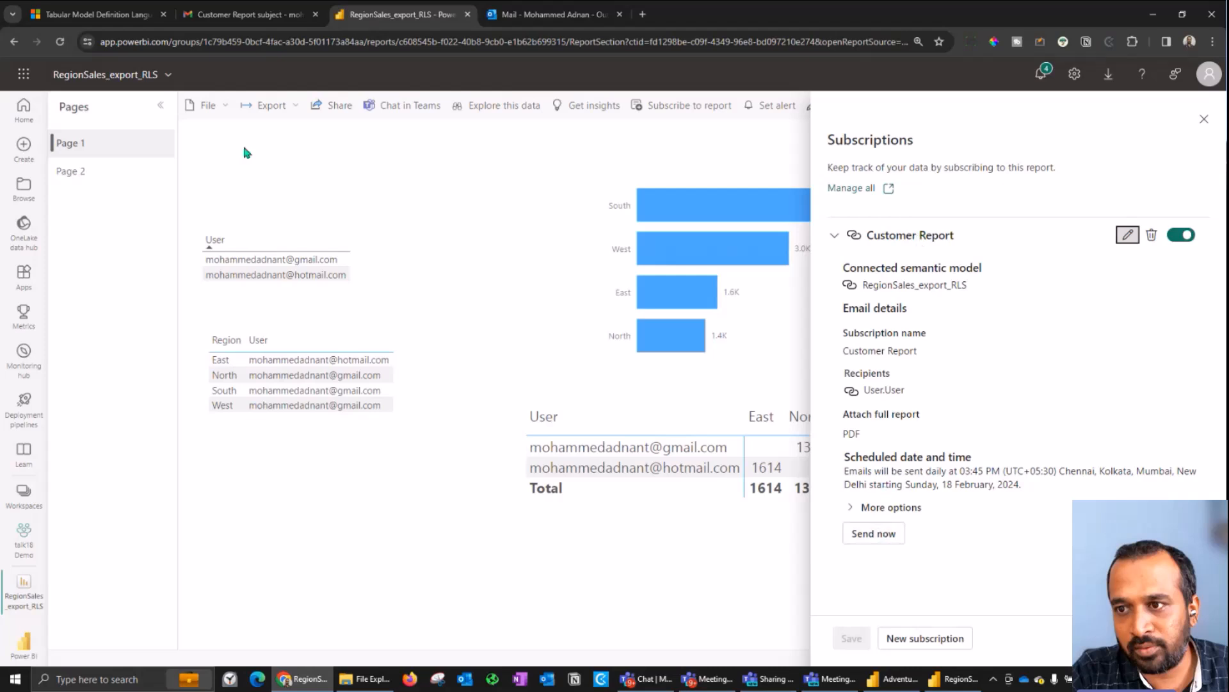
left_click(248, 14)
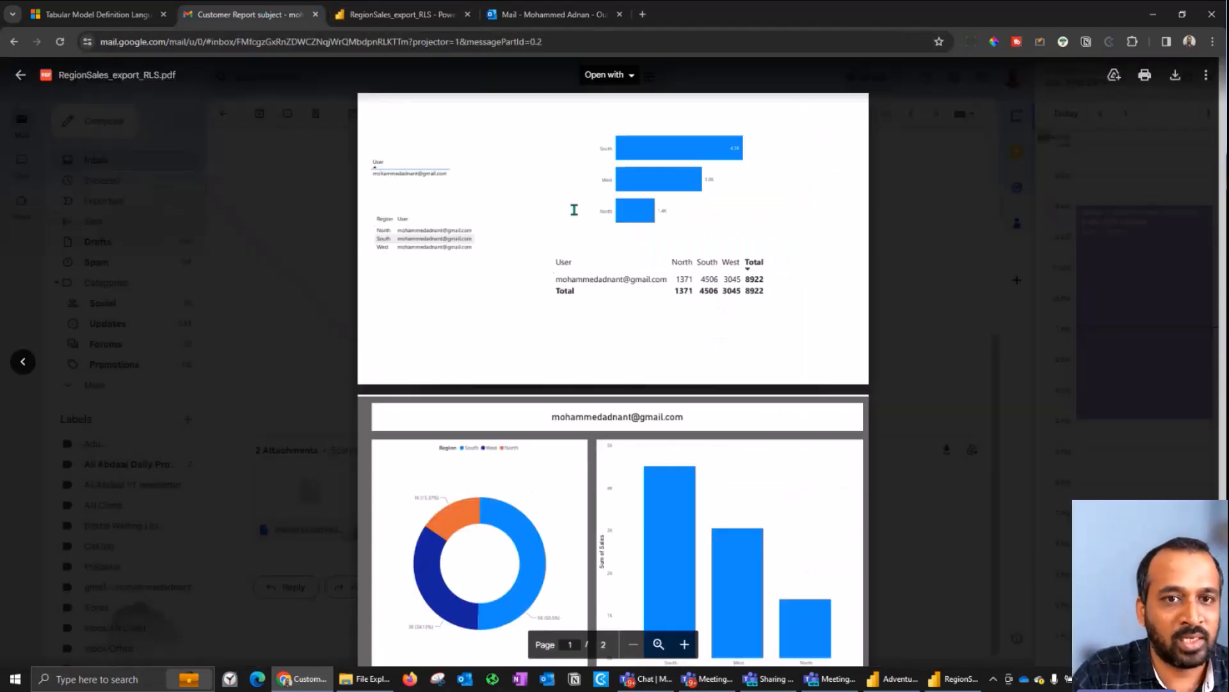
left_click(399, 14)
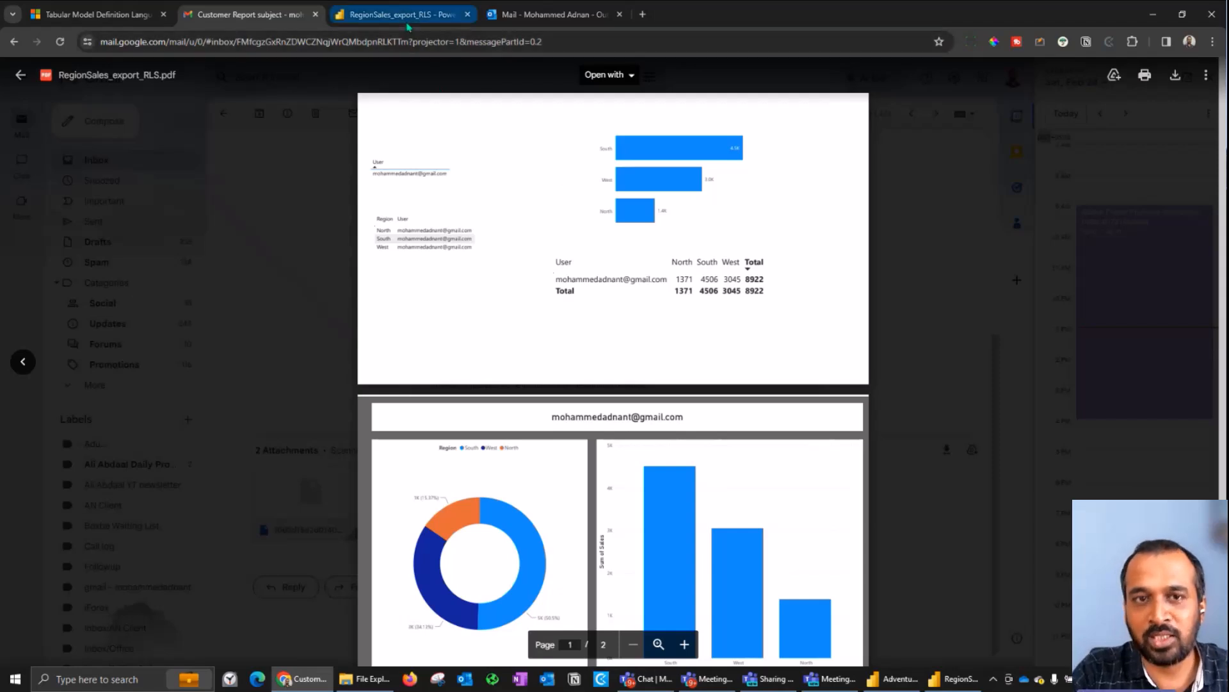
left_click(399, 14)
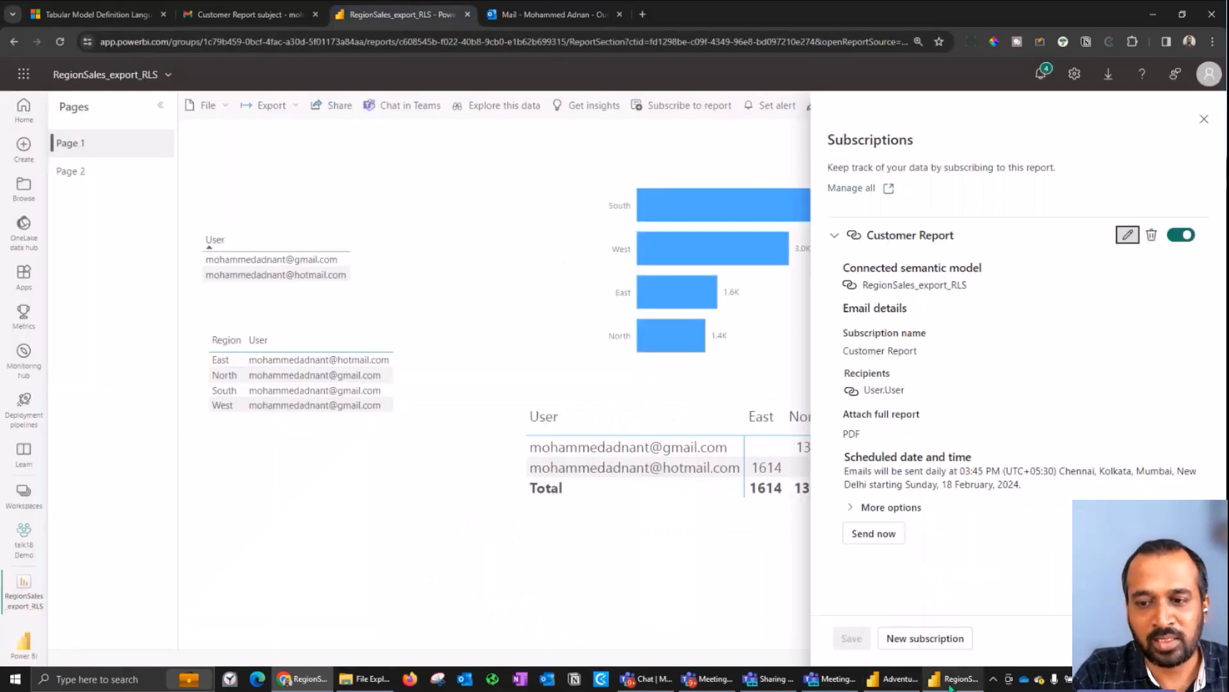